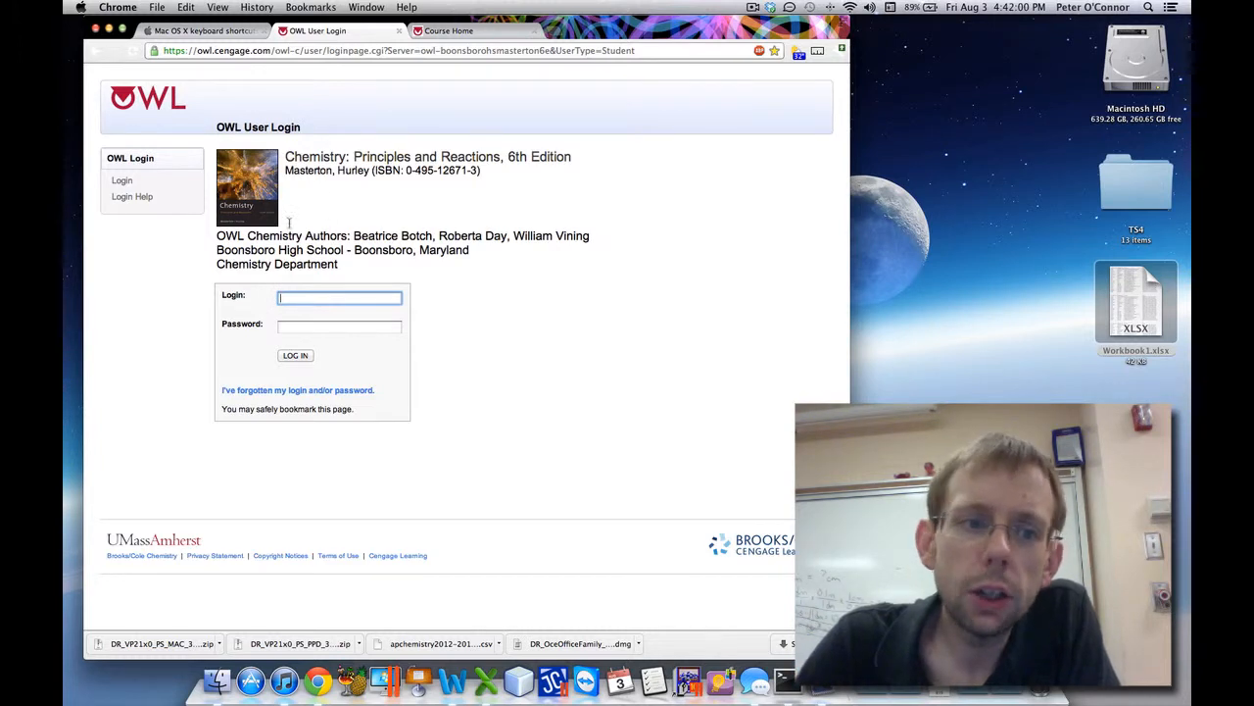
mouse_move(348, 234)
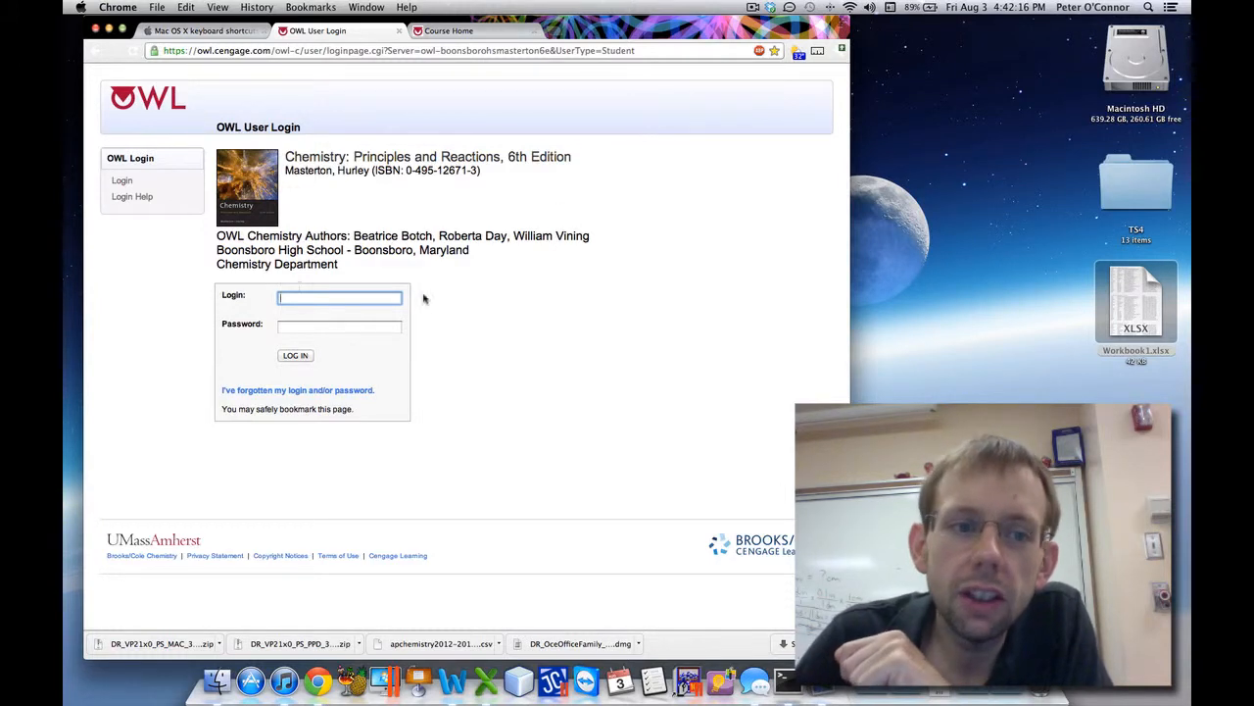
mouse_move(338, 274)
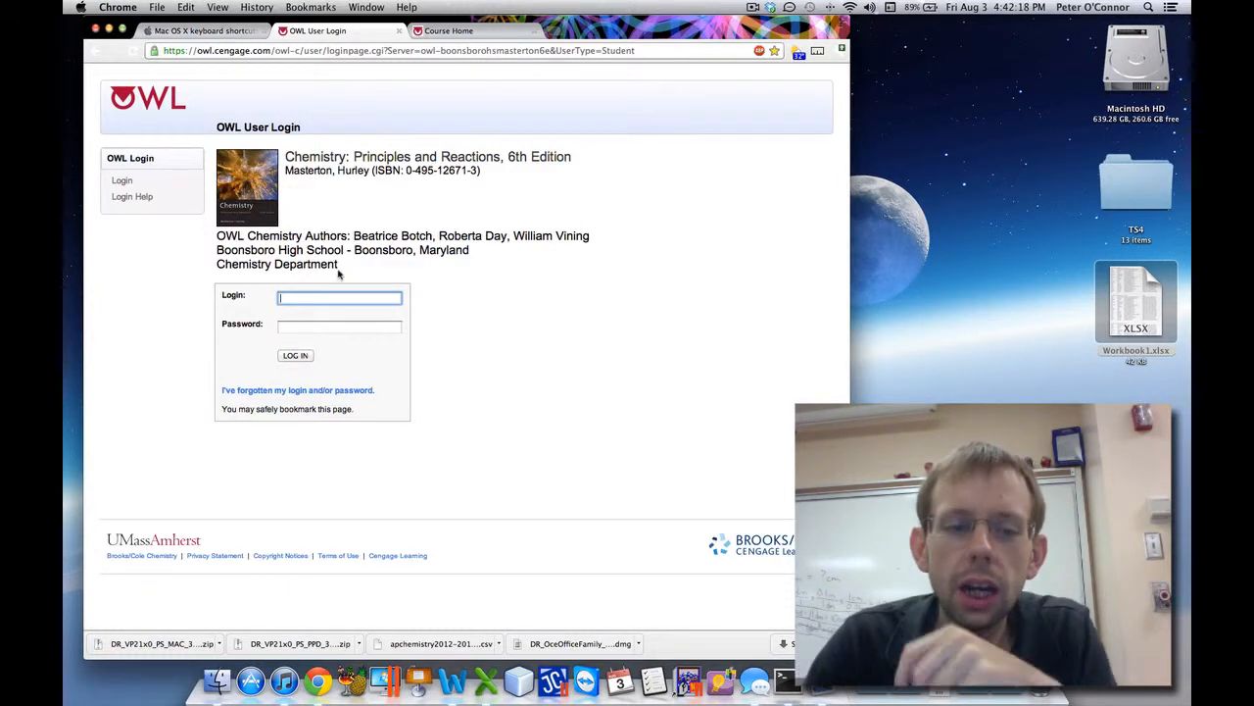
type("poconnor04")
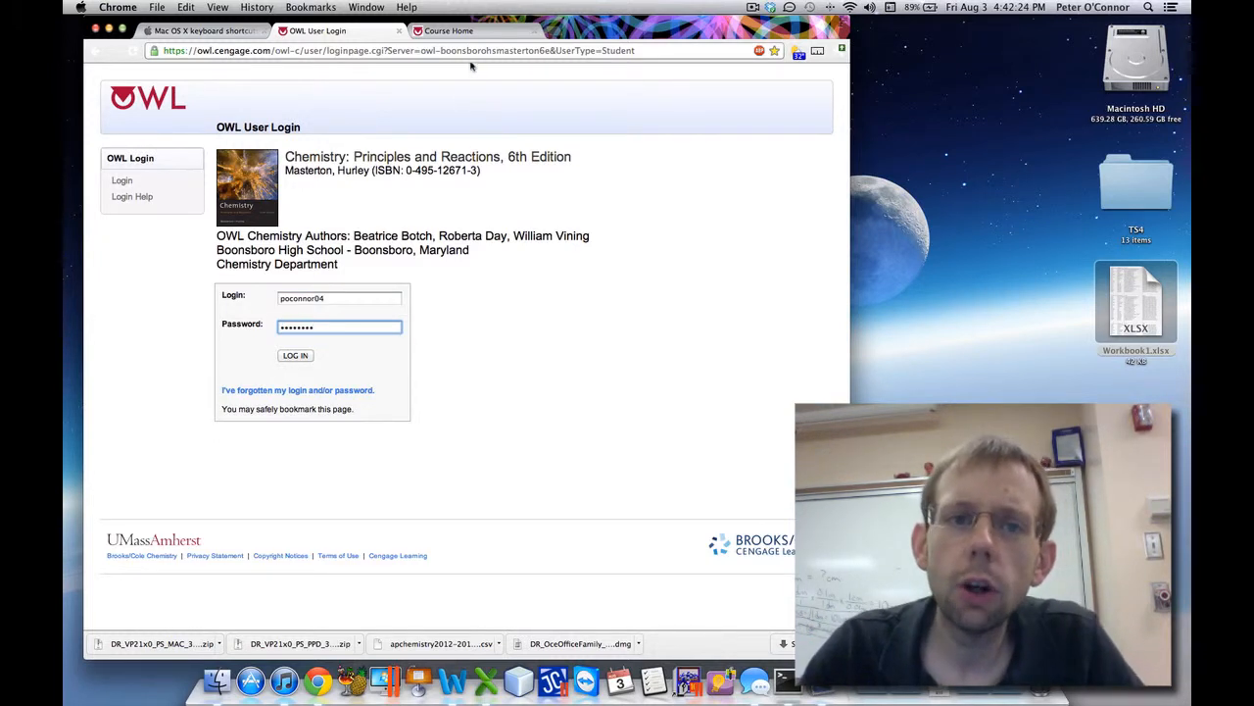
left_click(295, 355)
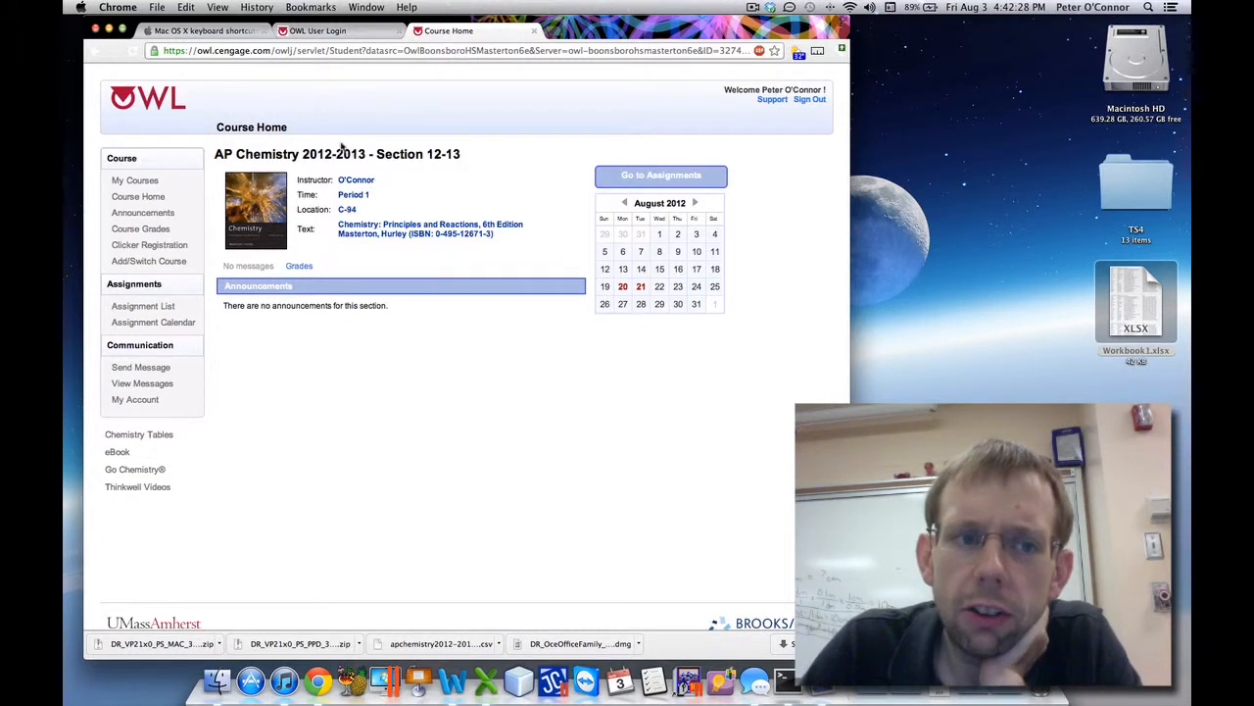
left_click(134, 179)
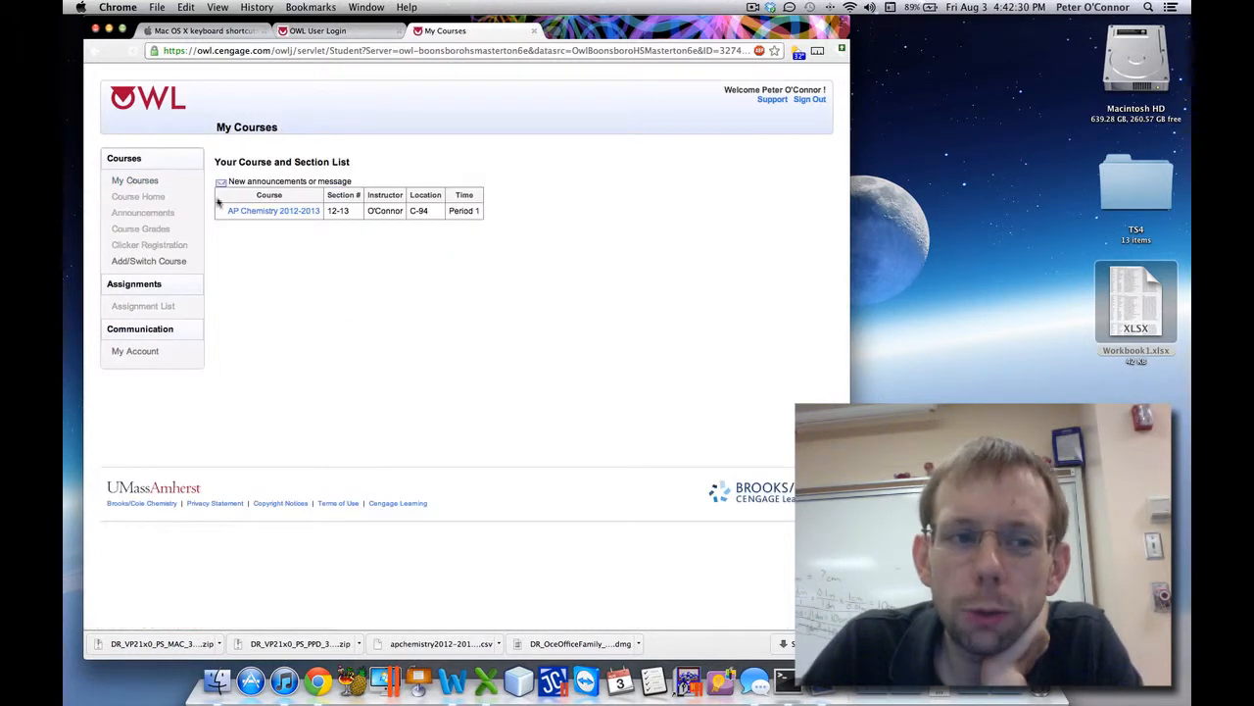
mouse_move(273, 211)
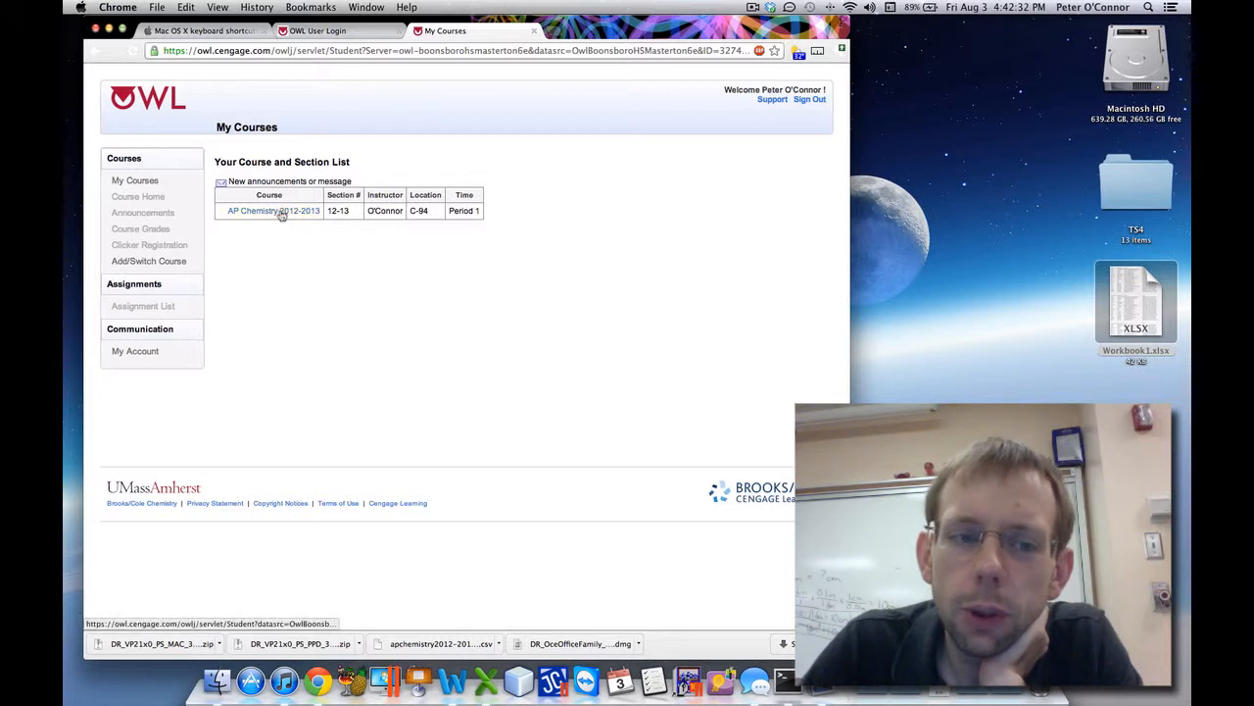
left_click(273, 211)
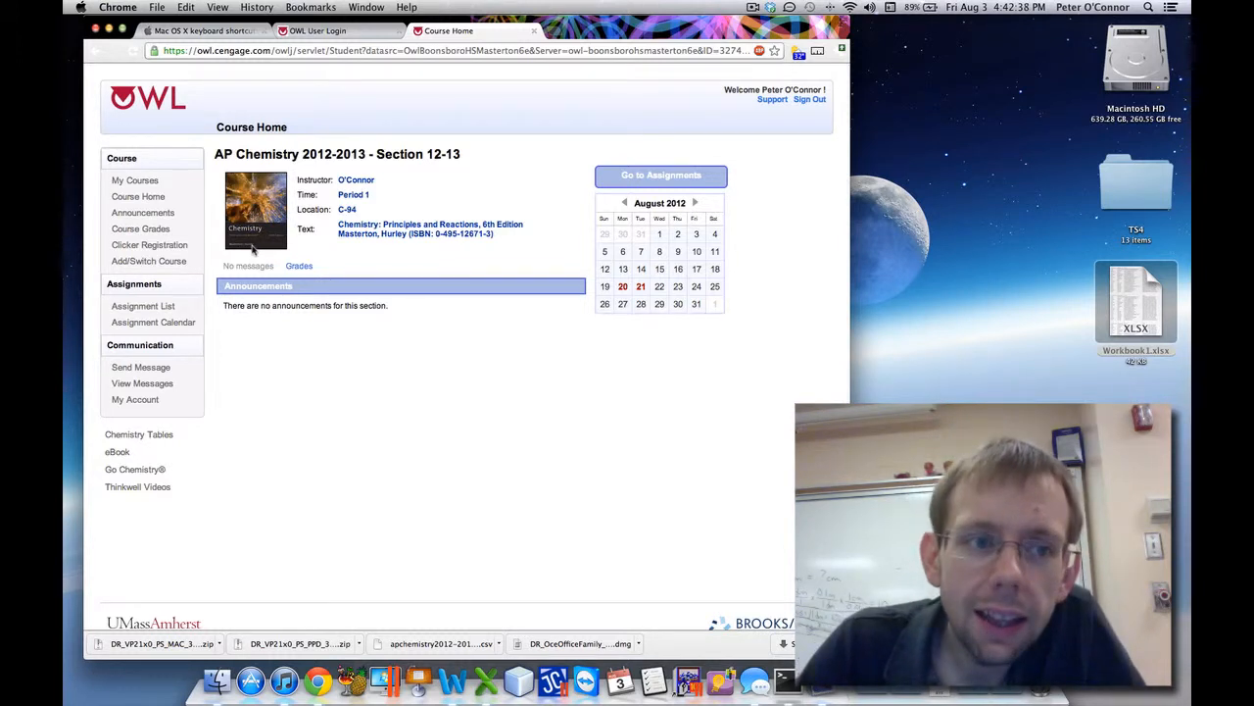
mouse_move(253, 245)
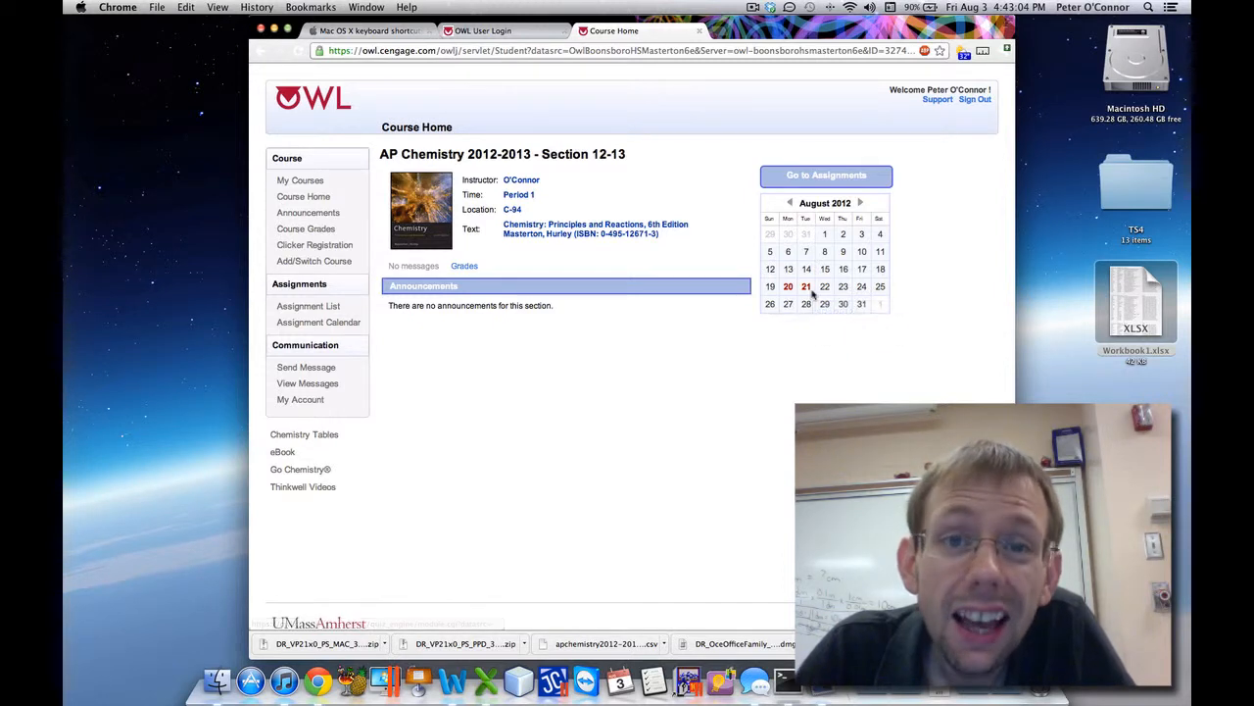
mouse_move(806, 286)
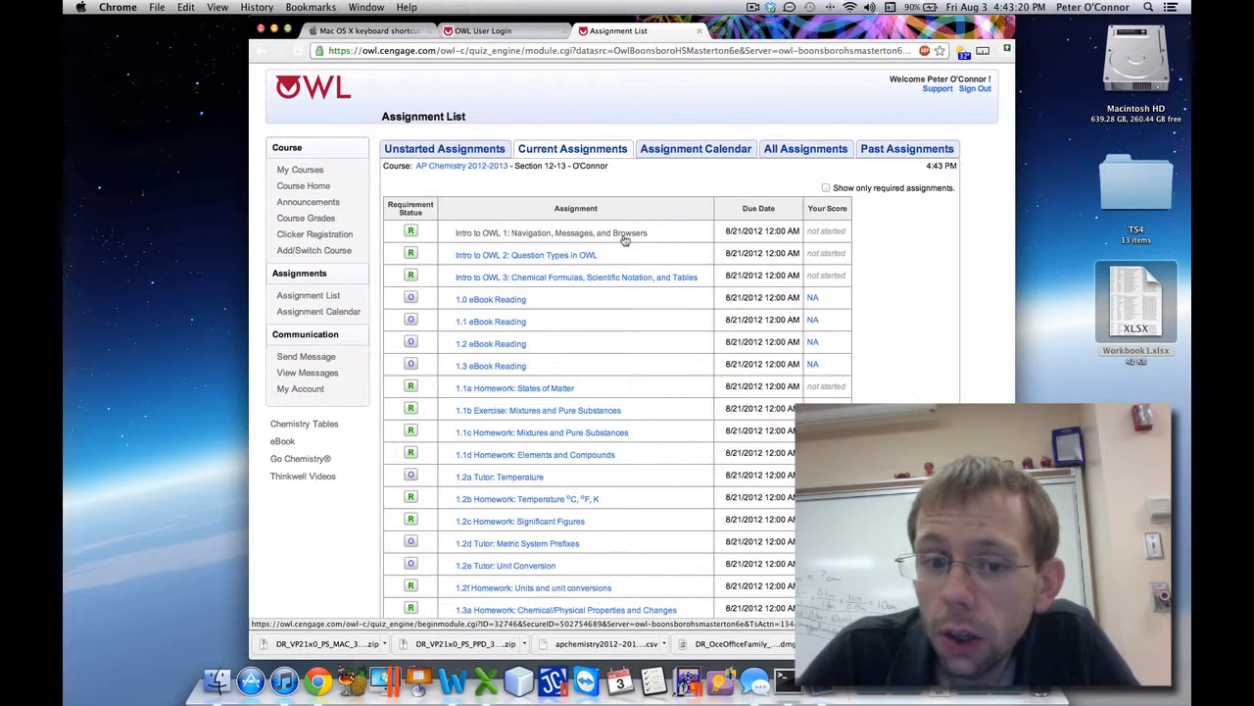
scroll("down", 3)
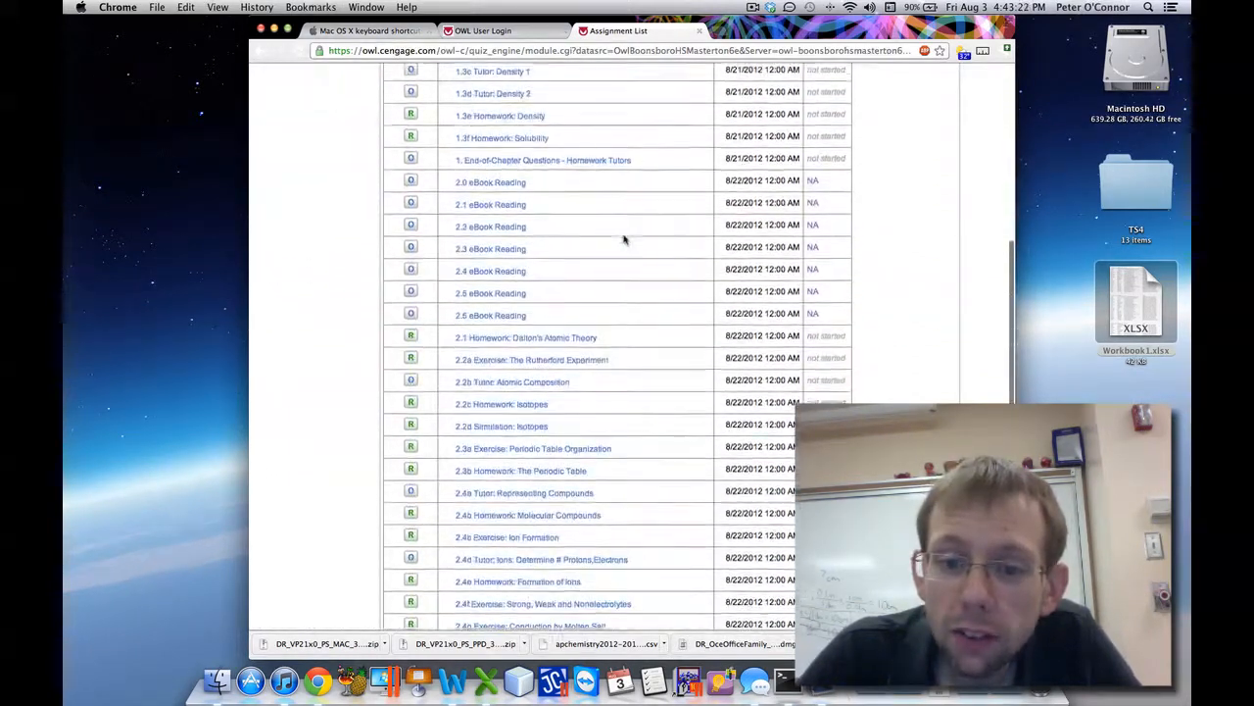
scroll("up", 3)
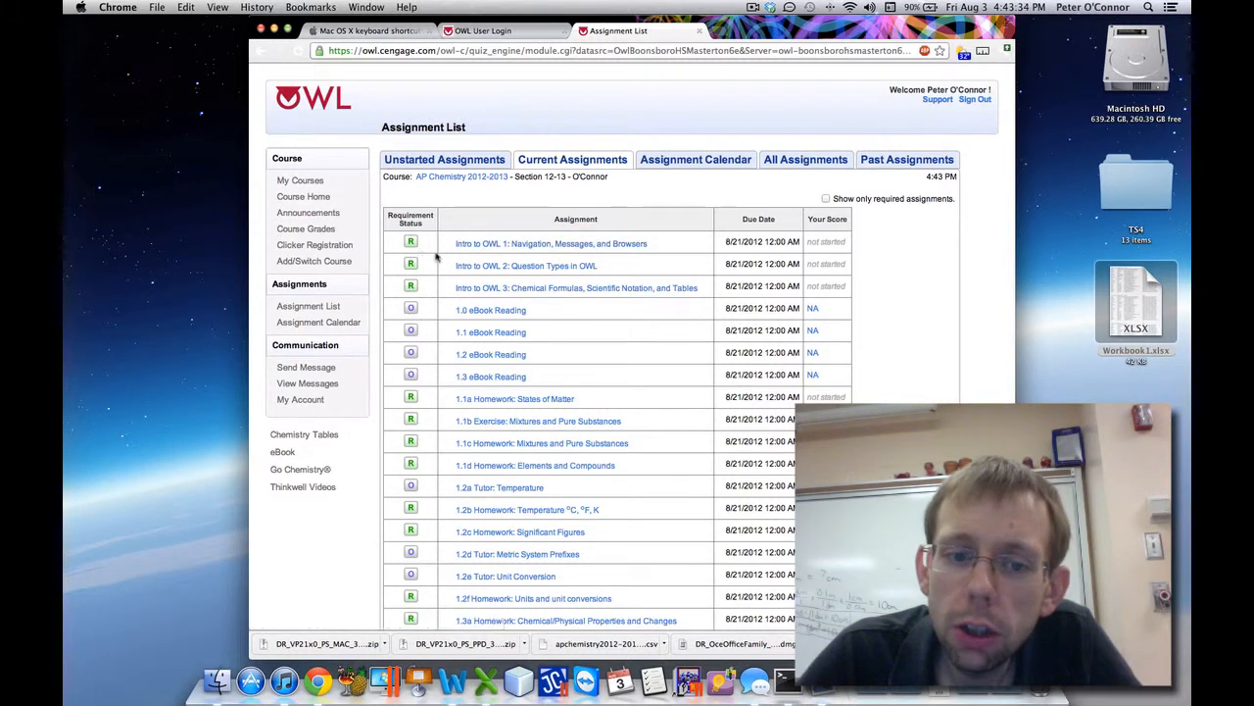
mouse_move(515, 399)
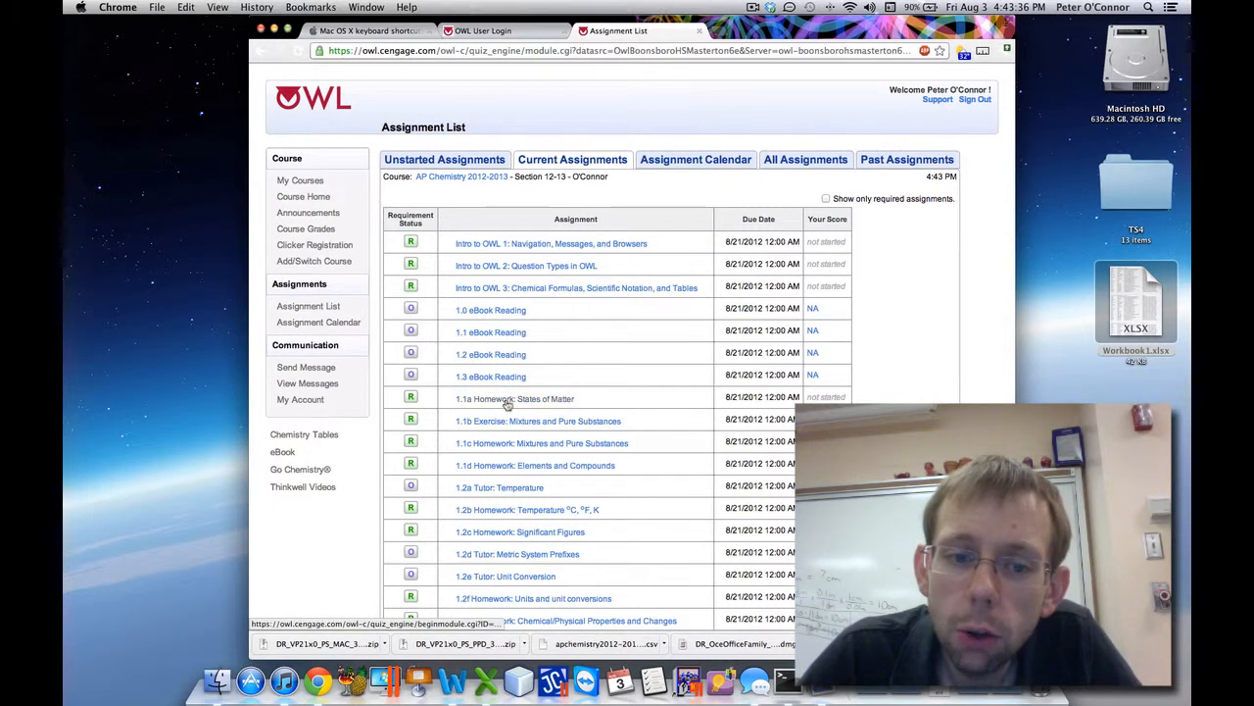
- Open 1.1a Homework: States of Matter and read through its Info Page 1
left_click(514, 399)
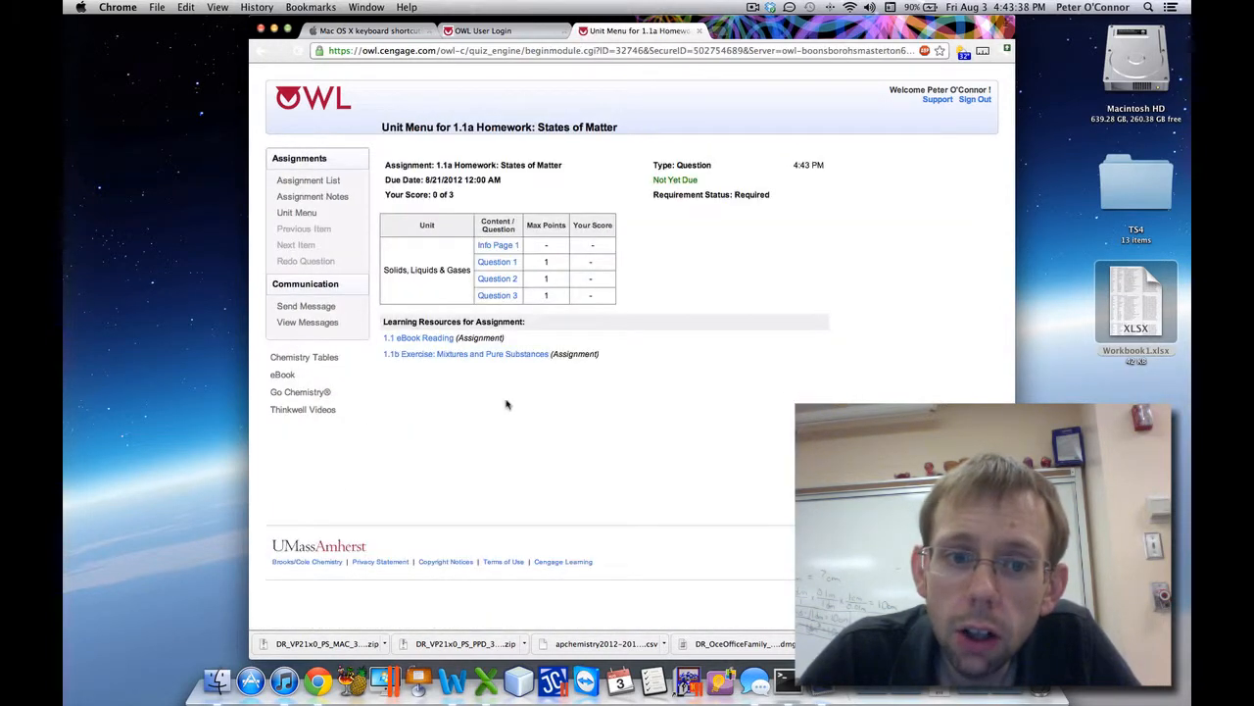
mouse_move(498, 245)
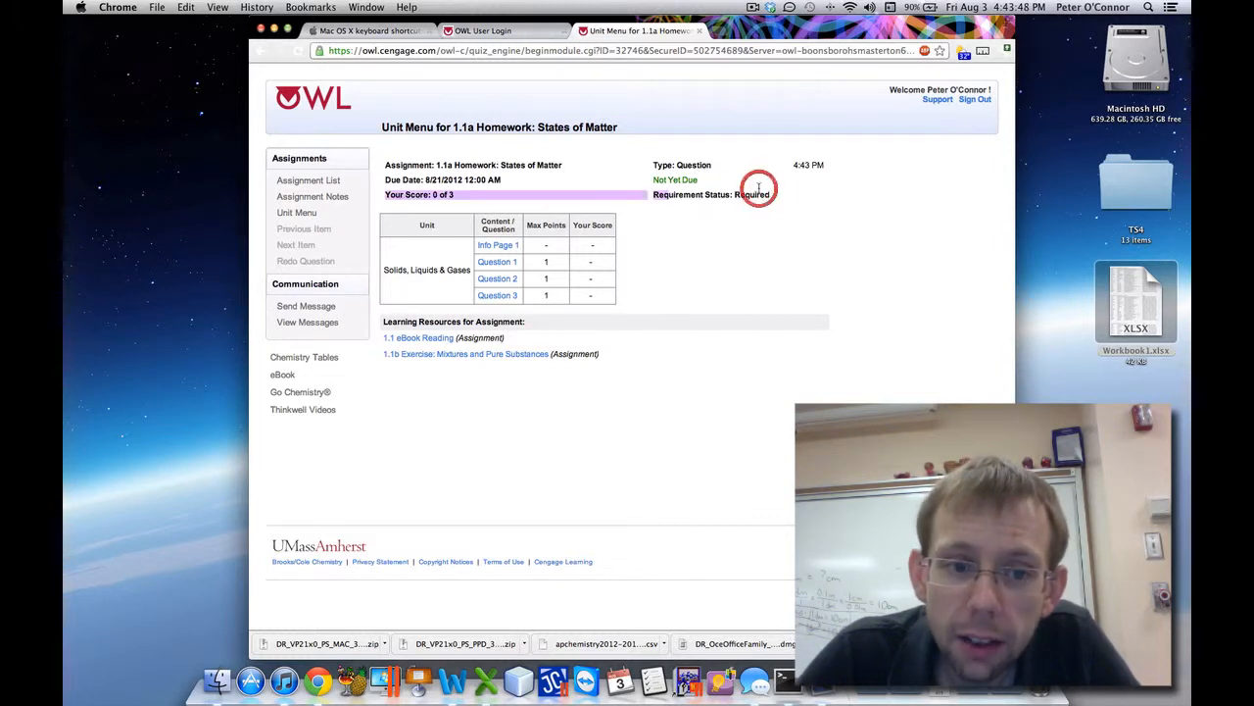
mouse_move(498, 244)
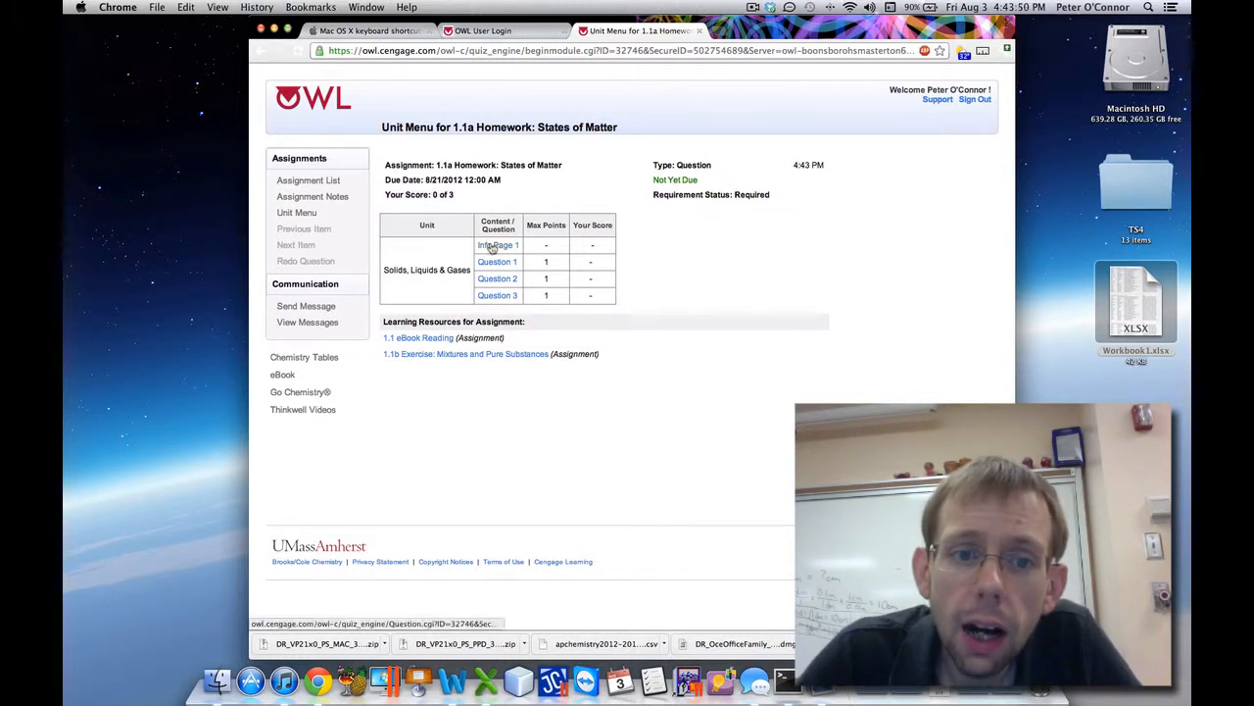
left_click(498, 245)
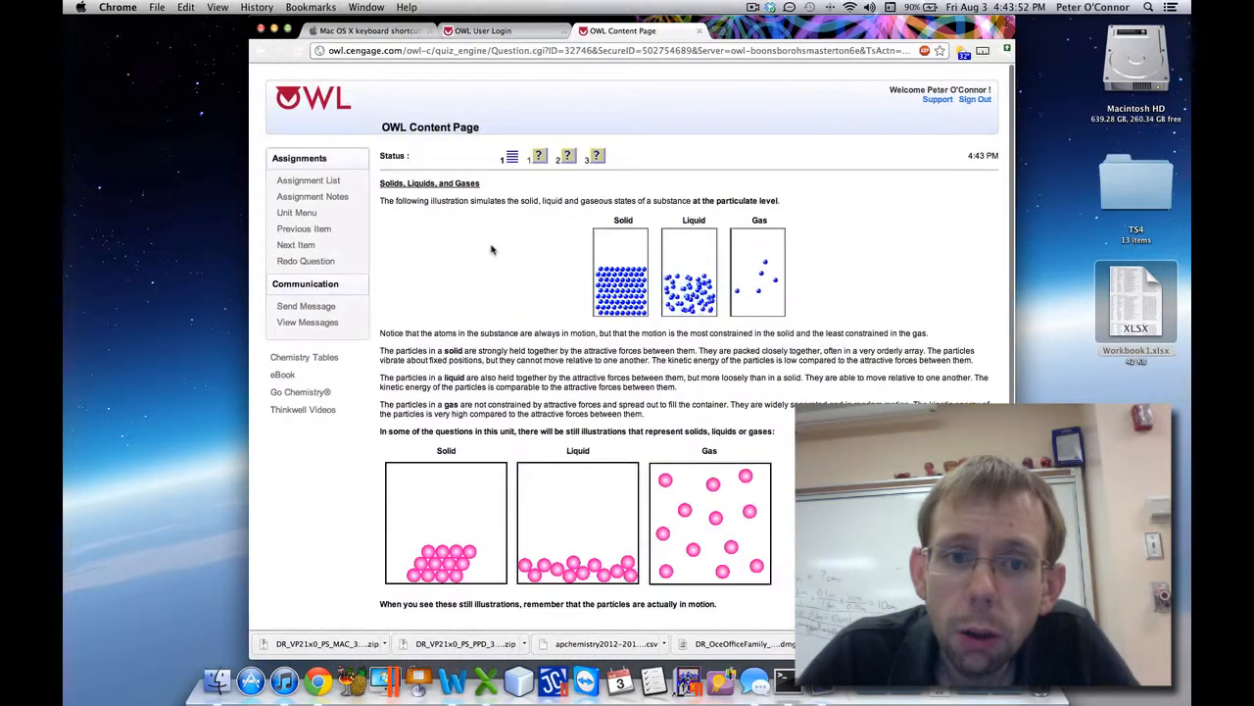
scroll("down", 3)
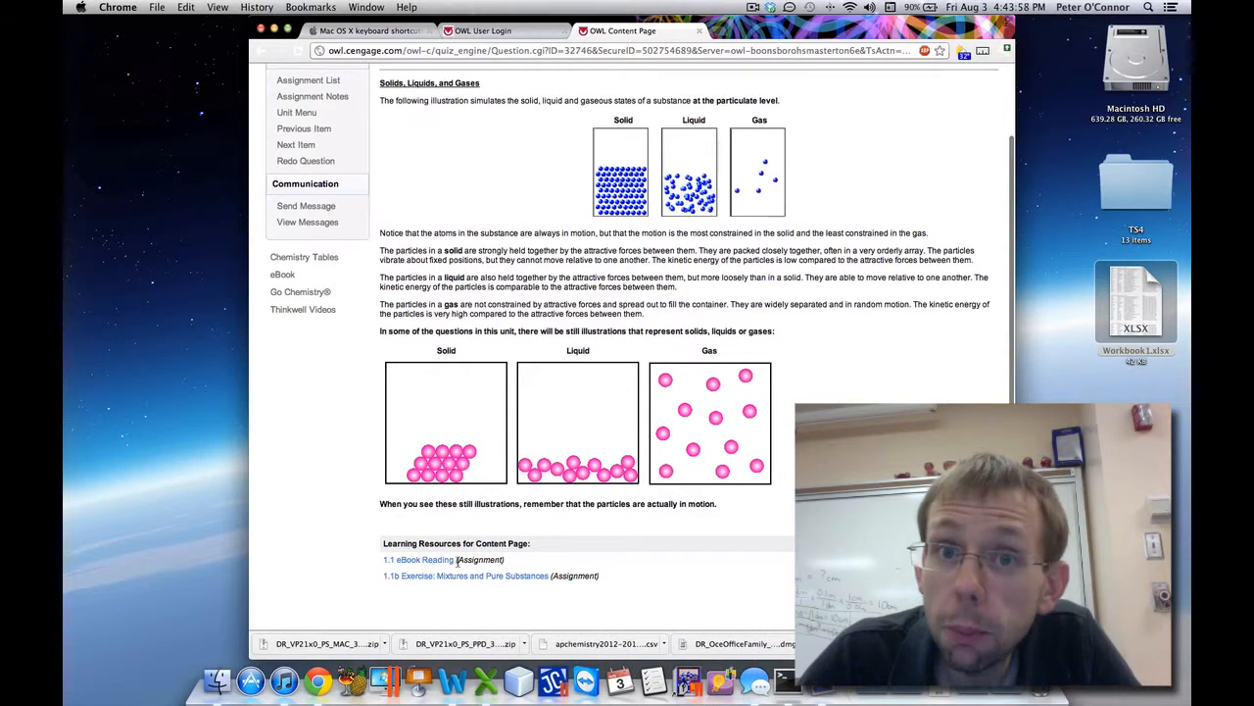
scroll("up", 3)
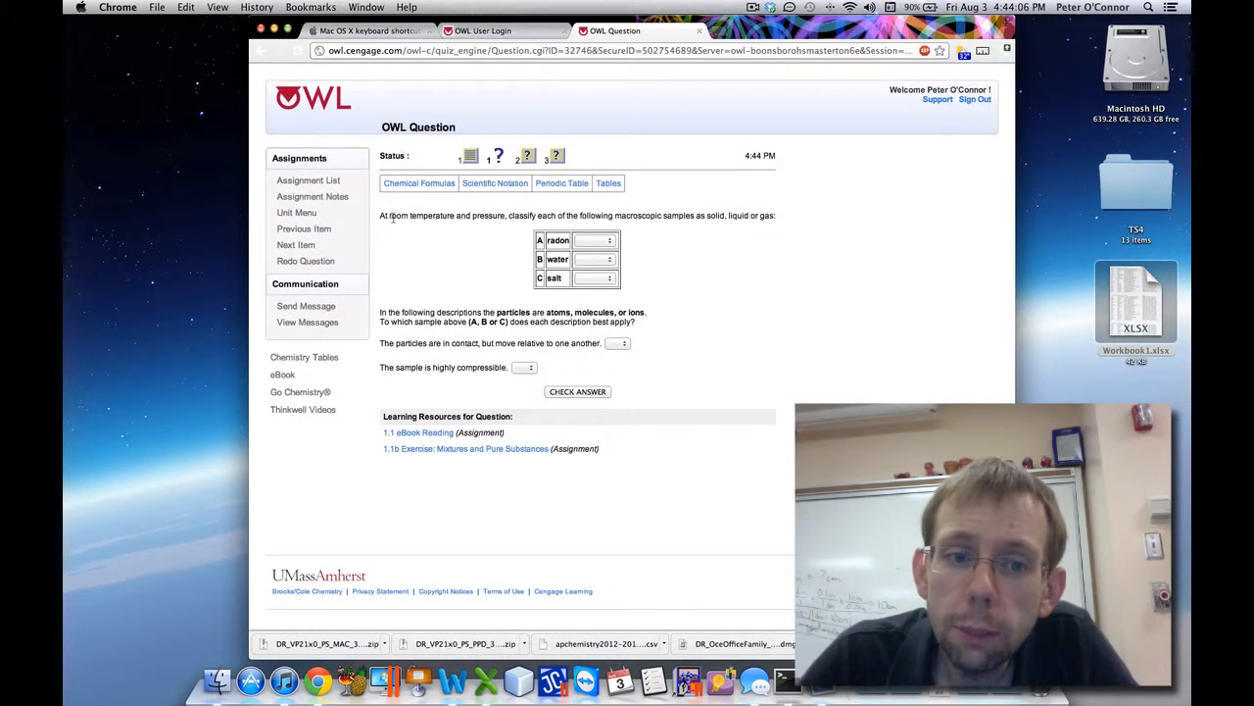
- Classify radon, water and salt as gas, liquid and solid, and match the descriptions to samples C and A
left_click(595, 240)
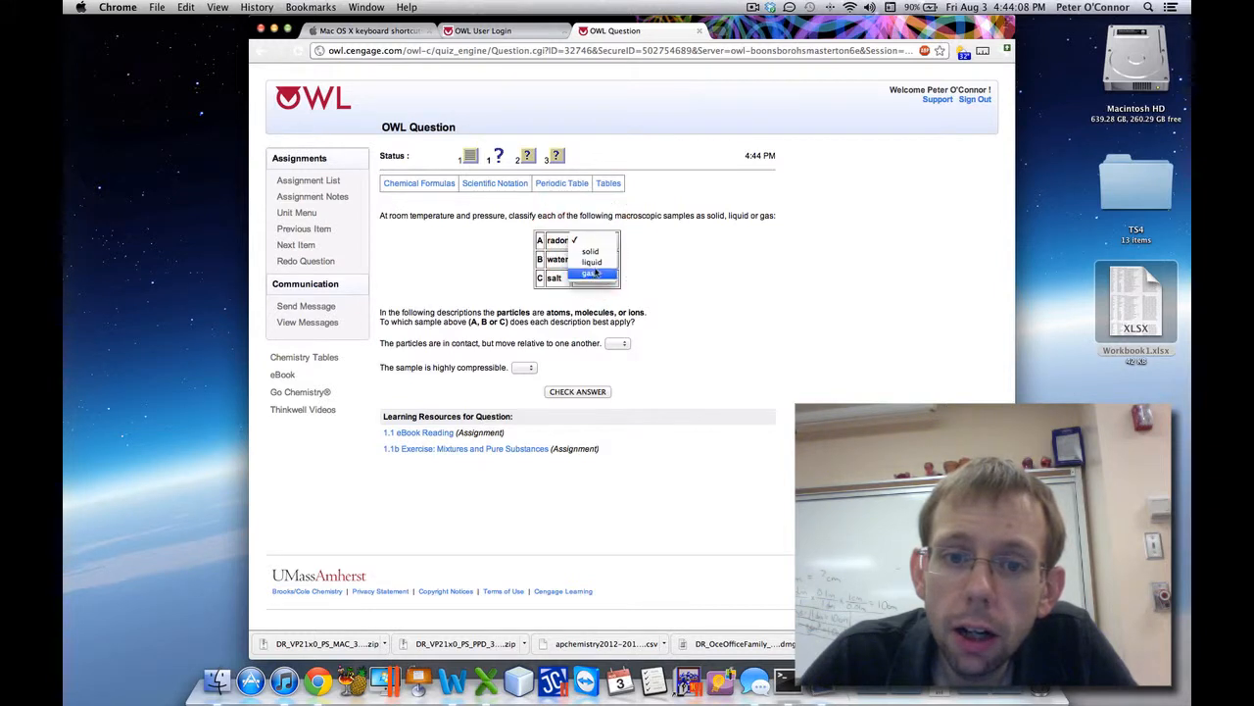
left_click(591, 273)
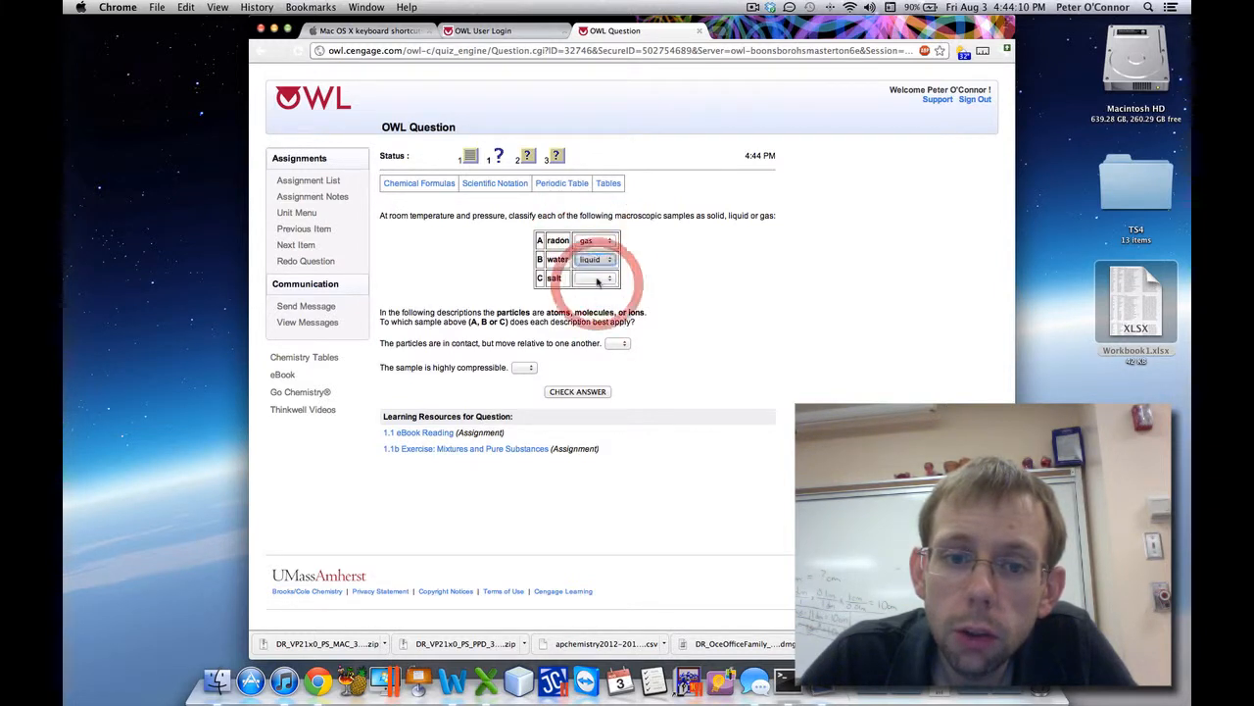
left_click(594, 278)
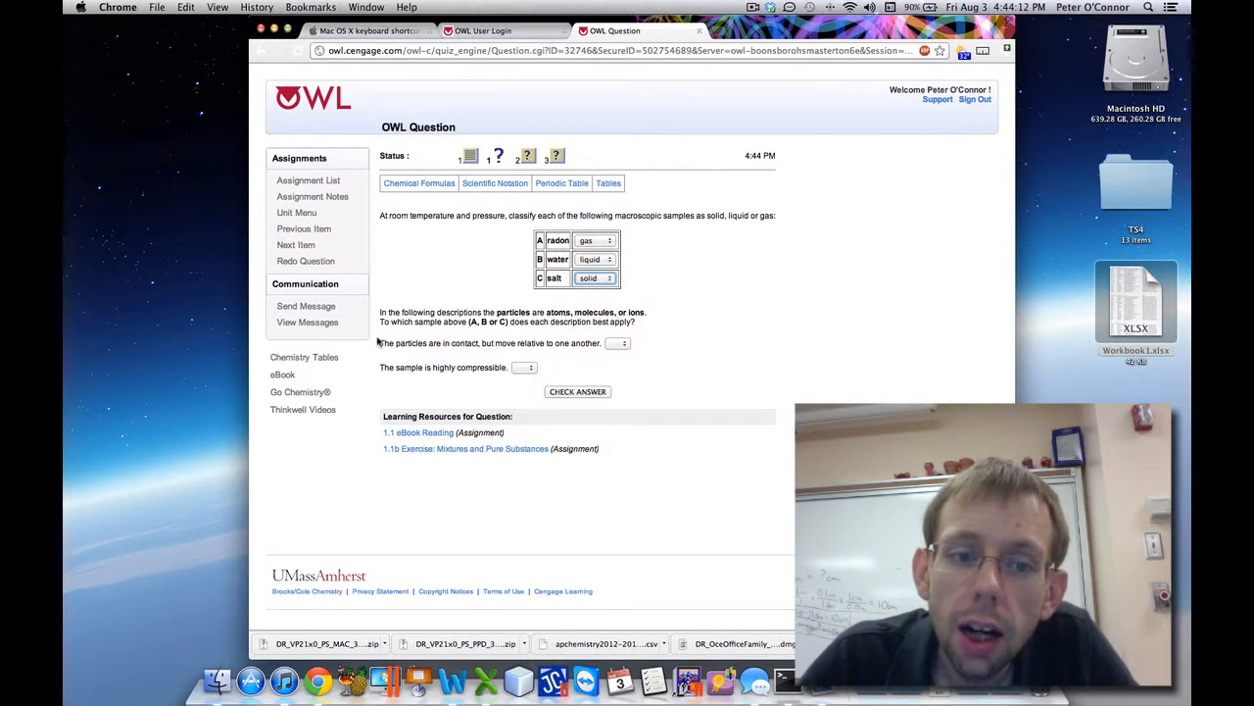
left_click(619, 343)
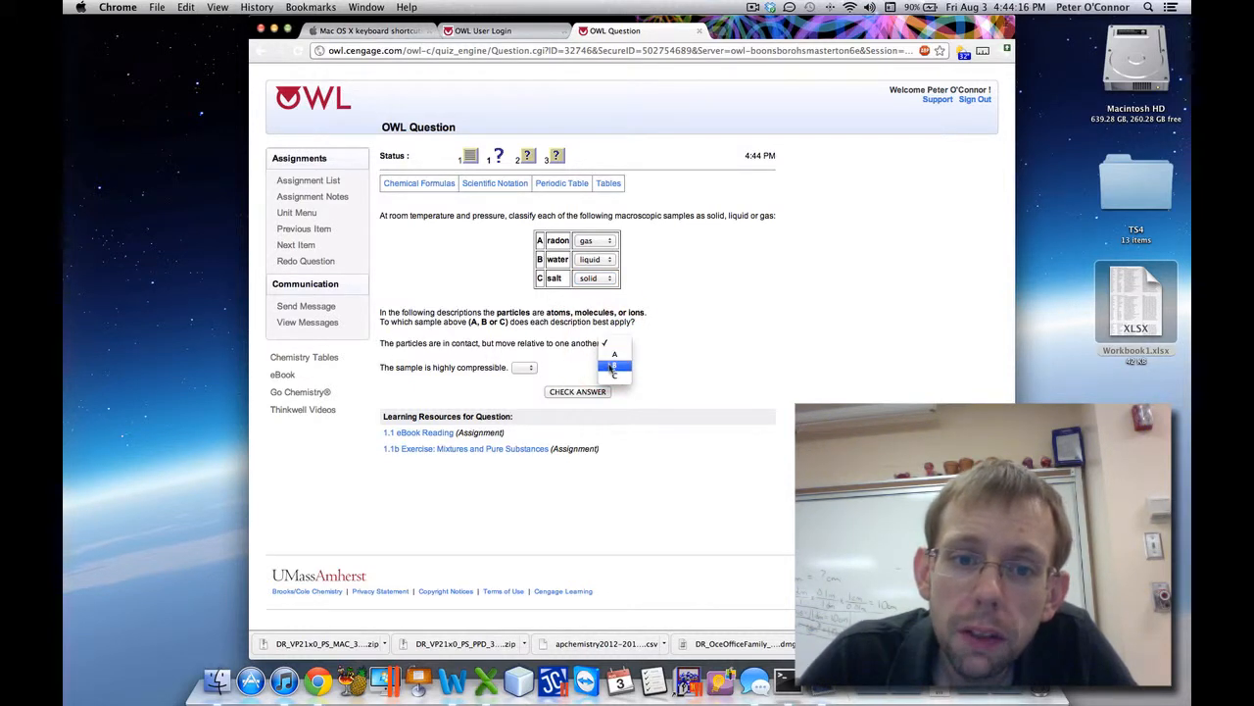
left_click(614, 363)
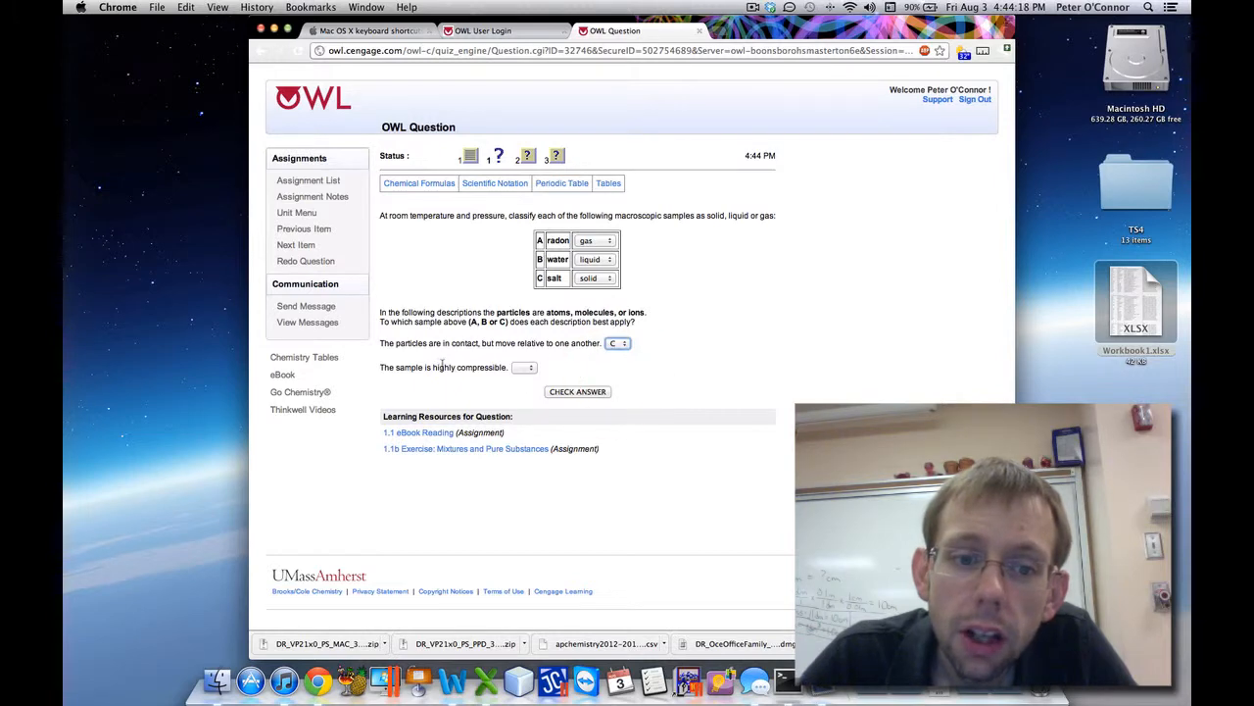
left_click(526, 368)
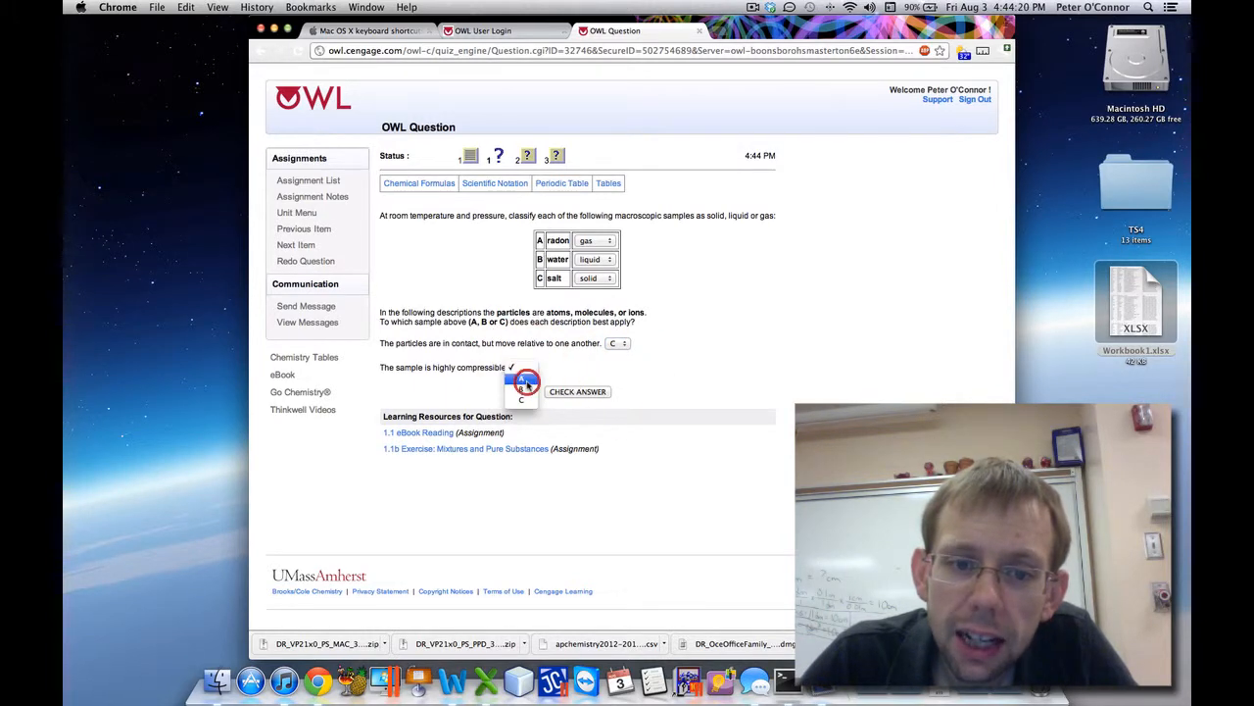
left_click(577, 391)
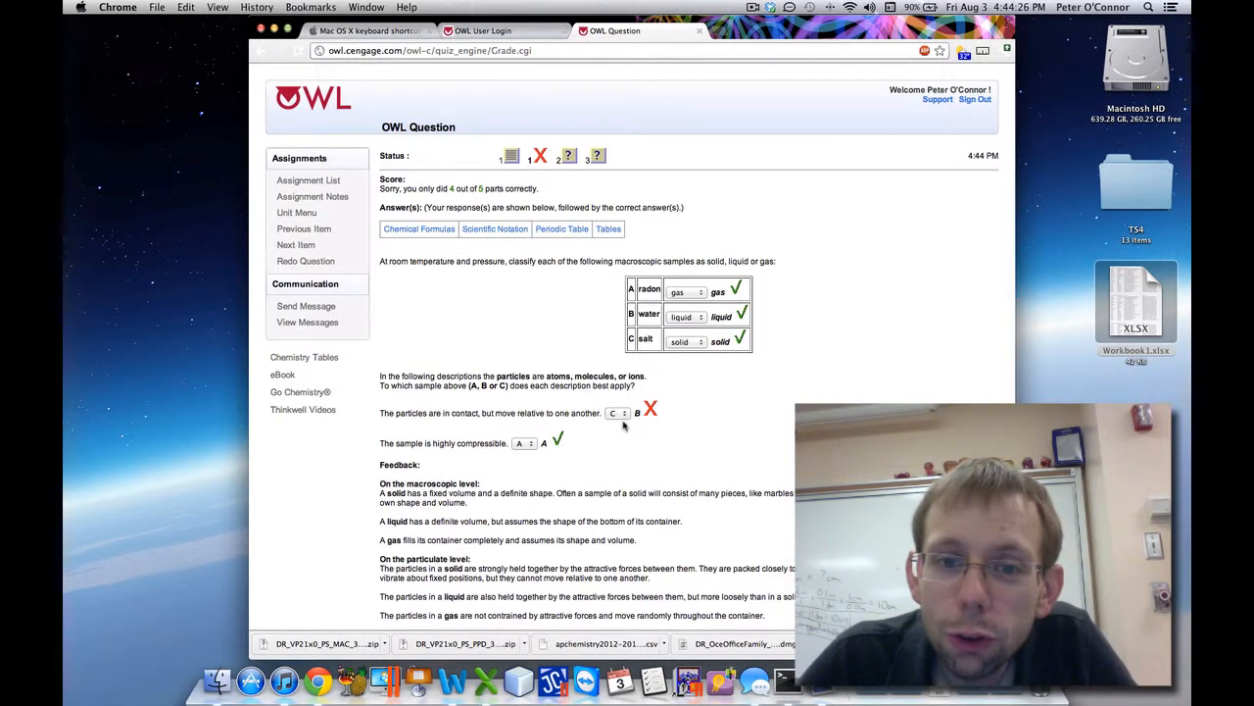
mouse_move(542, 429)
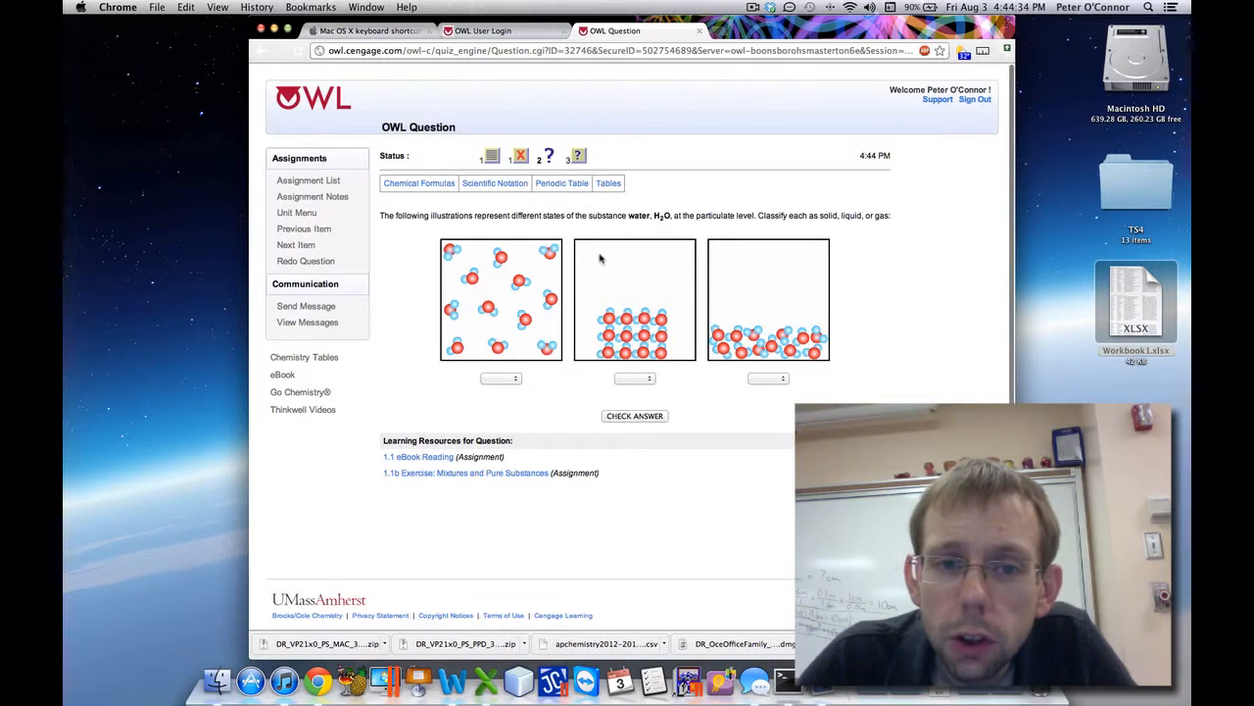
mouse_move(579, 258)
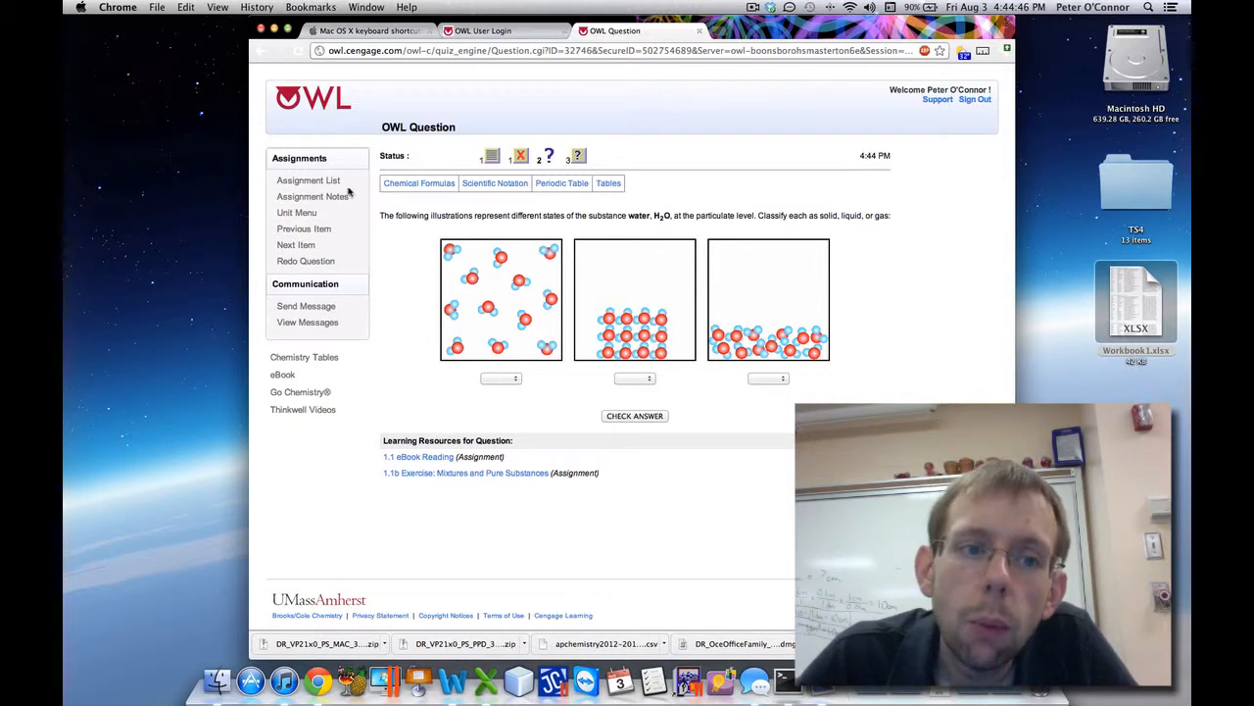
- Reopen the States of Matter homework, choose maple syrup's state and submit for grading
left_click(308, 181)
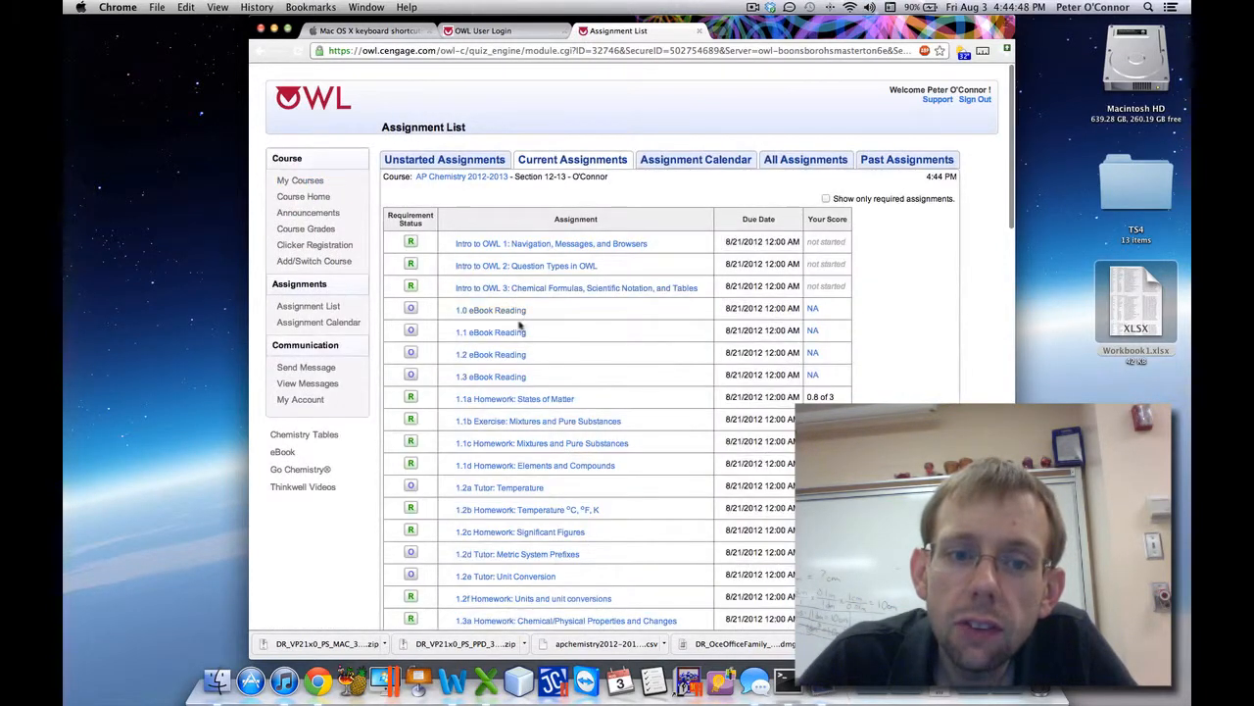
left_click(515, 399)
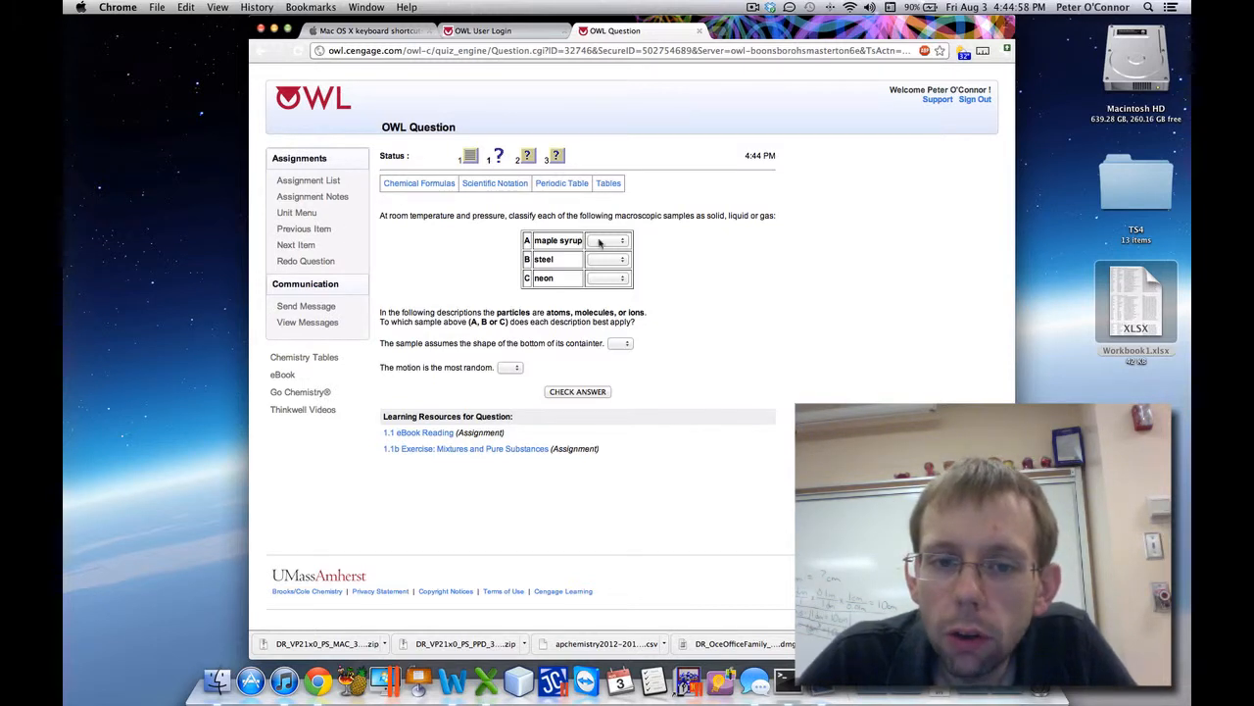
left_click(607, 277)
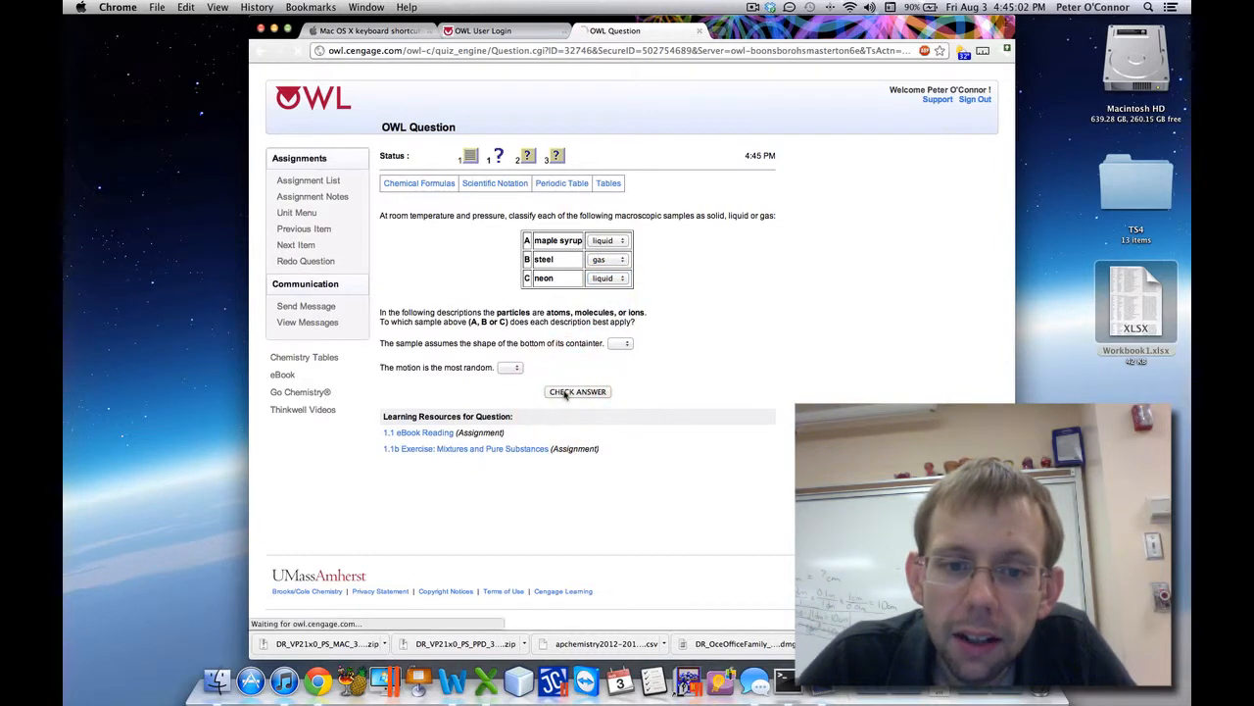
left_click(577, 391)
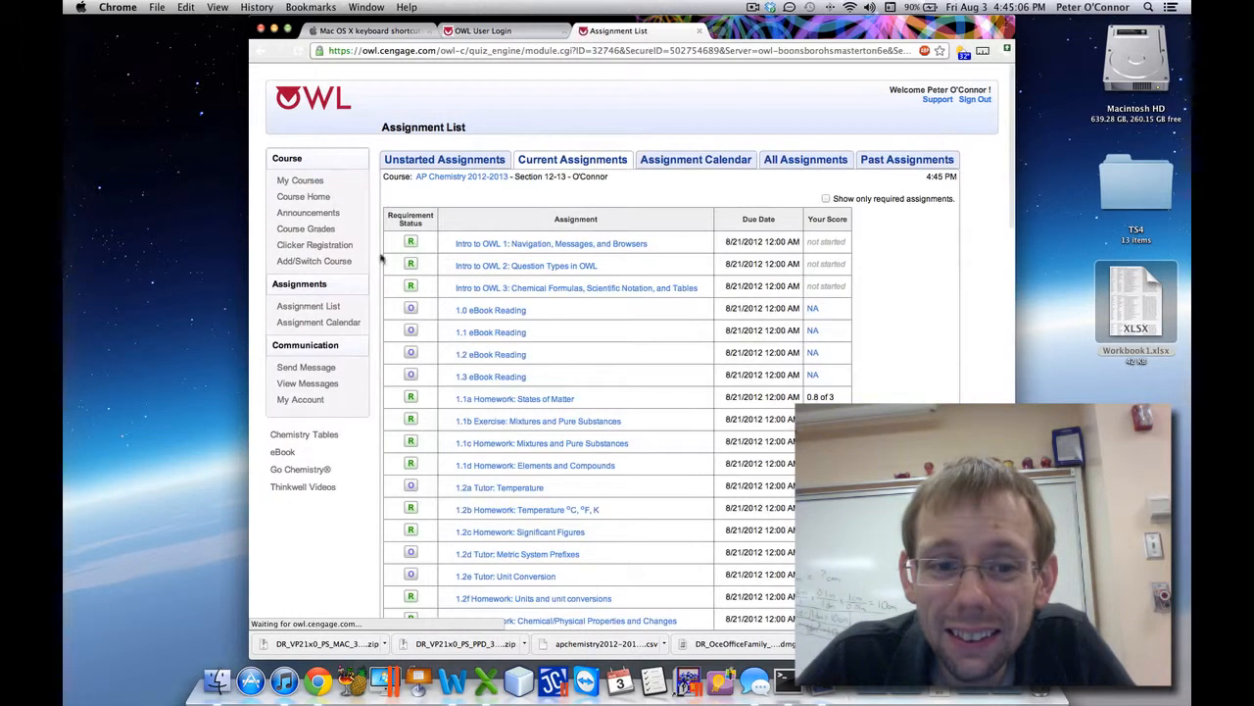
- Revisit question 1, then open question 2 on fluorine's particulate-level states
left_click(514, 399)
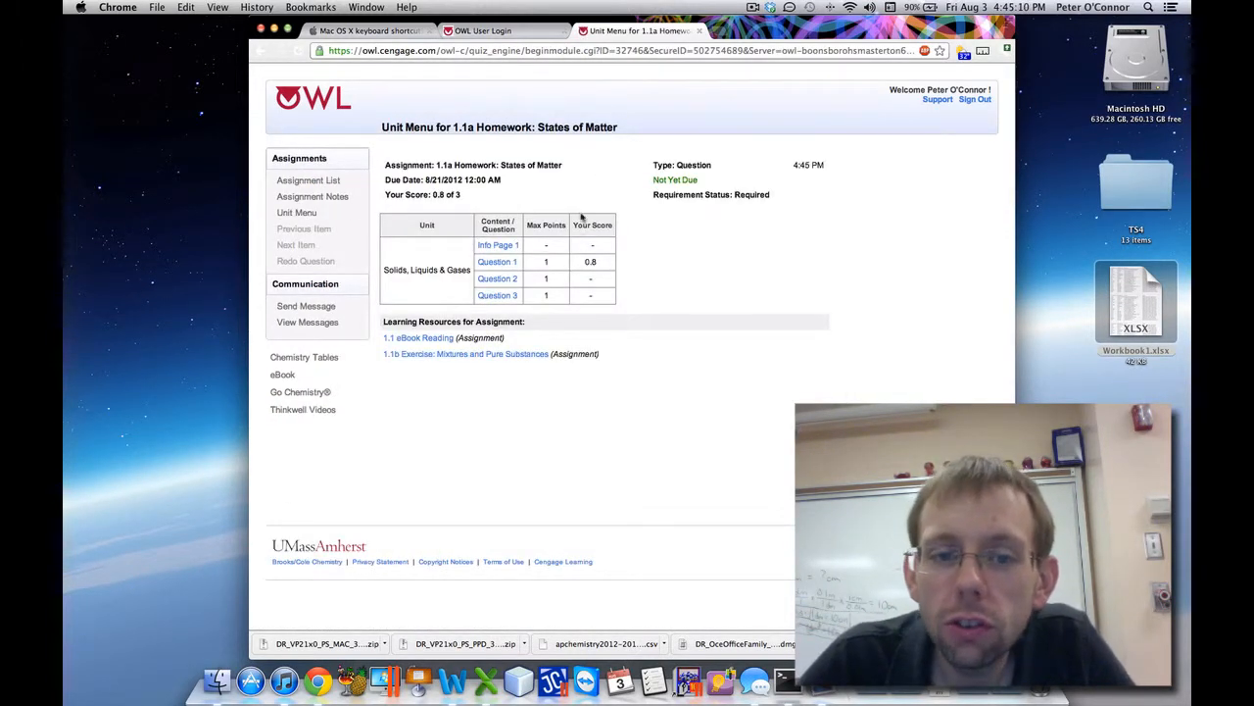
left_click(496, 262)
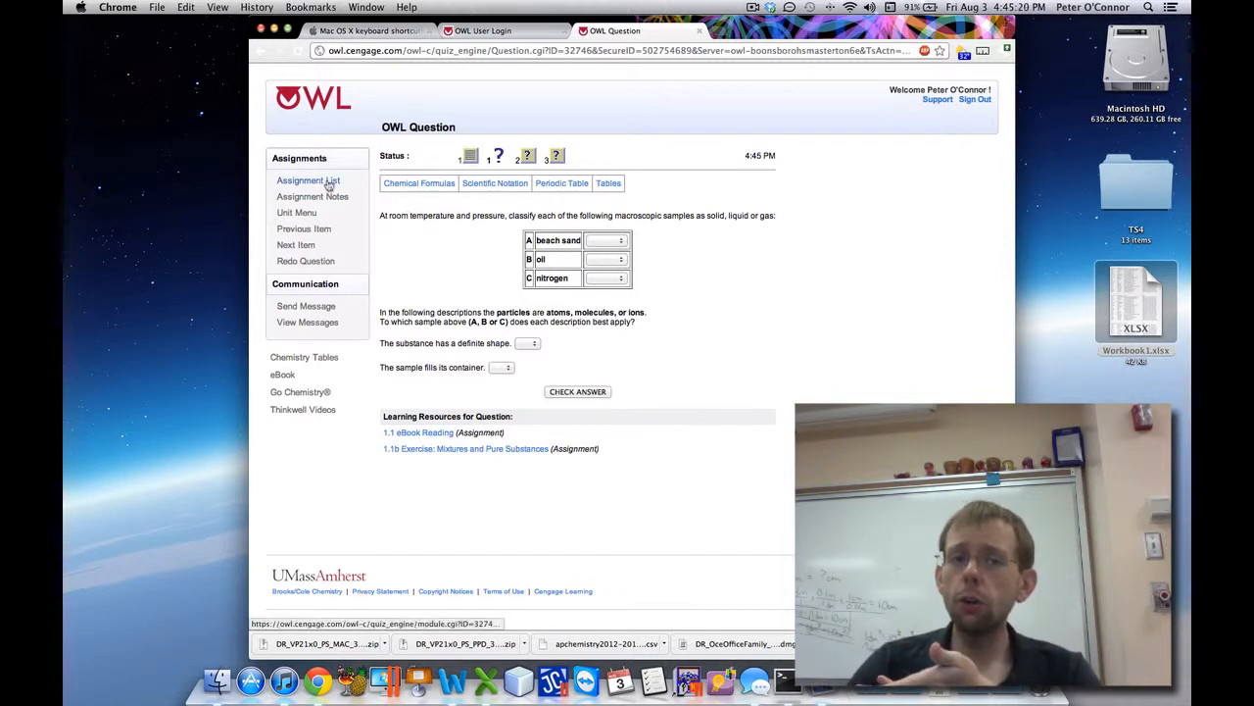
left_click(308, 181)
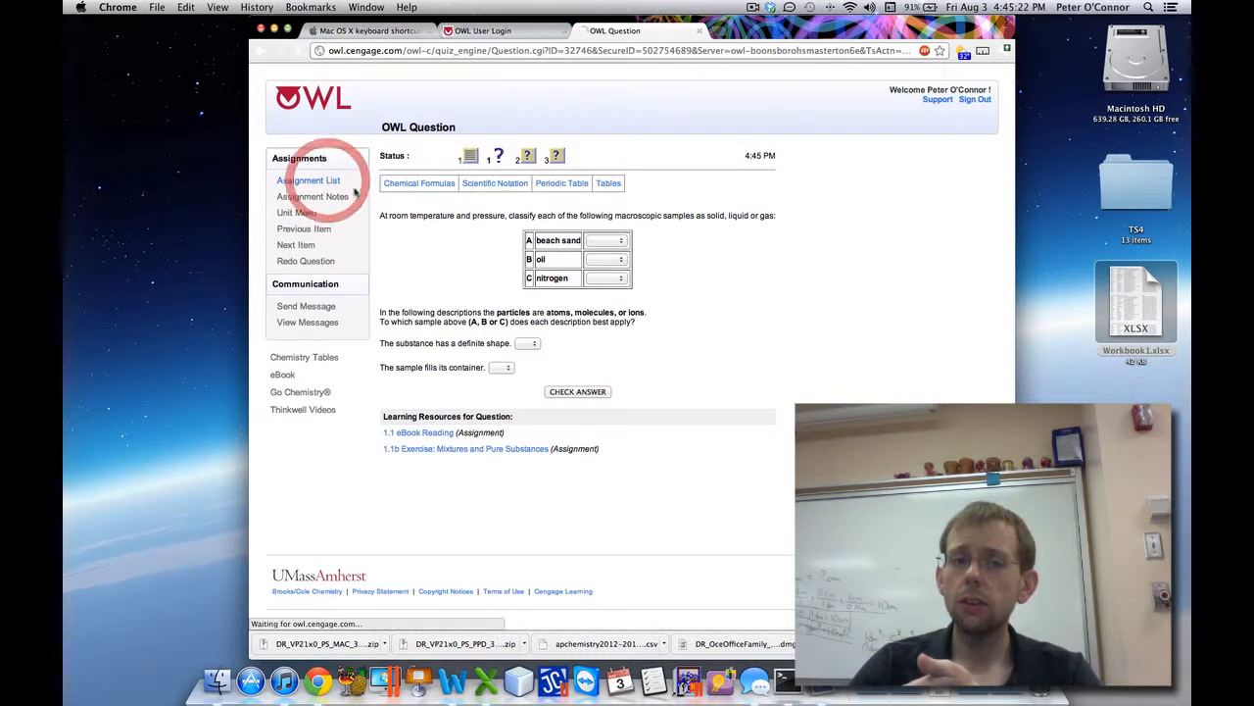
left_click(307, 181)
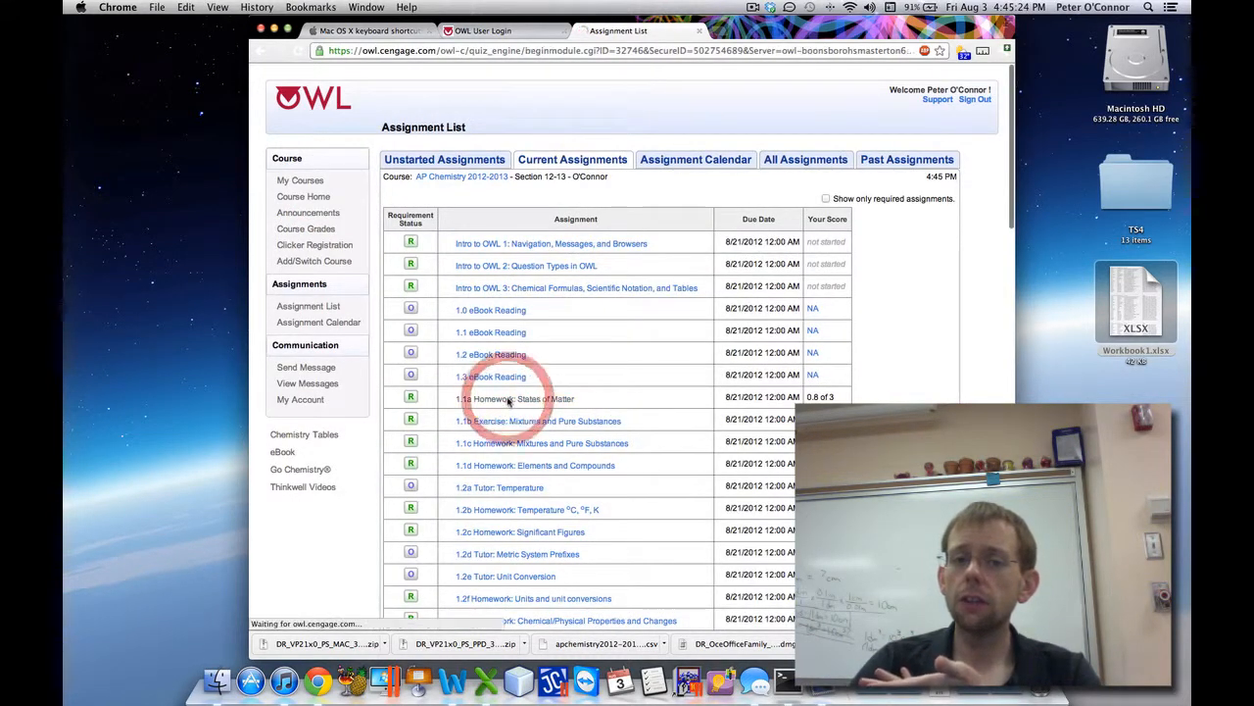
left_click(515, 399)
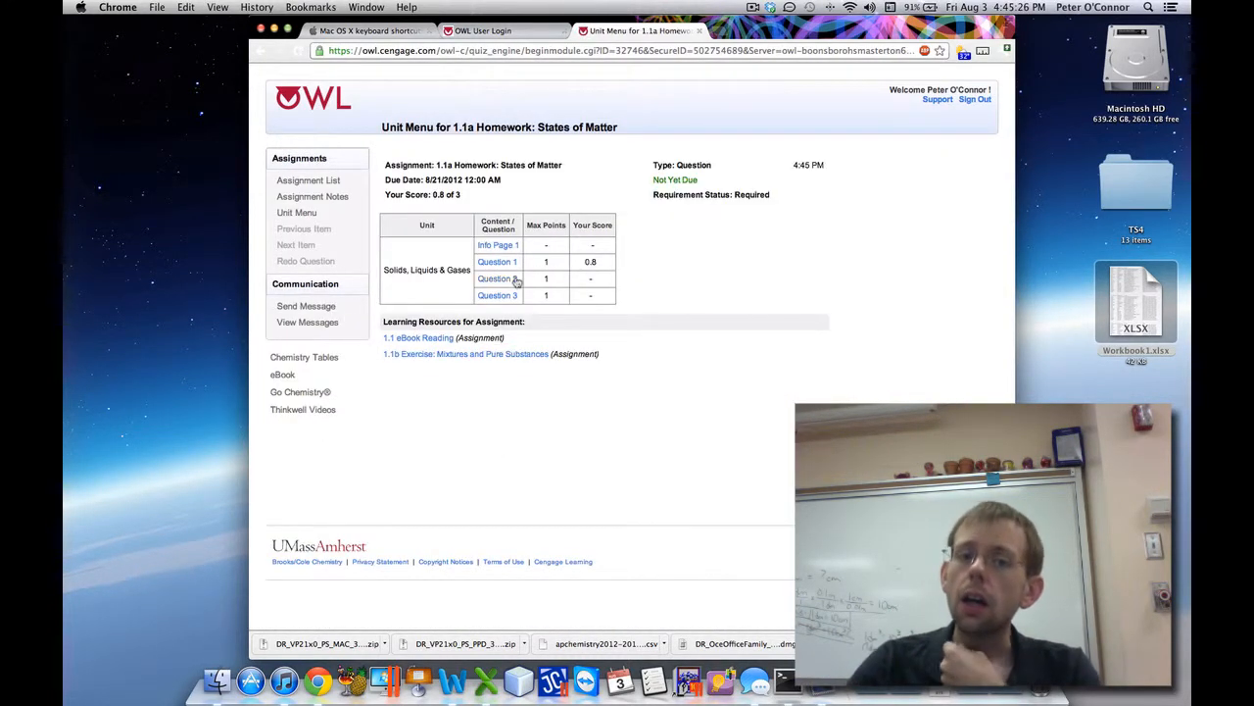
left_click(497, 262)
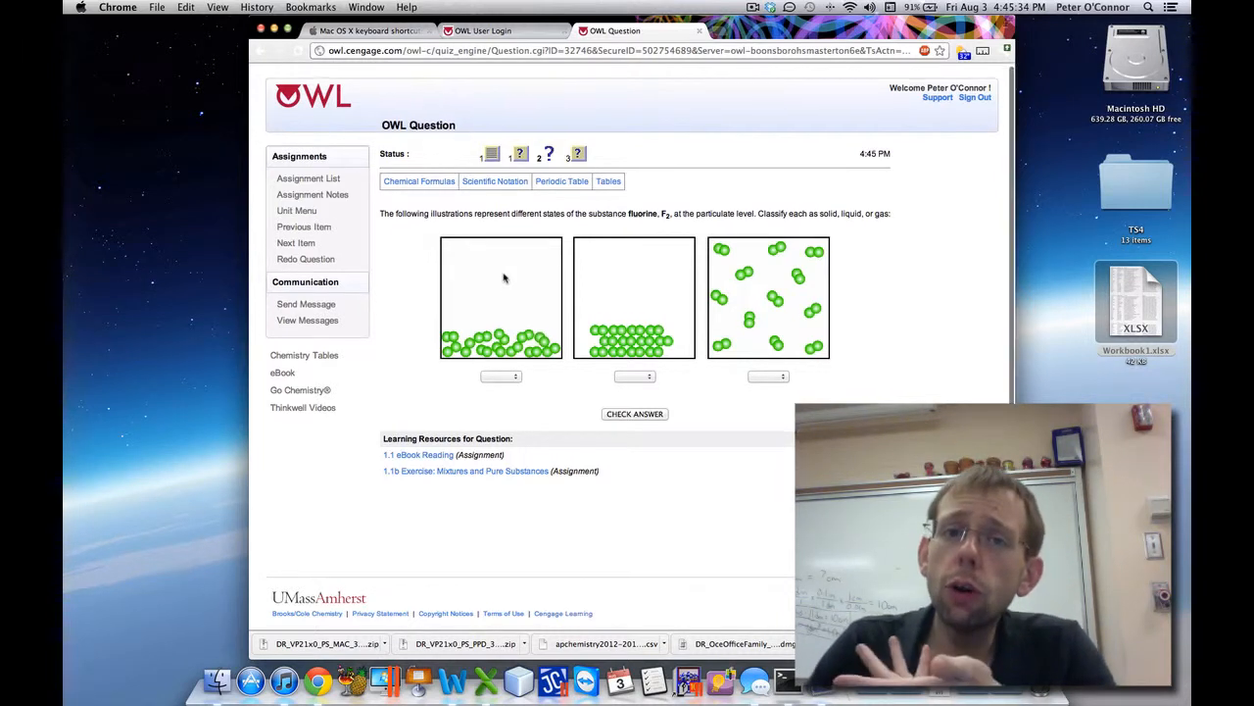
scroll("up", 3)
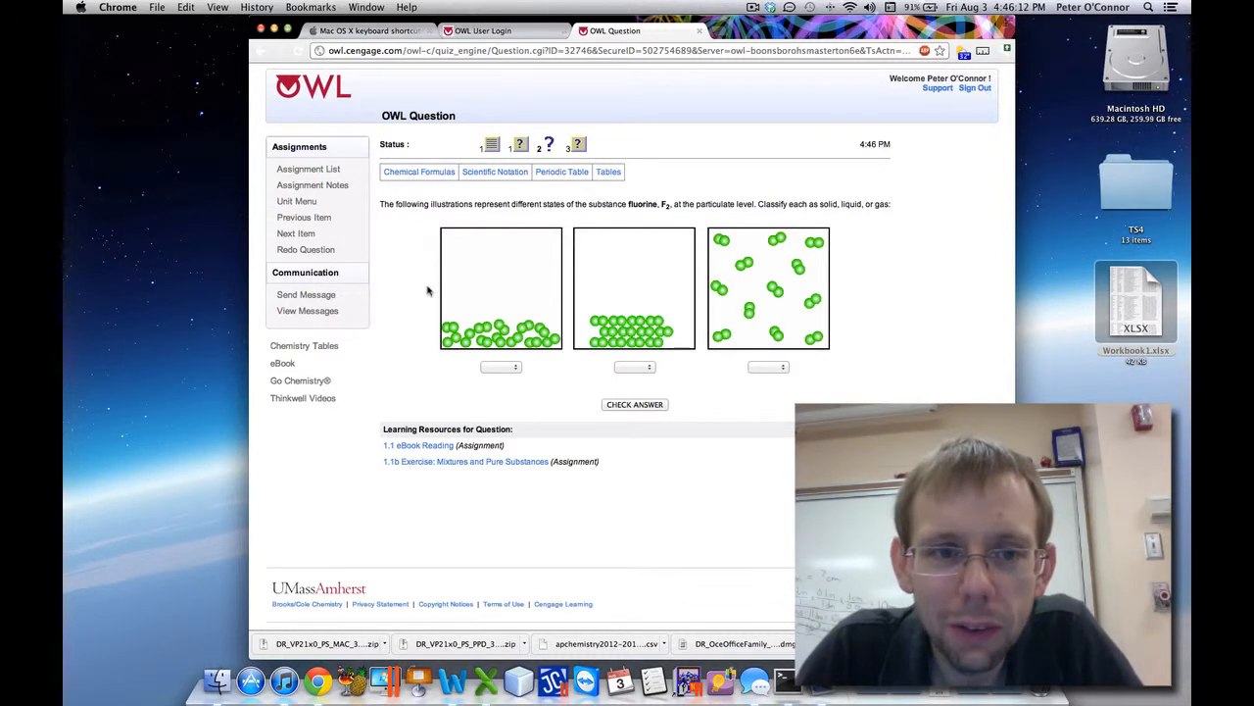
mouse_move(313, 186)
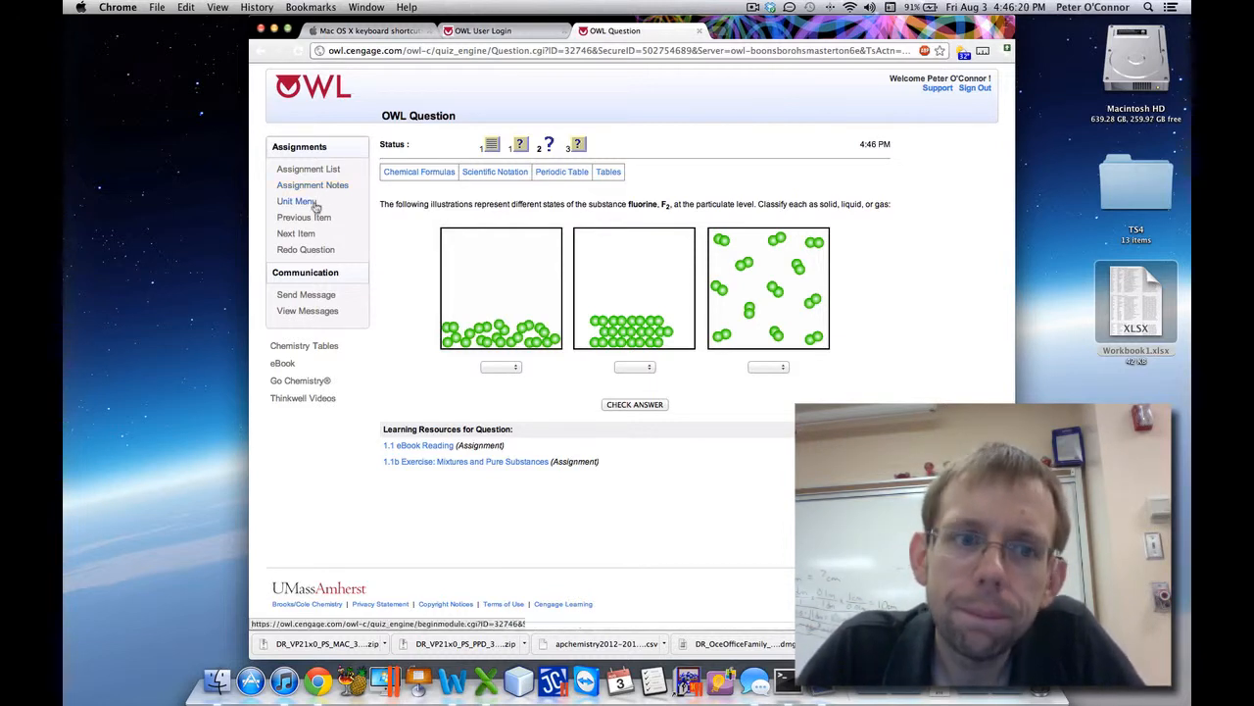
left_click(308, 168)
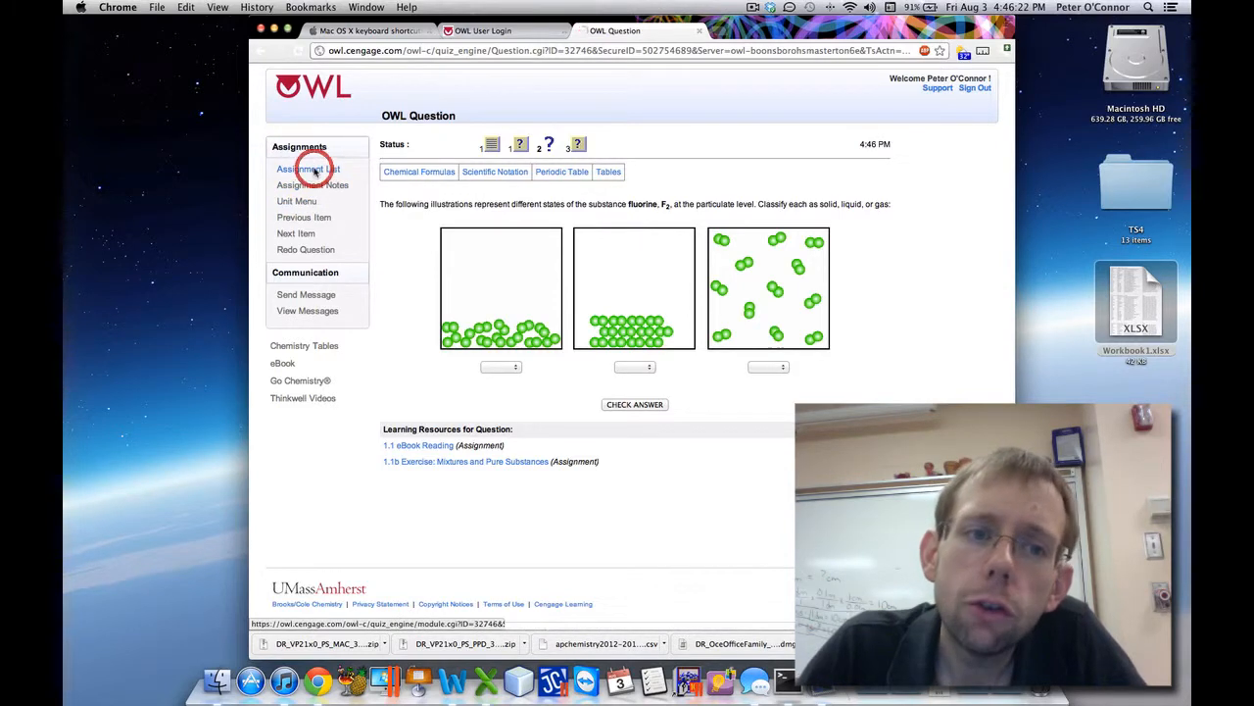
- Preview the 1.2a Tutor: Temperature °C-to-K question, then return to the Assignment List
left_click(308, 168)
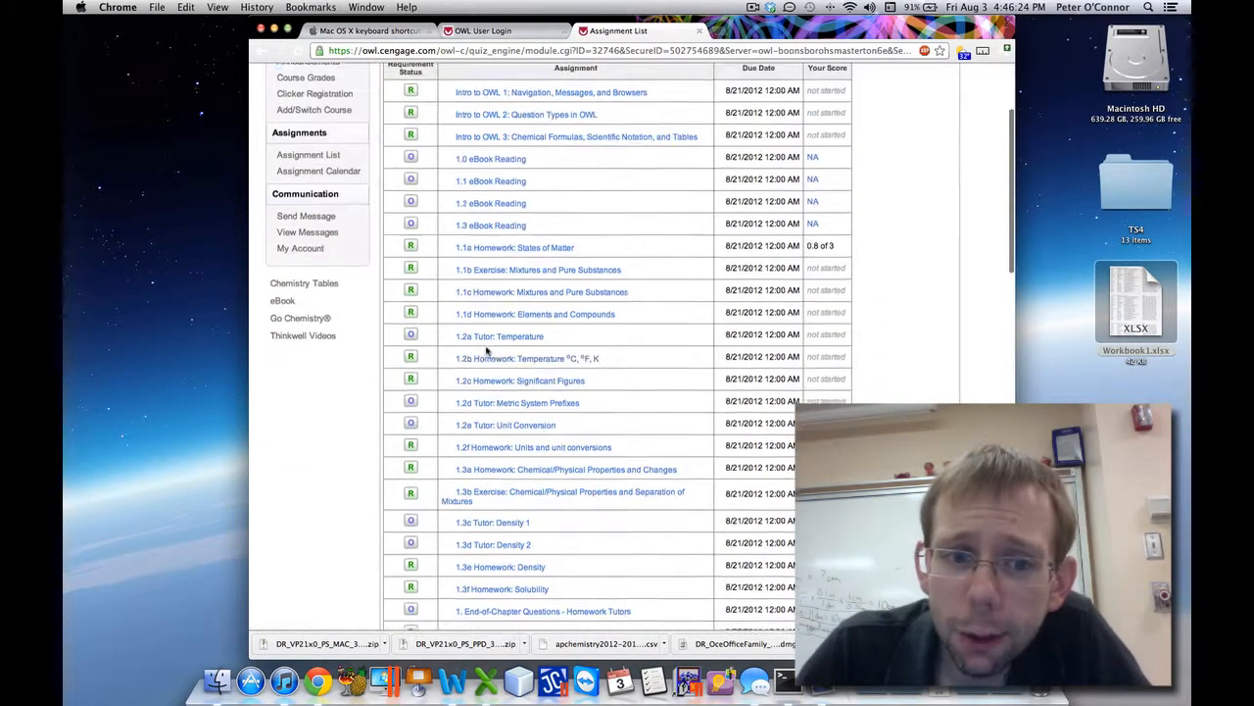
scroll("up", 3)
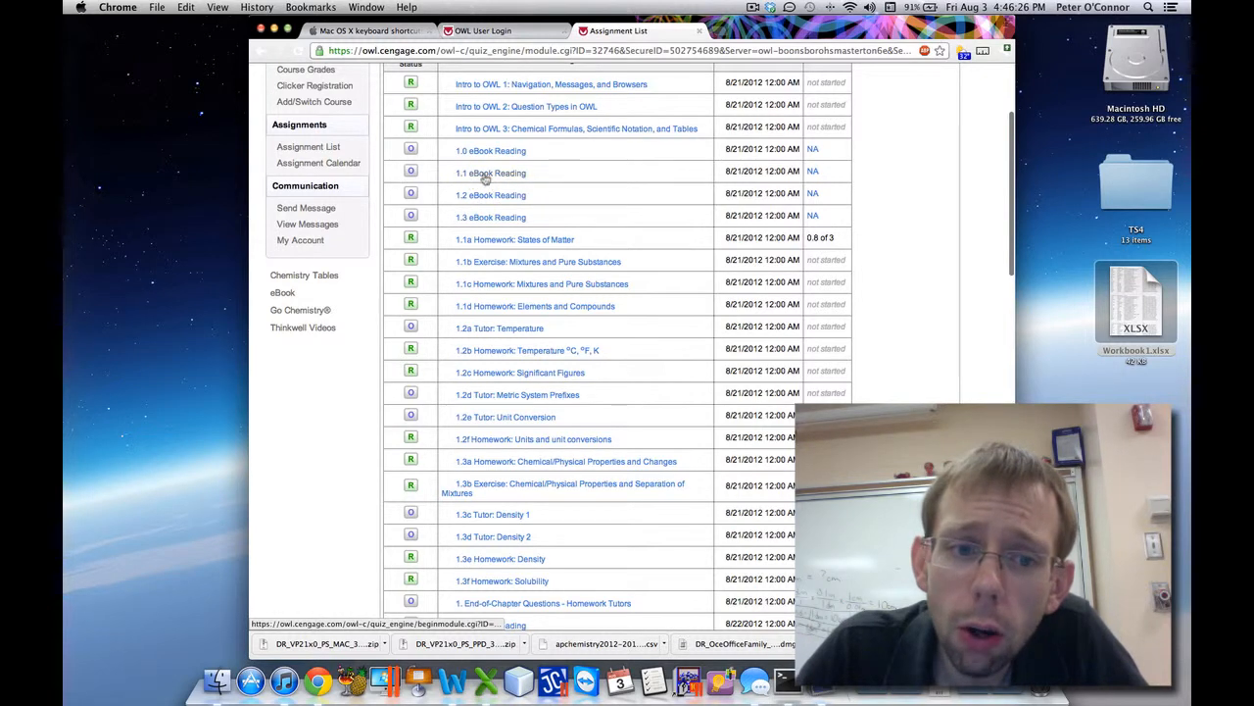
scroll("down", 3)
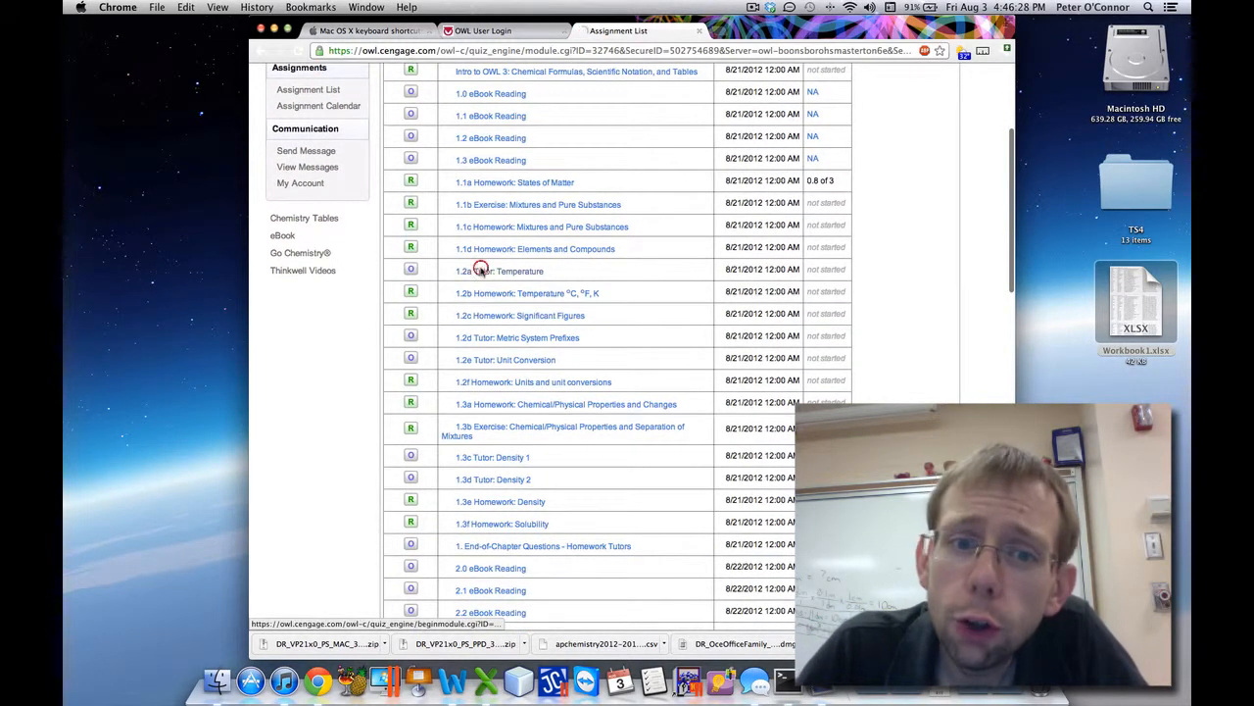
left_click(502, 270)
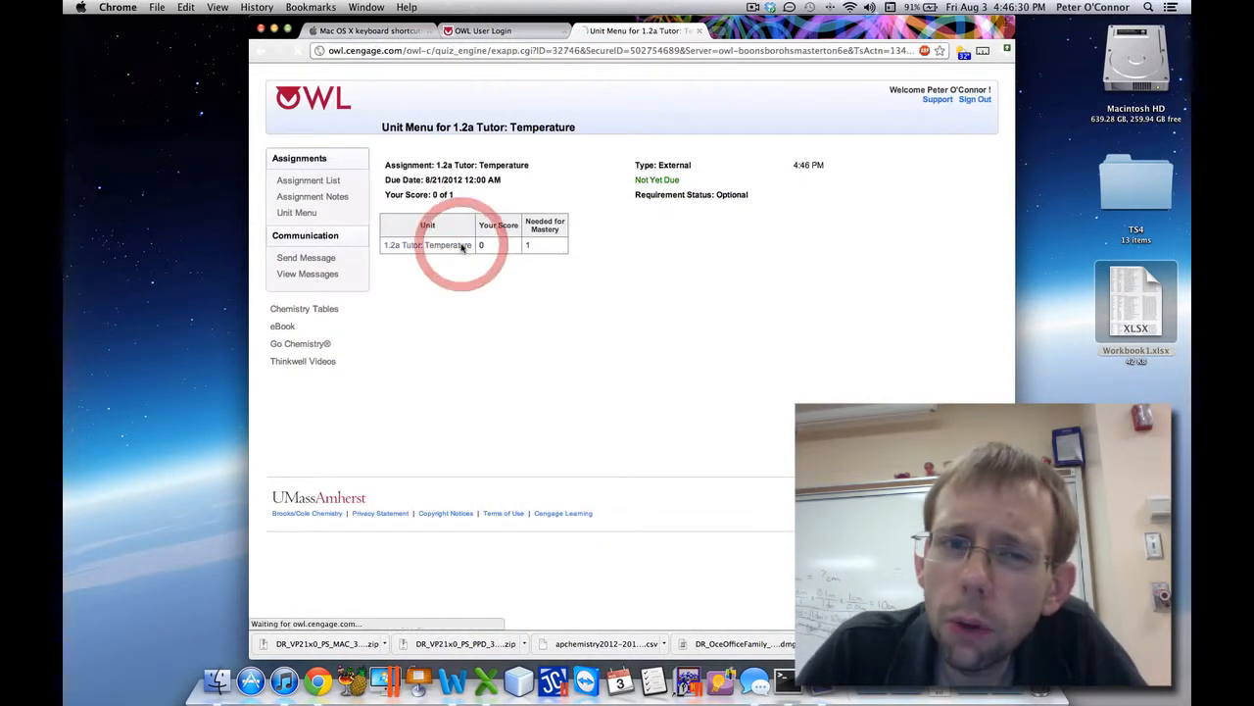
left_click(426, 244)
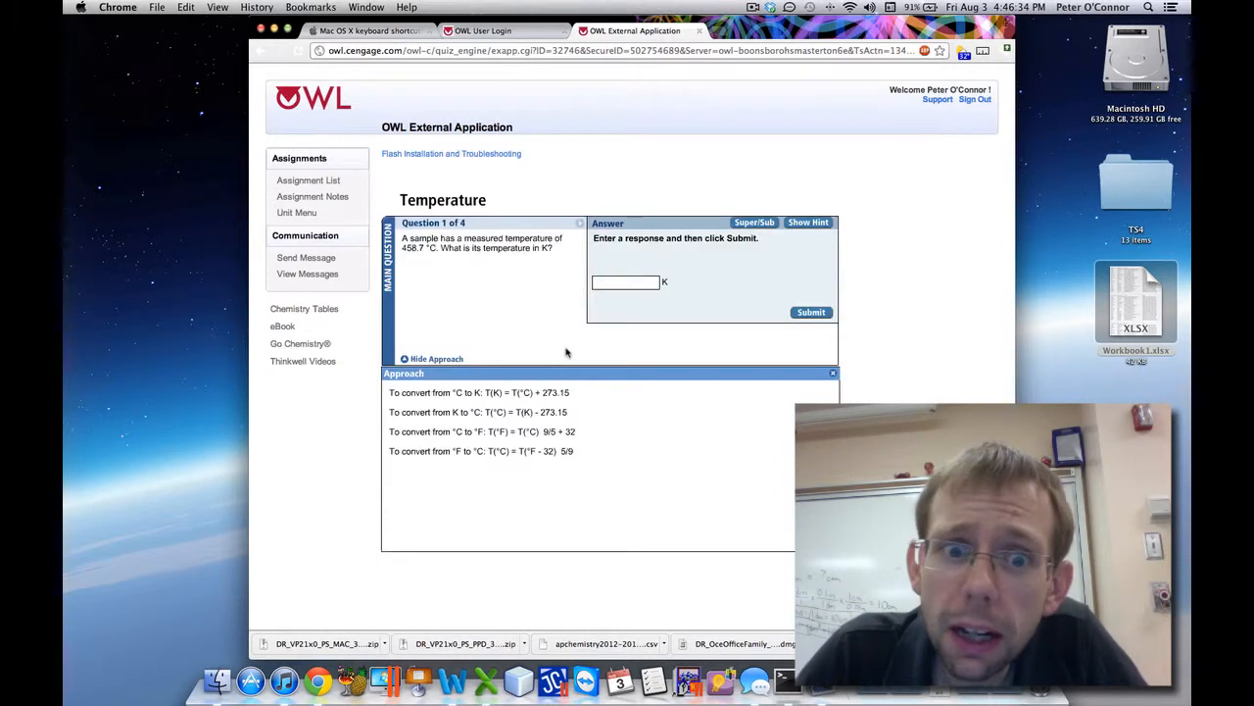
mouse_move(520, 409)
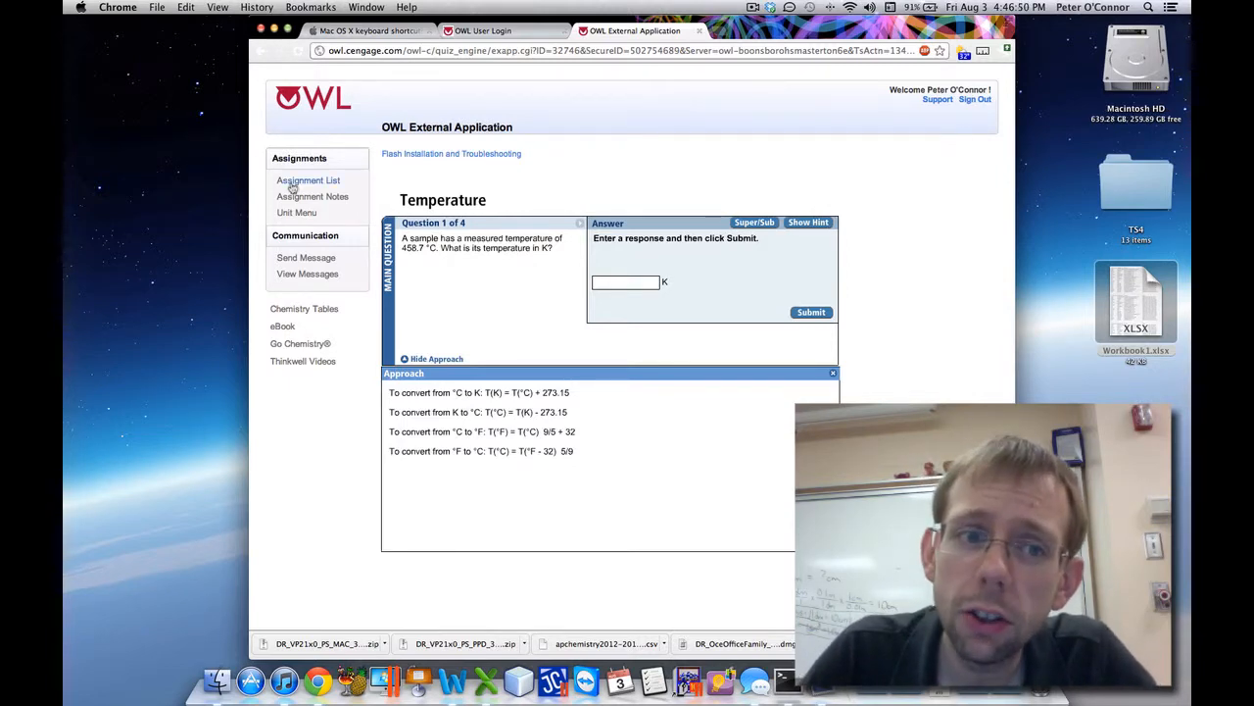
left_click(307, 181)
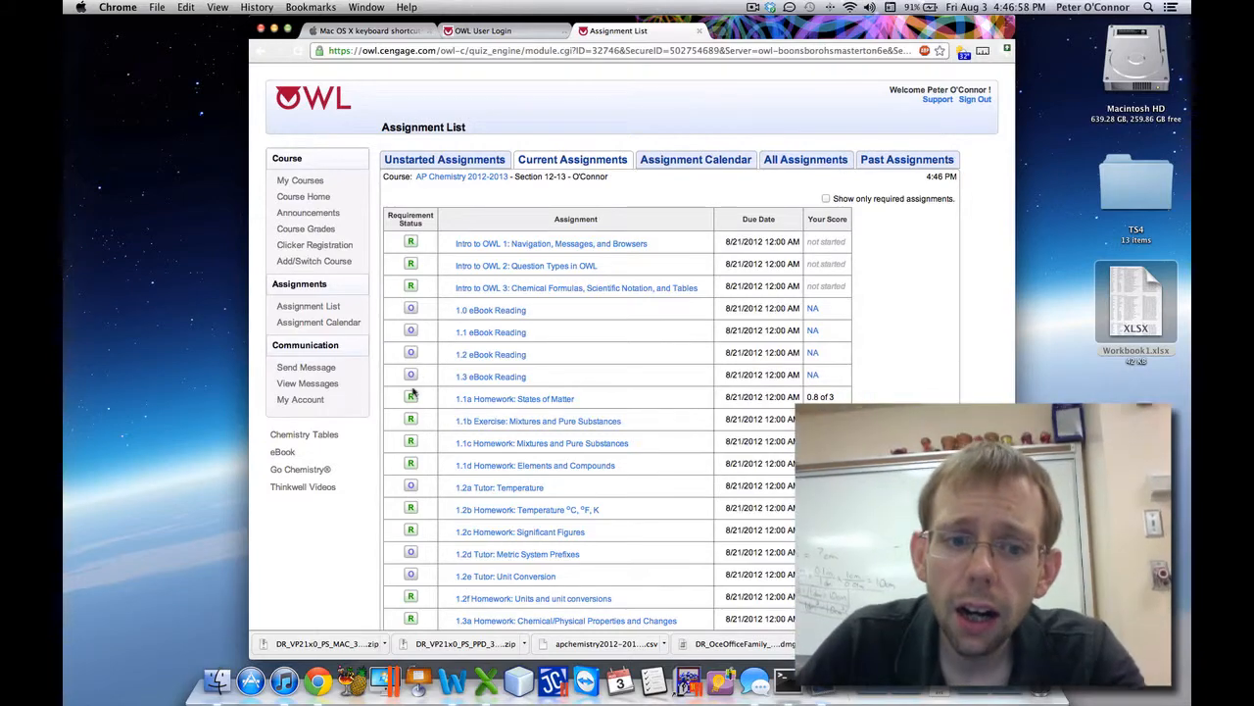
scroll("down", 3)
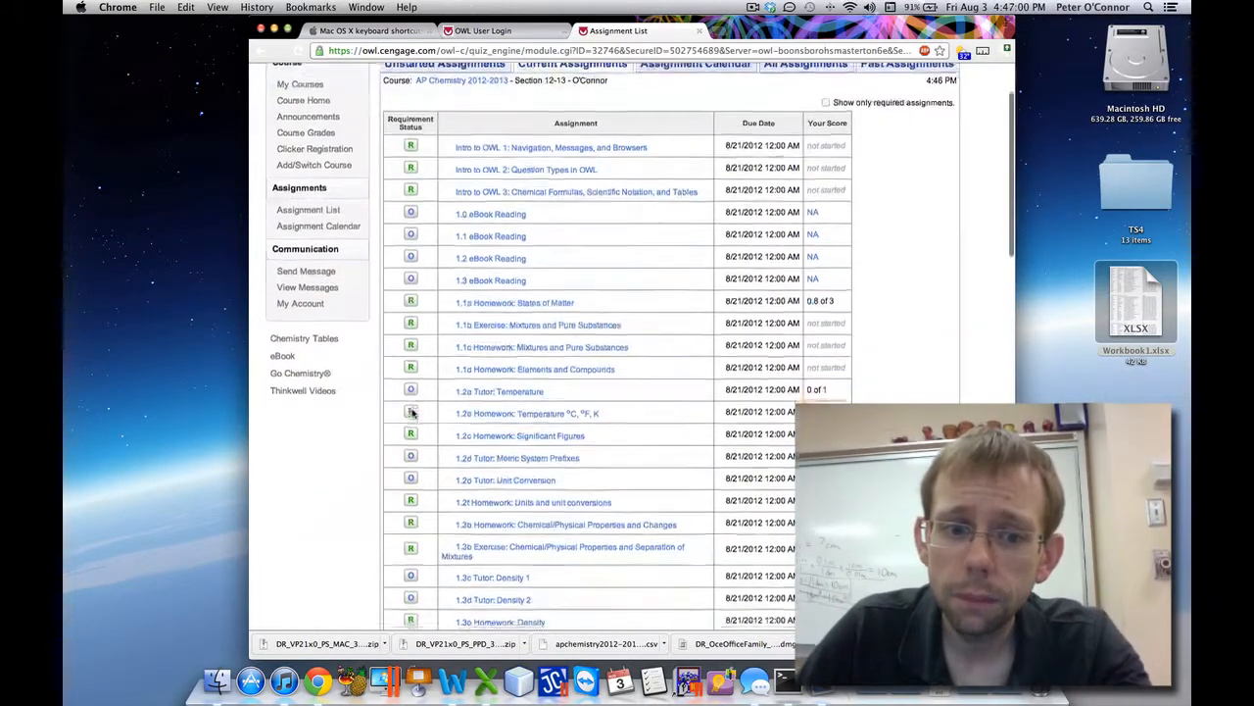
scroll("up", 3)
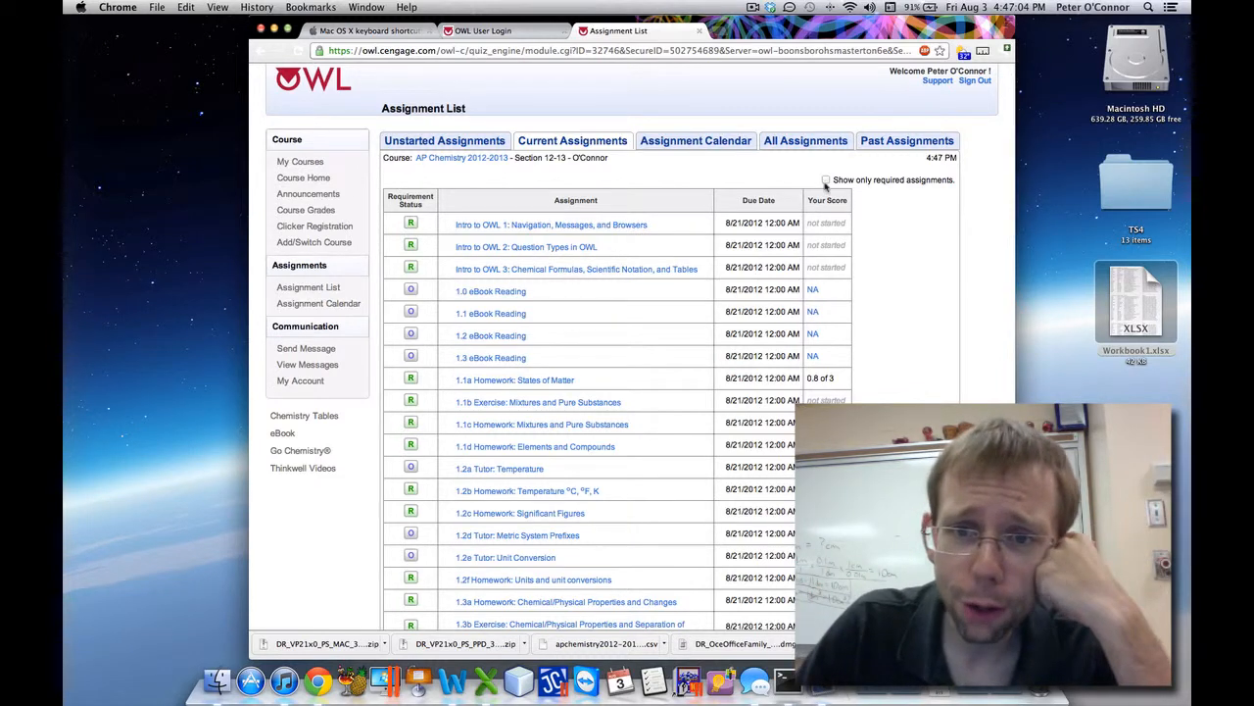
left_click(826, 179)
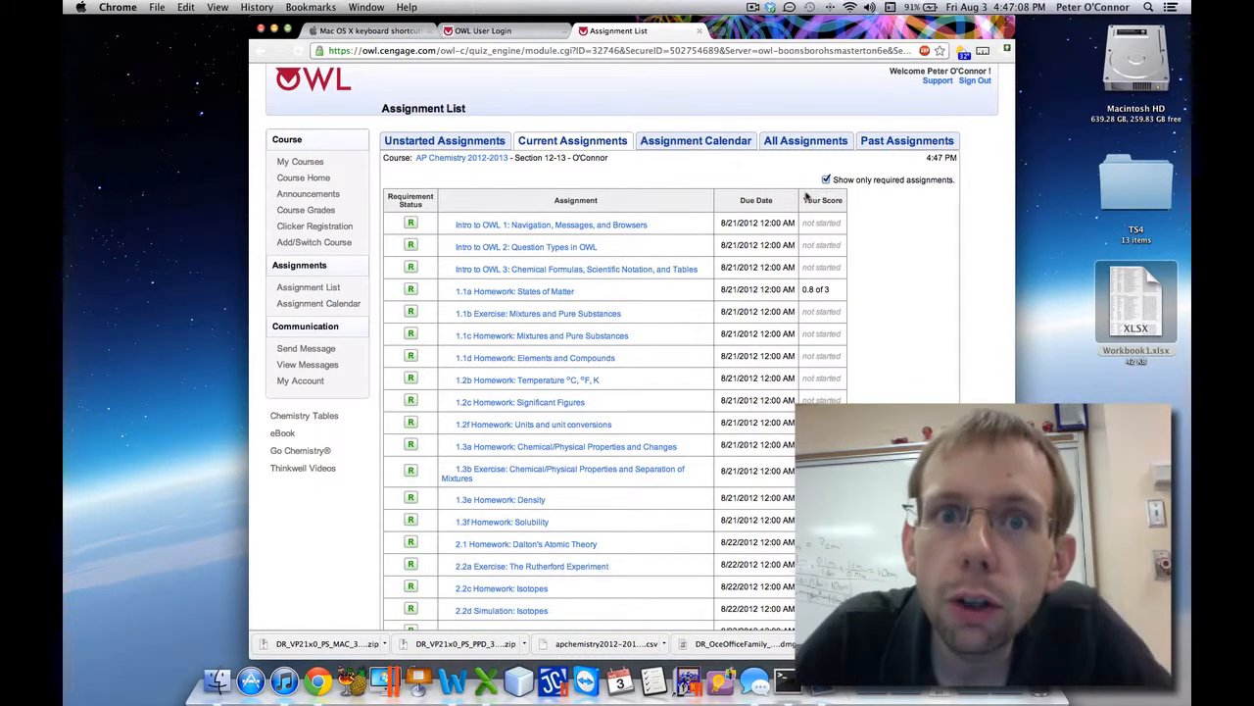
scroll("down", 3)
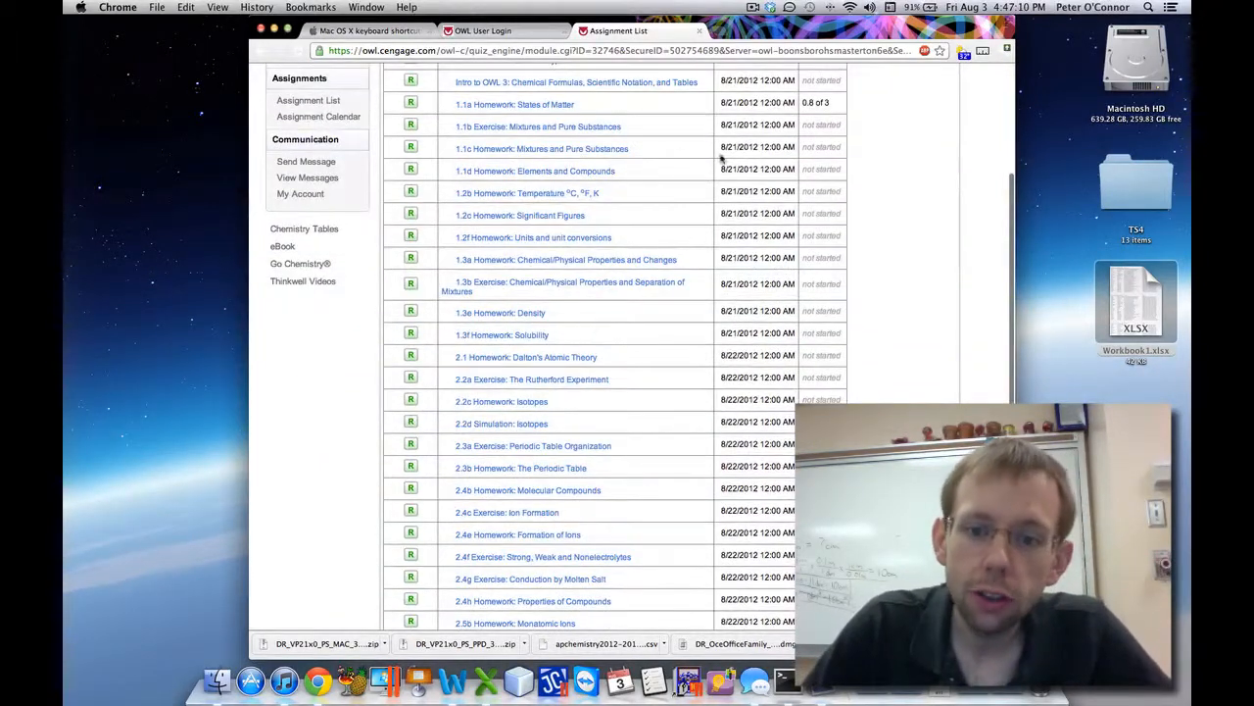
mouse_move(723, 352)
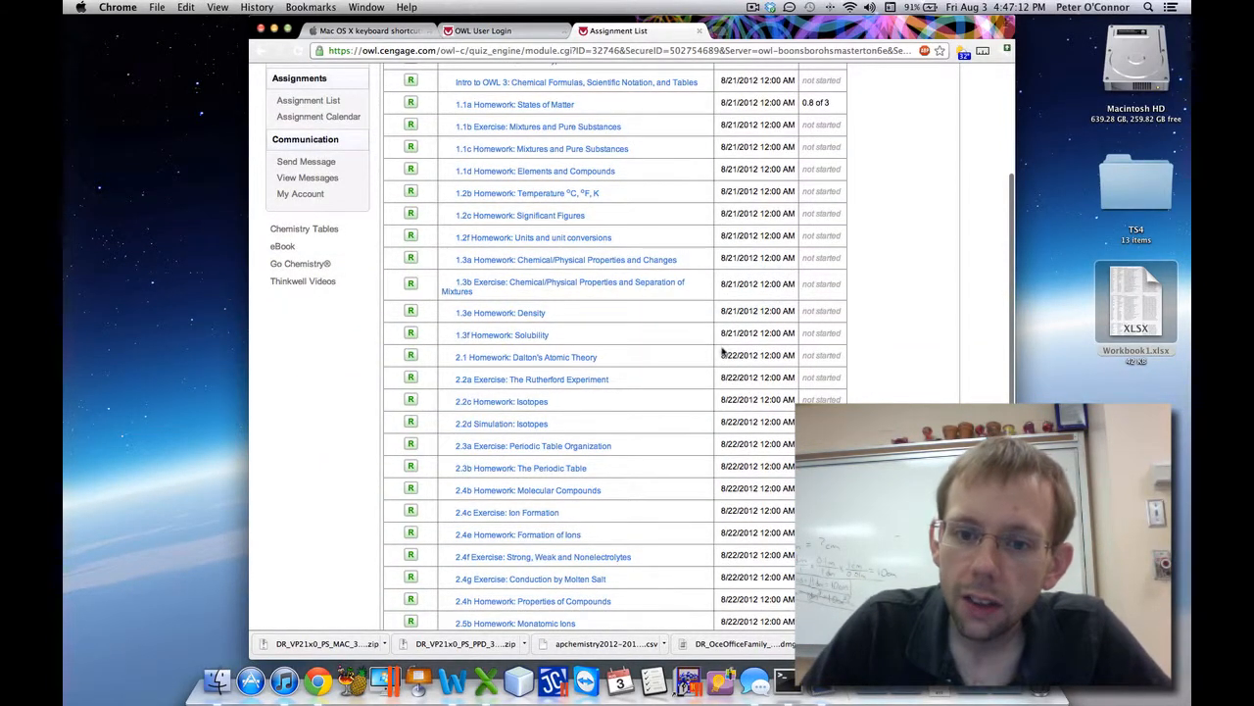
scroll("up", 3)
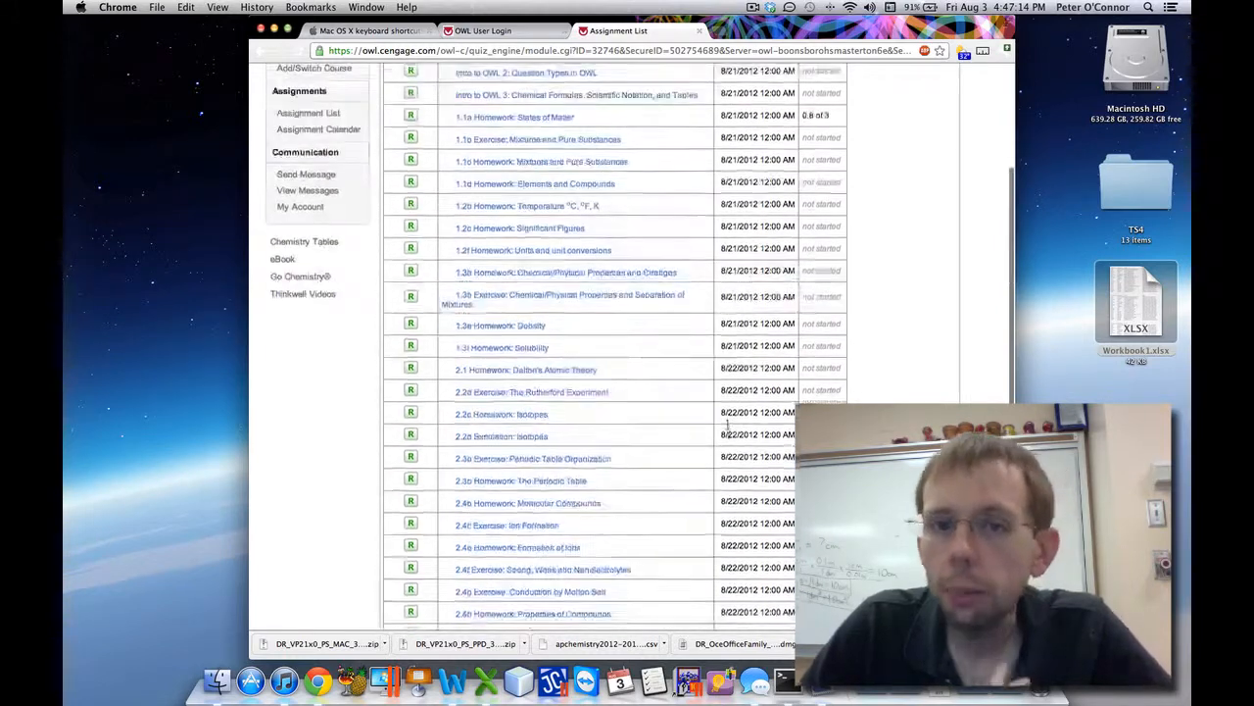
scroll("up", 3)
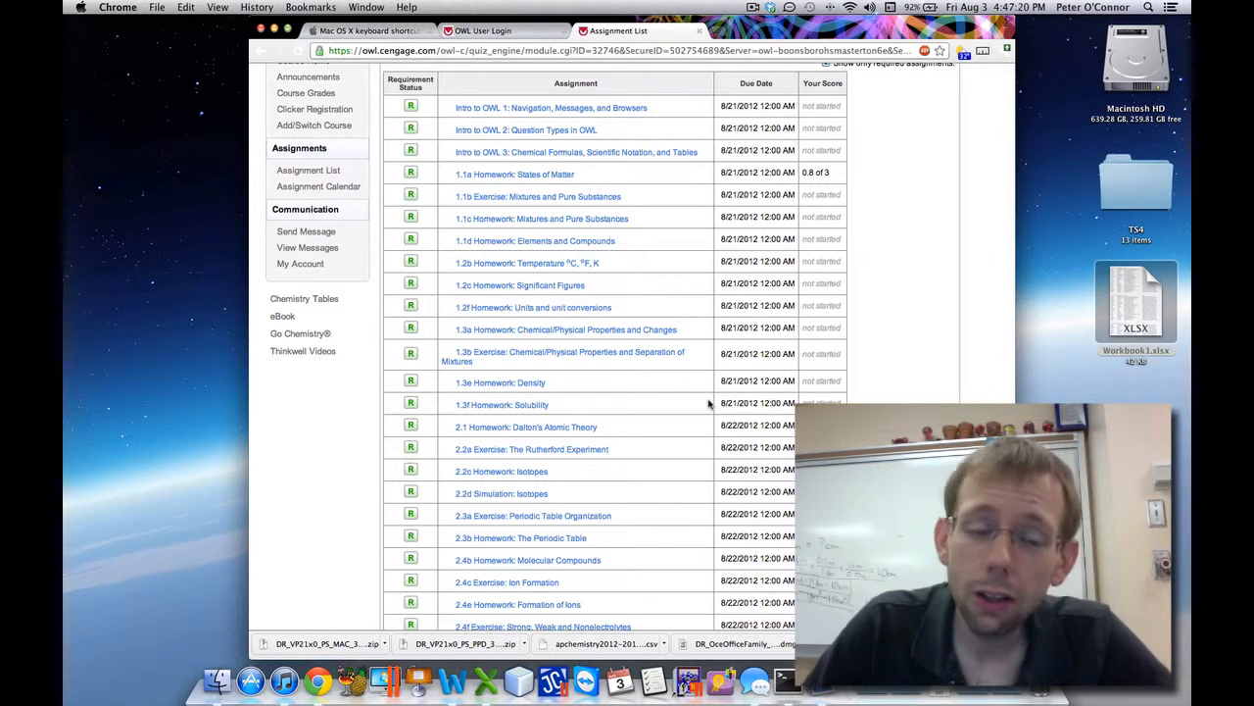
scroll("down", 3)
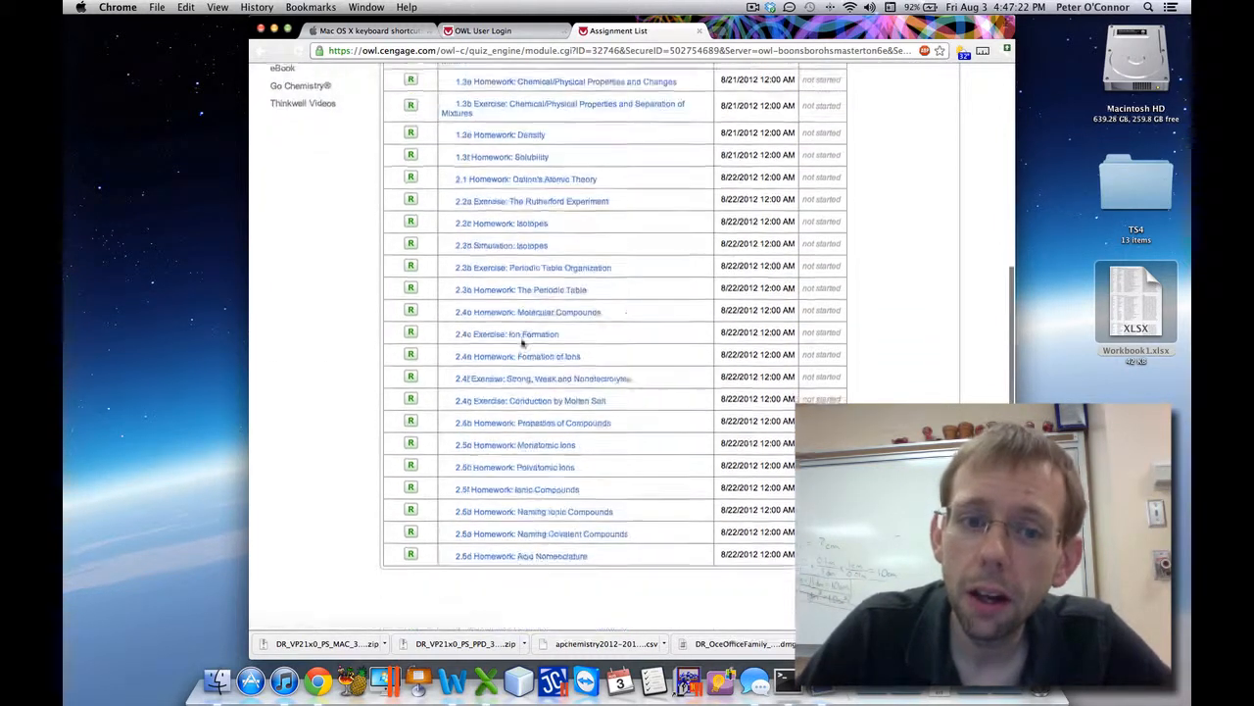
scroll("up", 3)
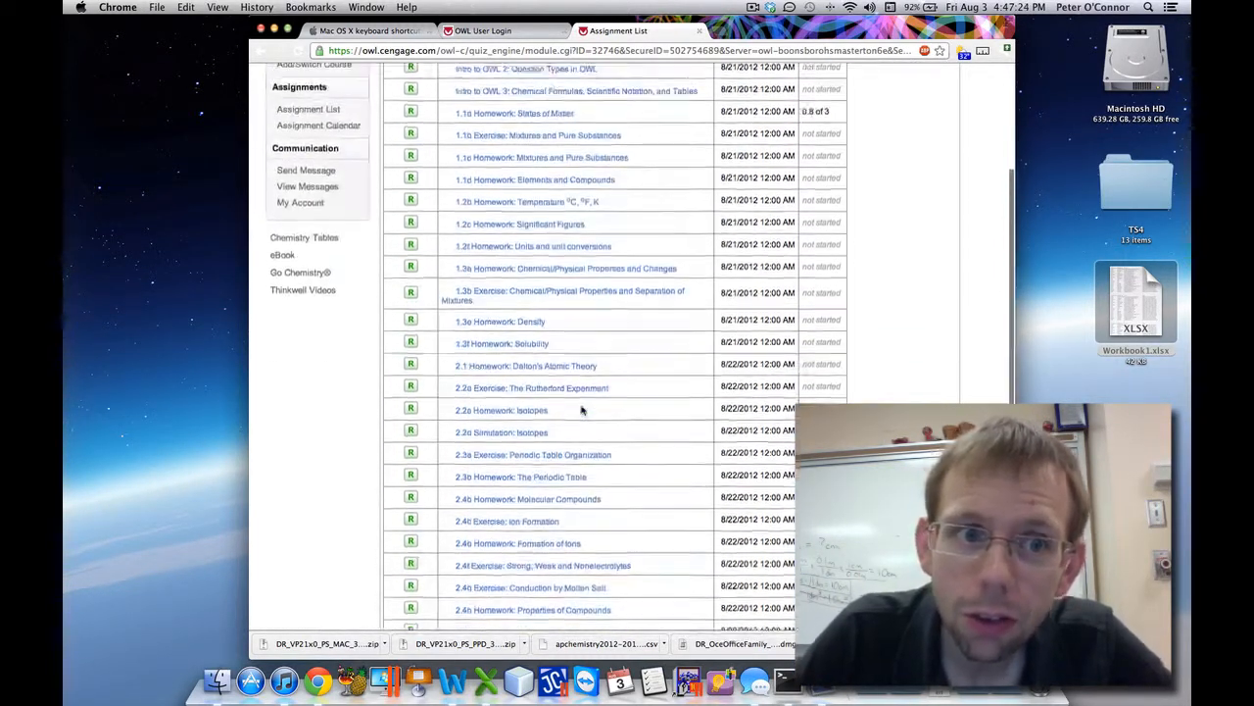
scroll("up", 3)
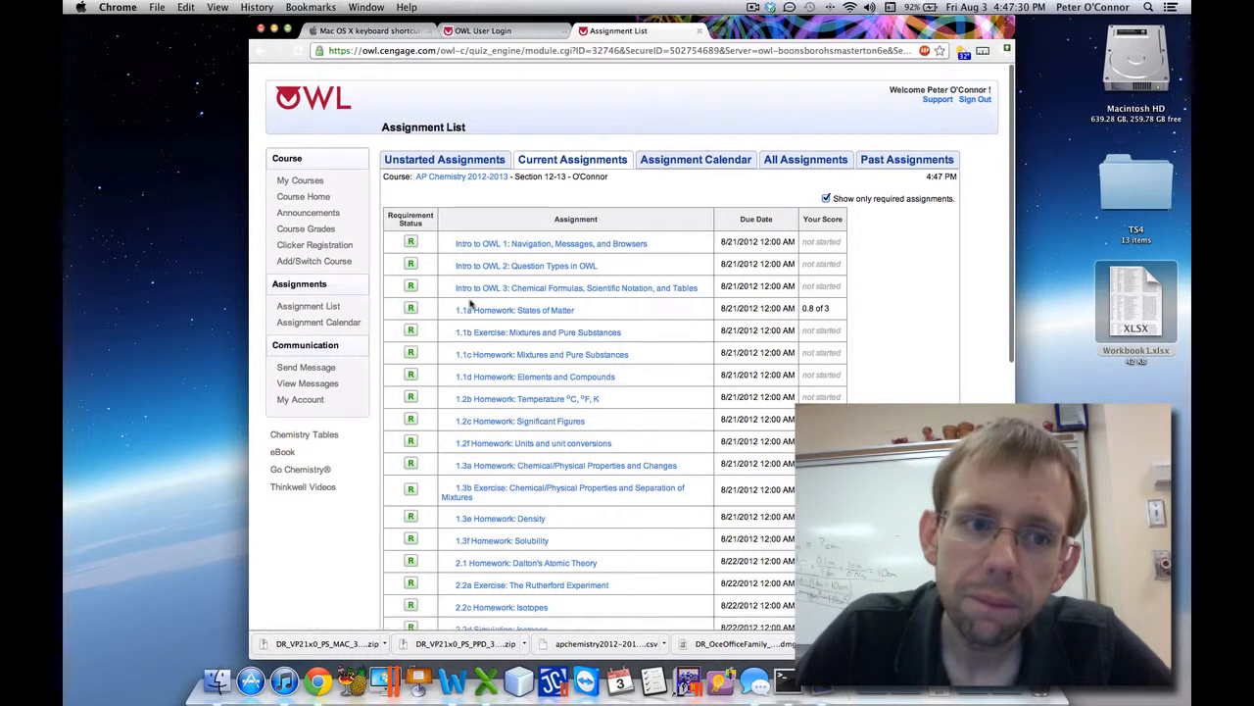
mouse_move(309, 212)
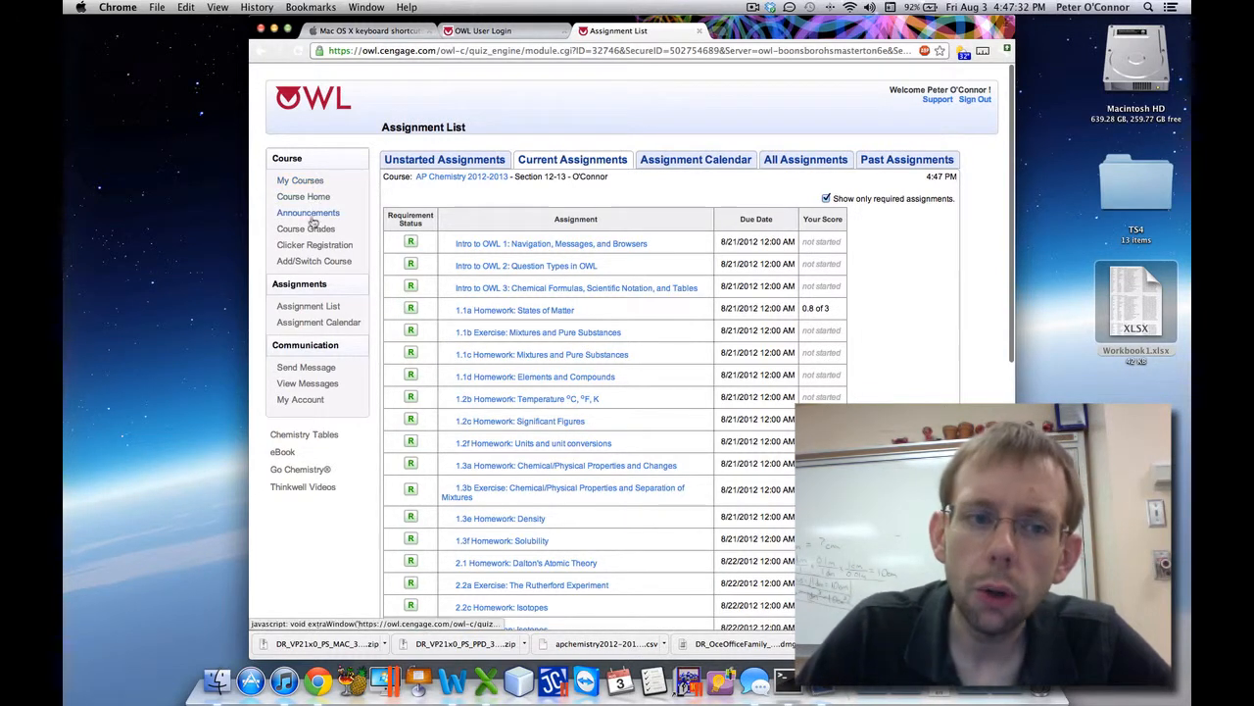
- Open Course Grades and scroll the gradebook page showing it is unavailable
left_click(305, 228)
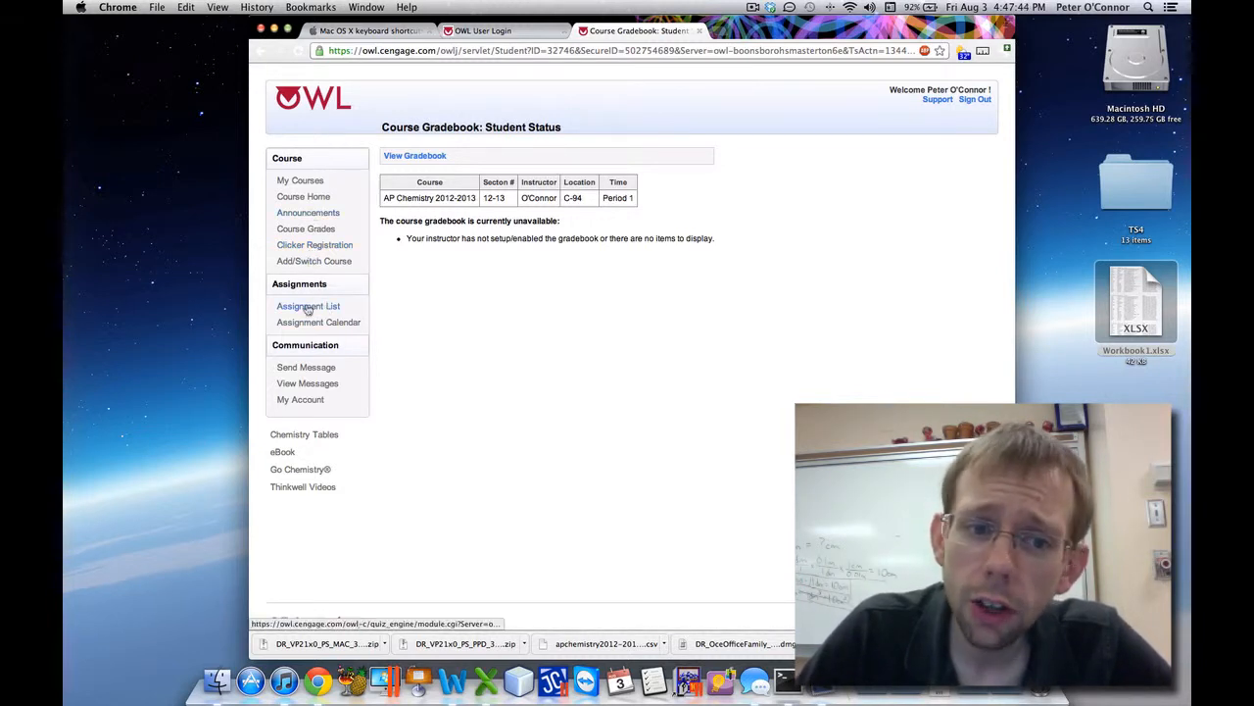
scroll("down", 3)
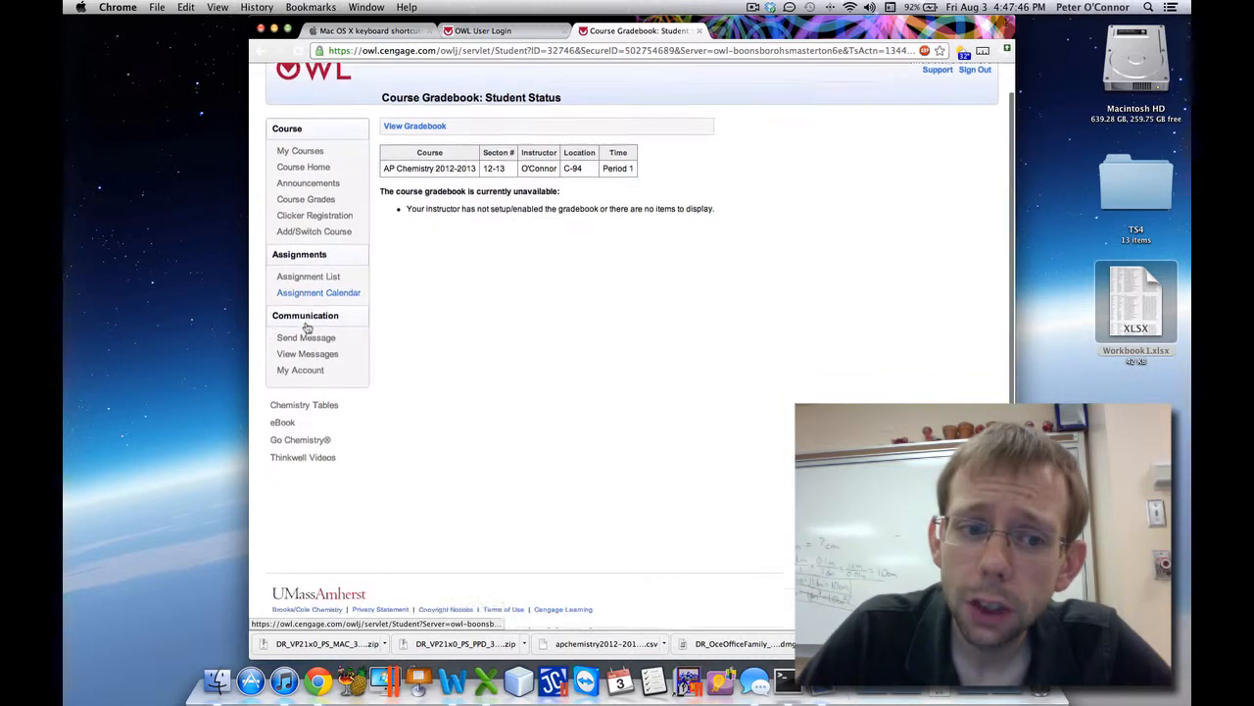
scroll("up", 3)
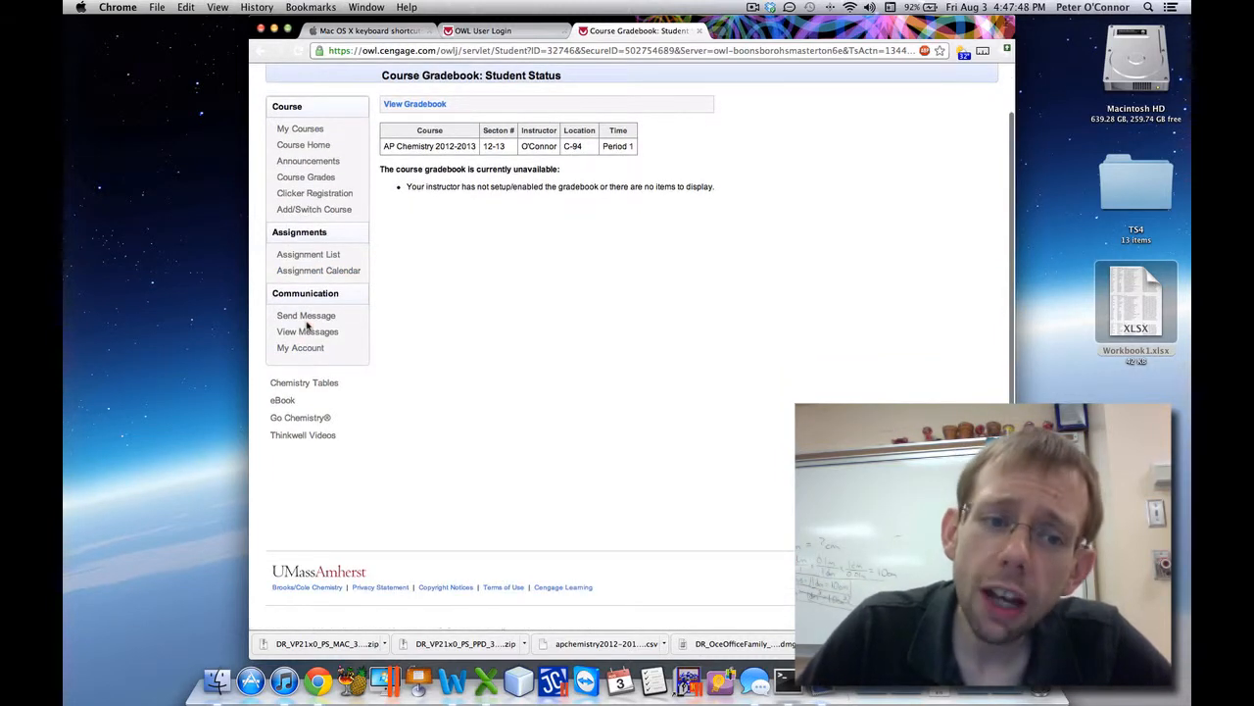
left_click(306, 314)
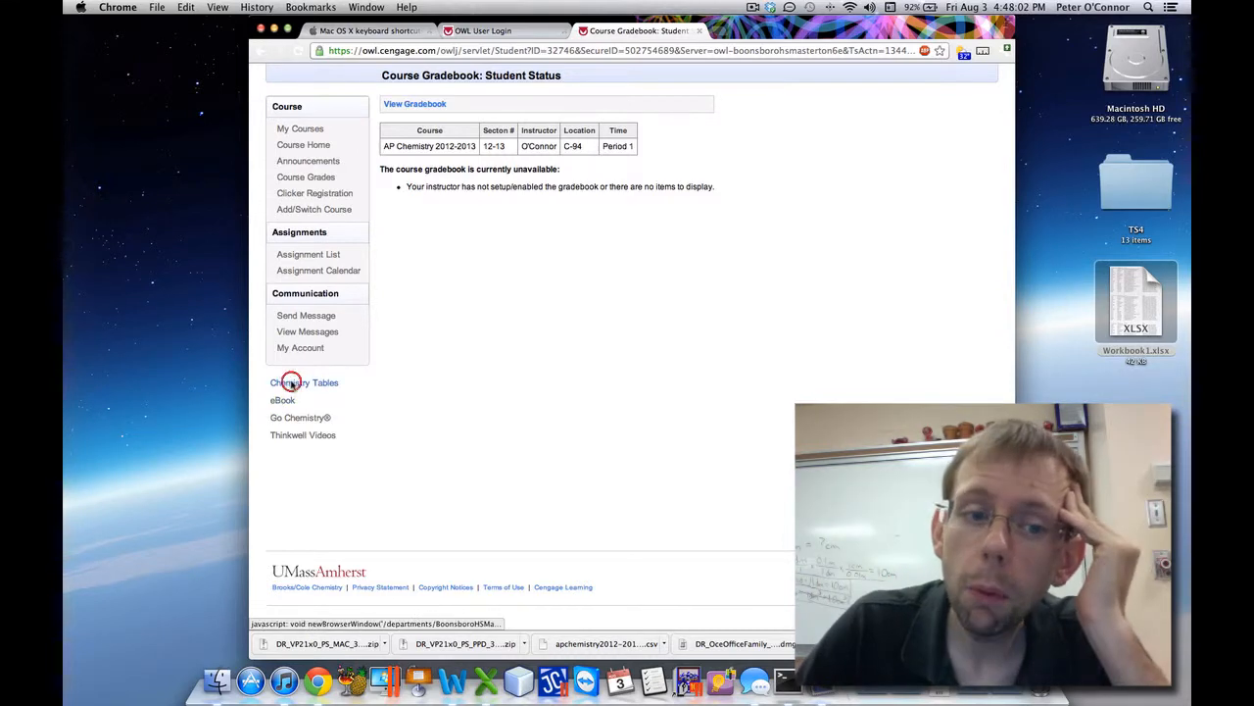
- Open Chemistry Tables from the sidebar and choose the Constants Table
left_click(303, 382)
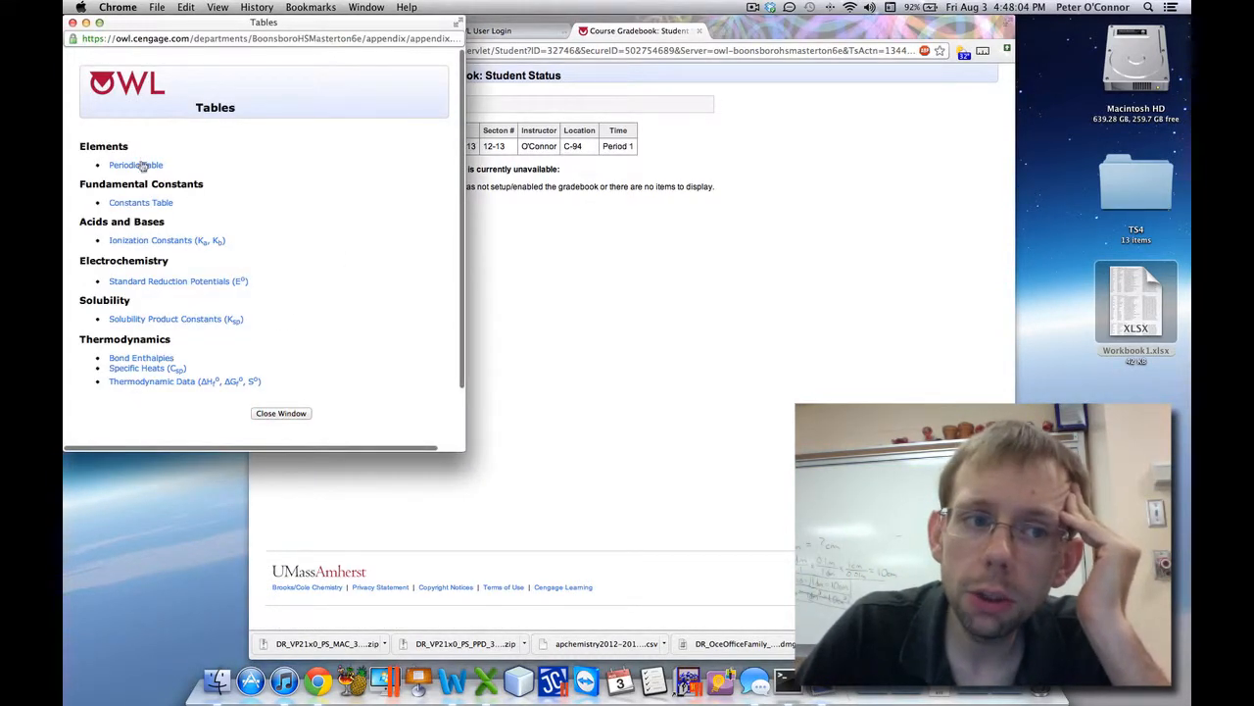
left_click(282, 413)
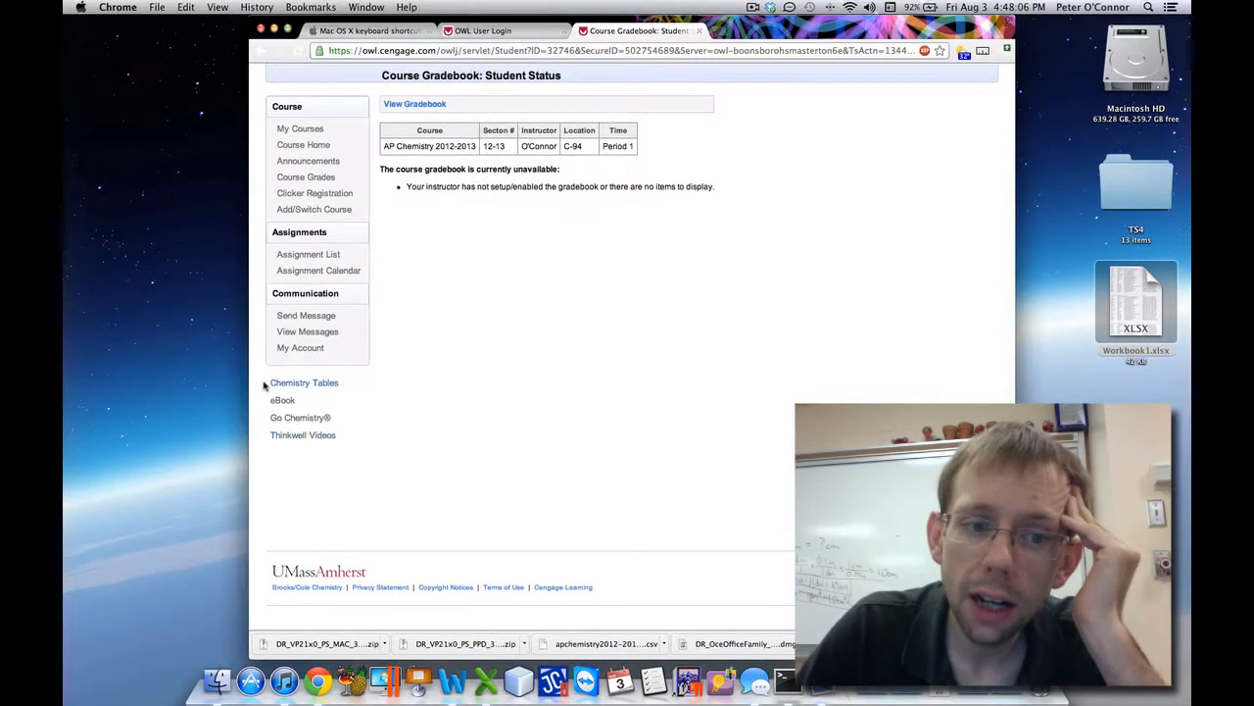
left_click(304, 382)
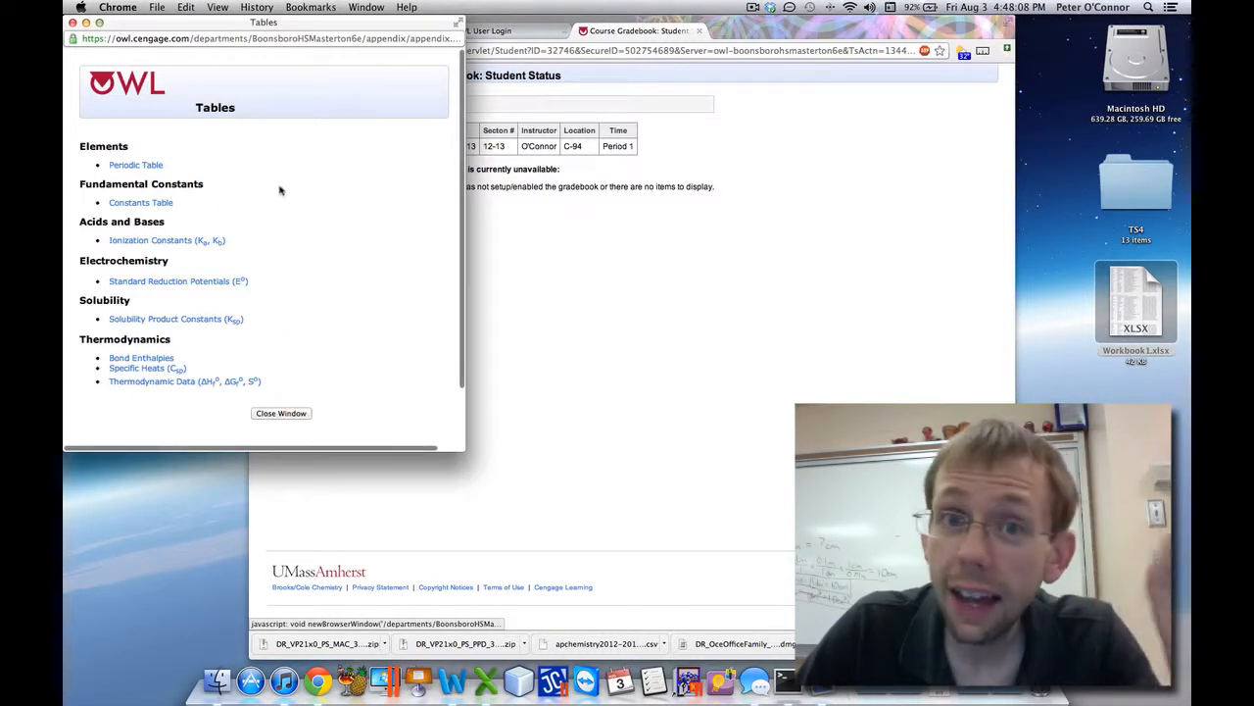
mouse_move(136, 164)
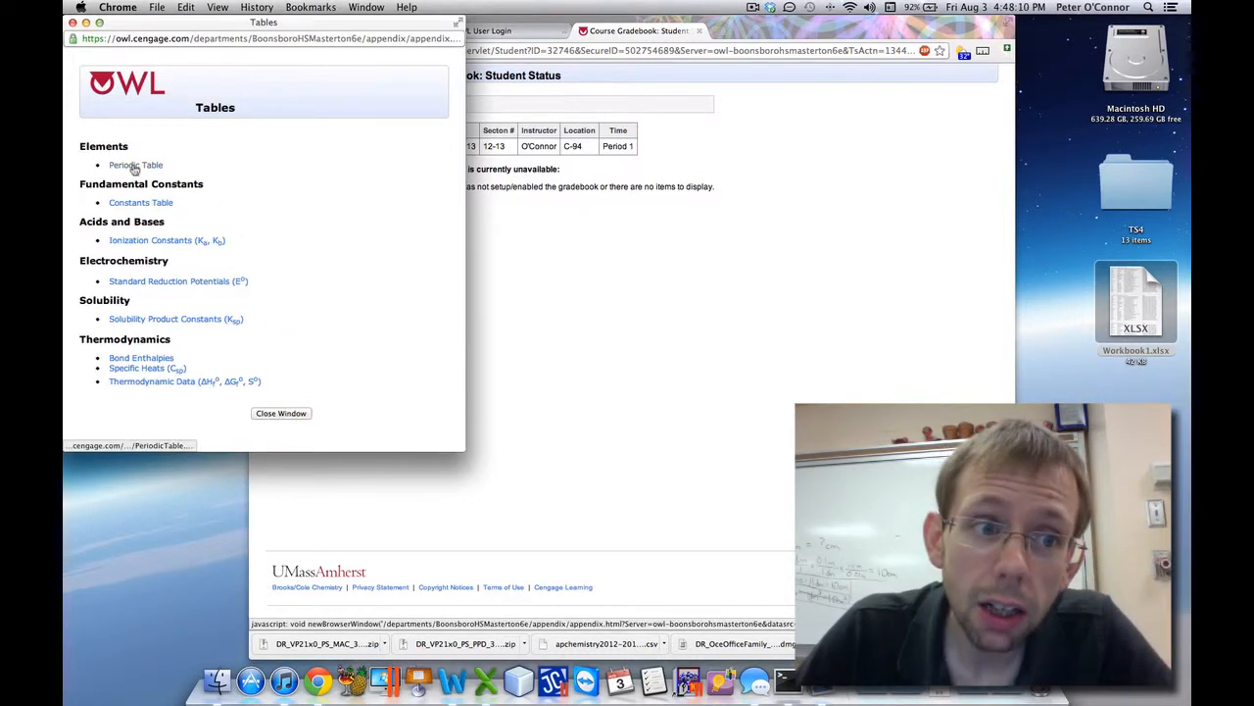
mouse_move(198, 260)
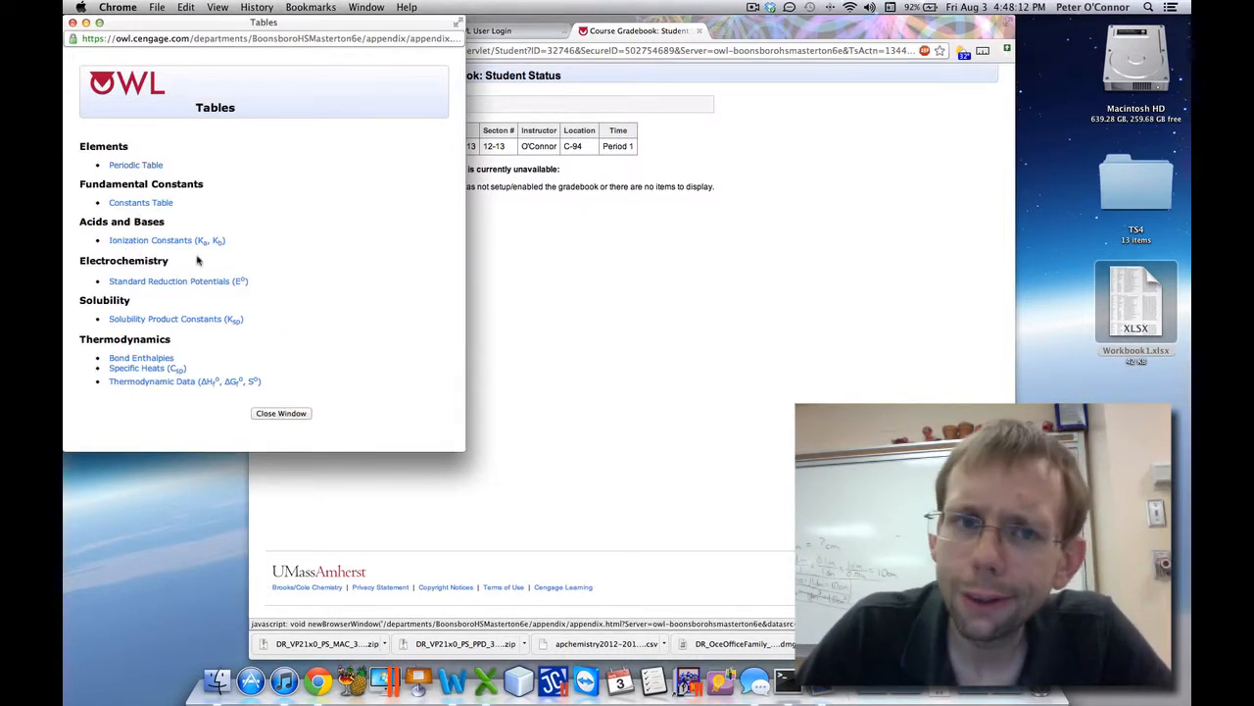
mouse_move(177, 281)
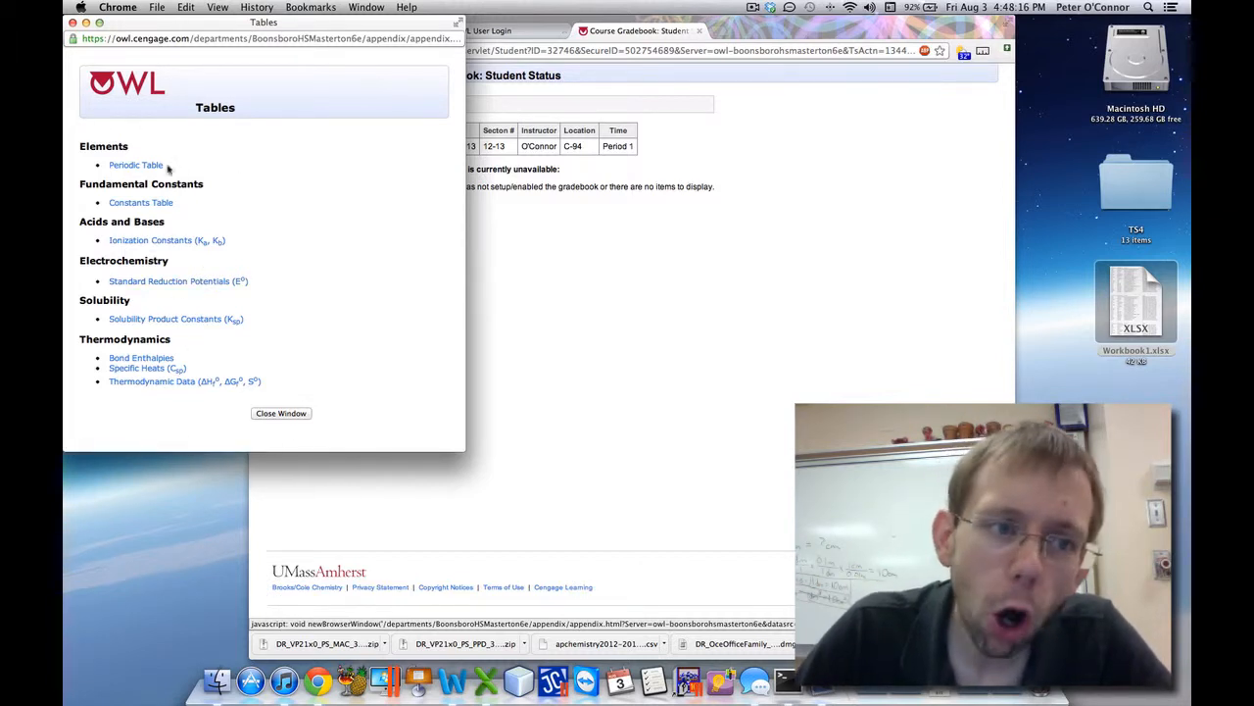
left_click(135, 164)
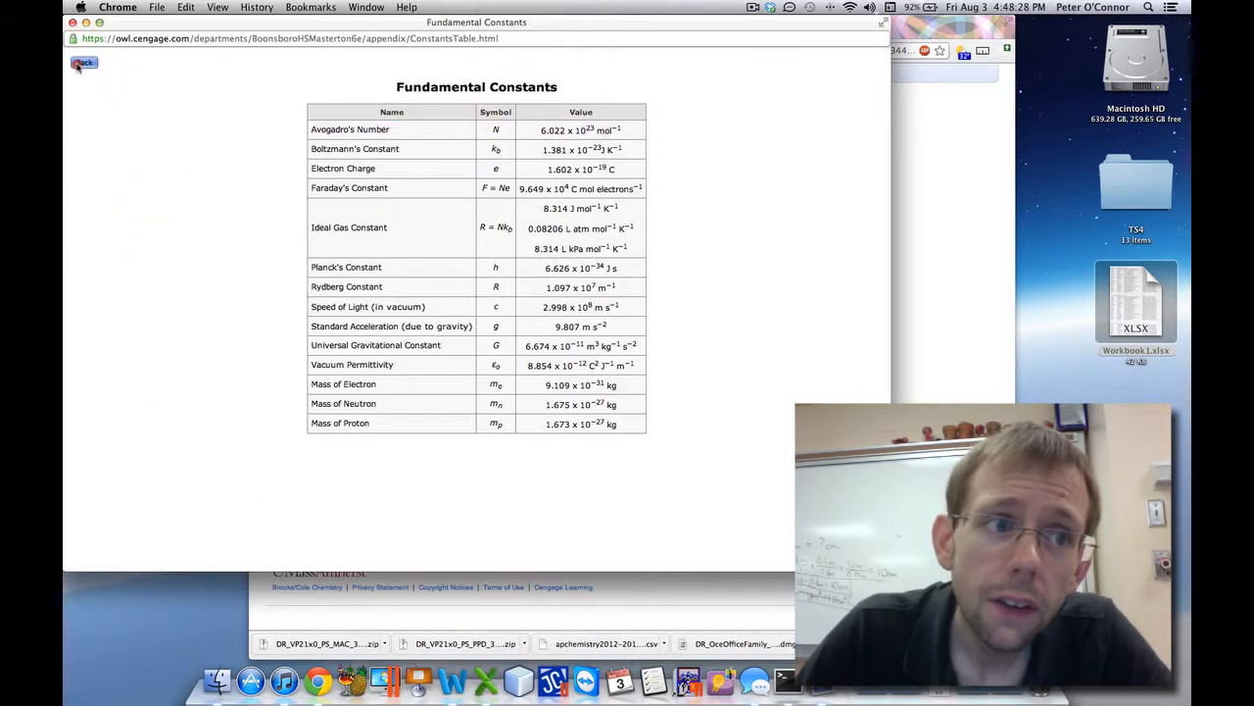
- Go back, open the eBook and sign in to the Lightspeed filter as ocon
left_click(84, 62)
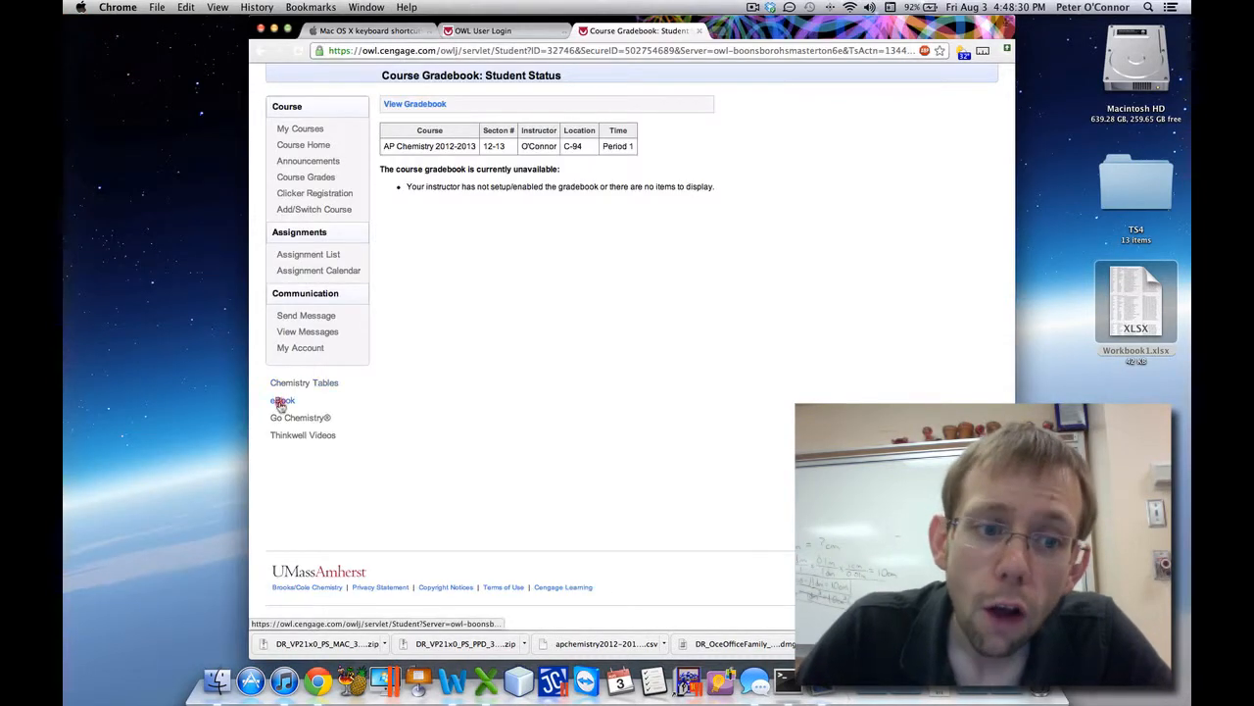
left_click(283, 402)
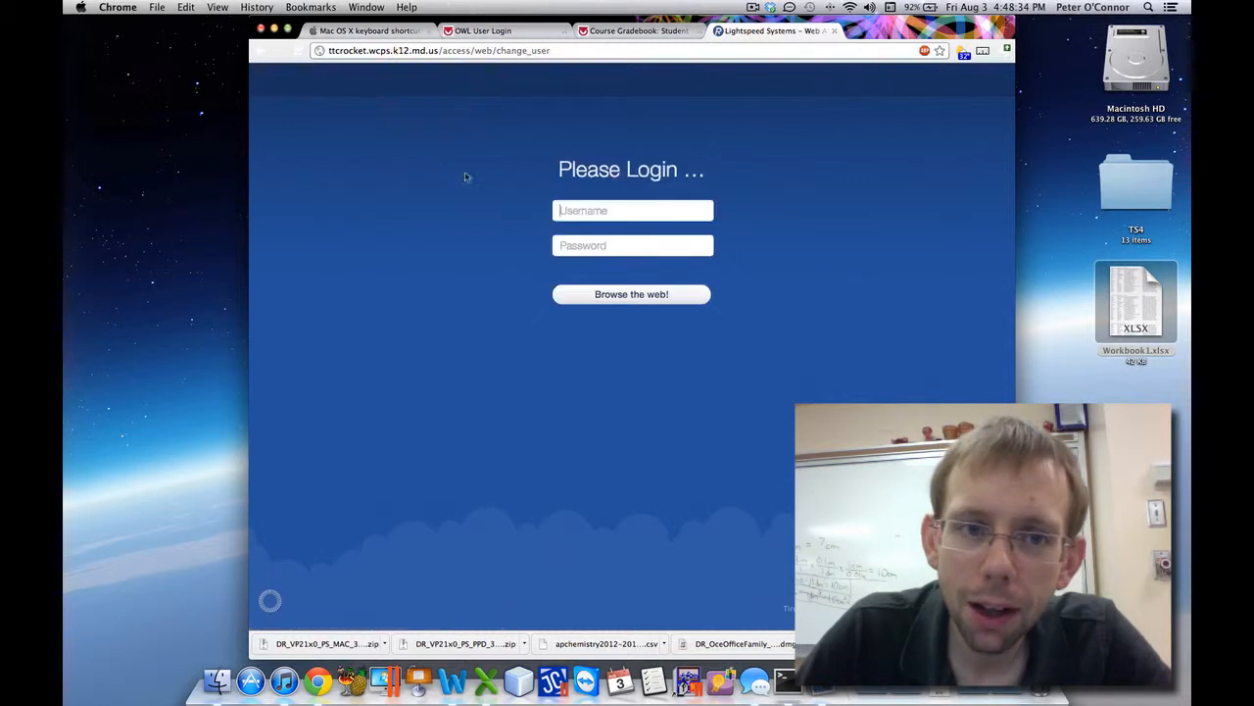
type("oconnpet")
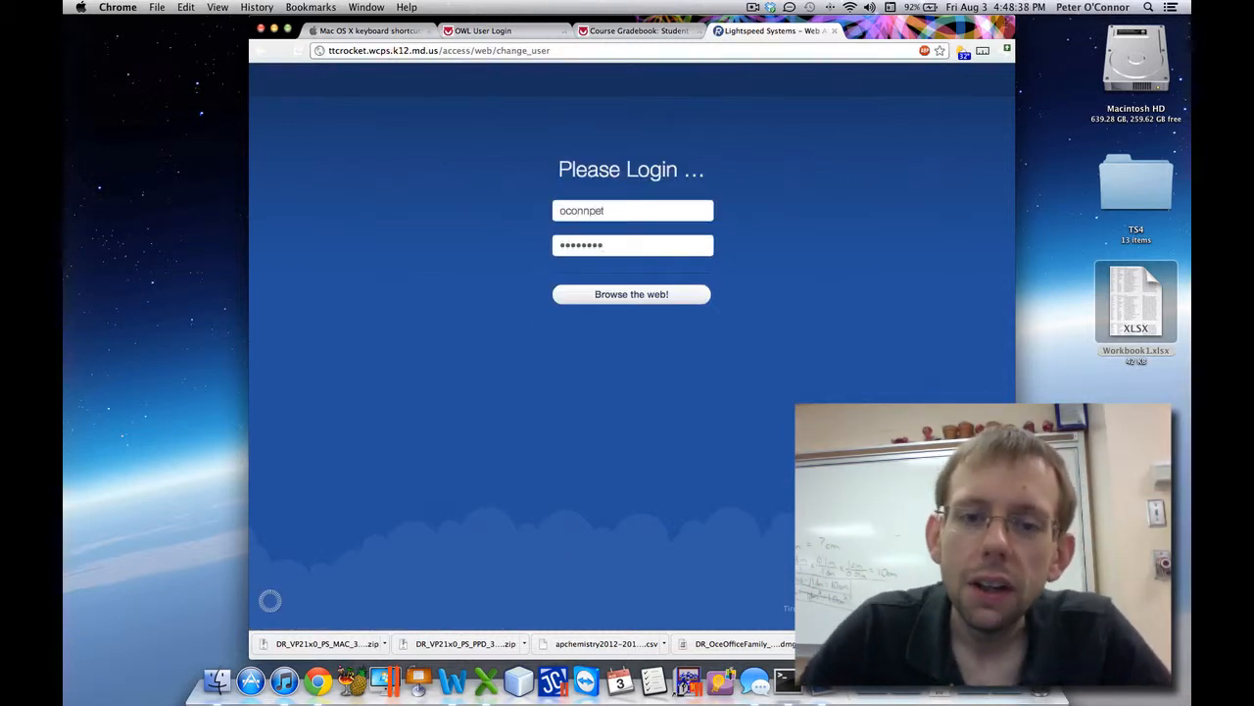
left_click(631, 294)
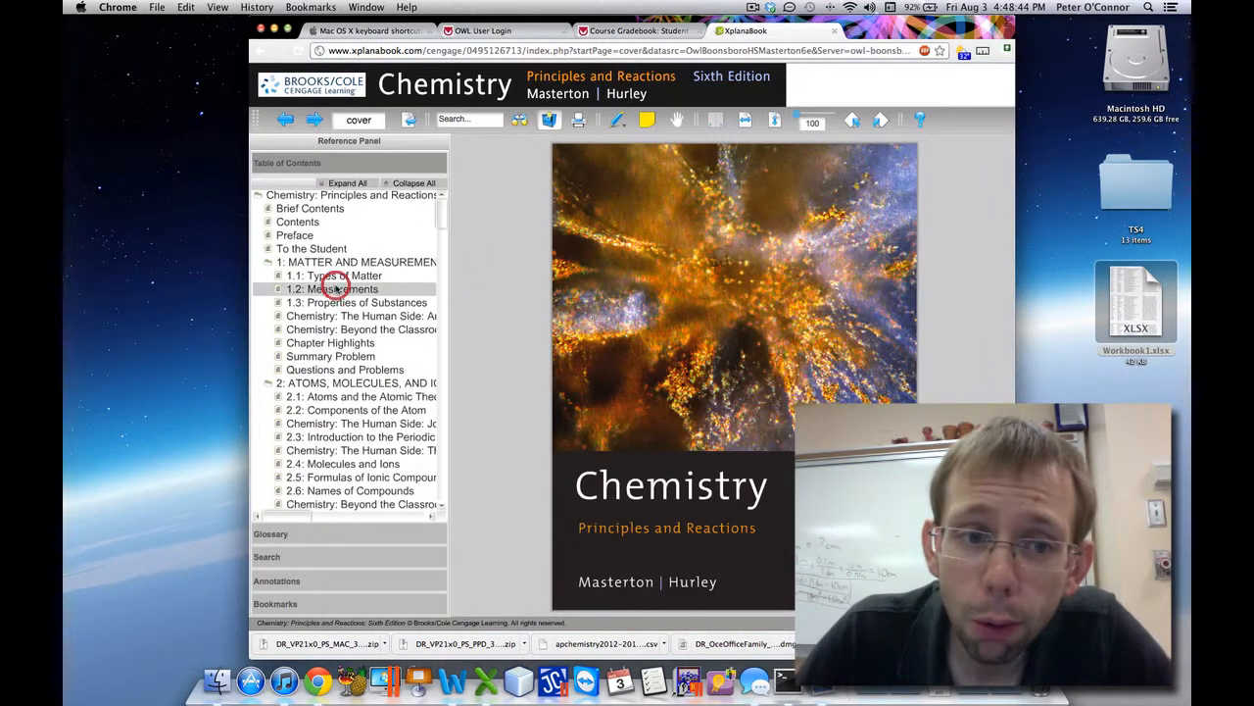
- Jump through chapter 1 sections to Questions and Problems and fit the page to height
left_click(340, 288)
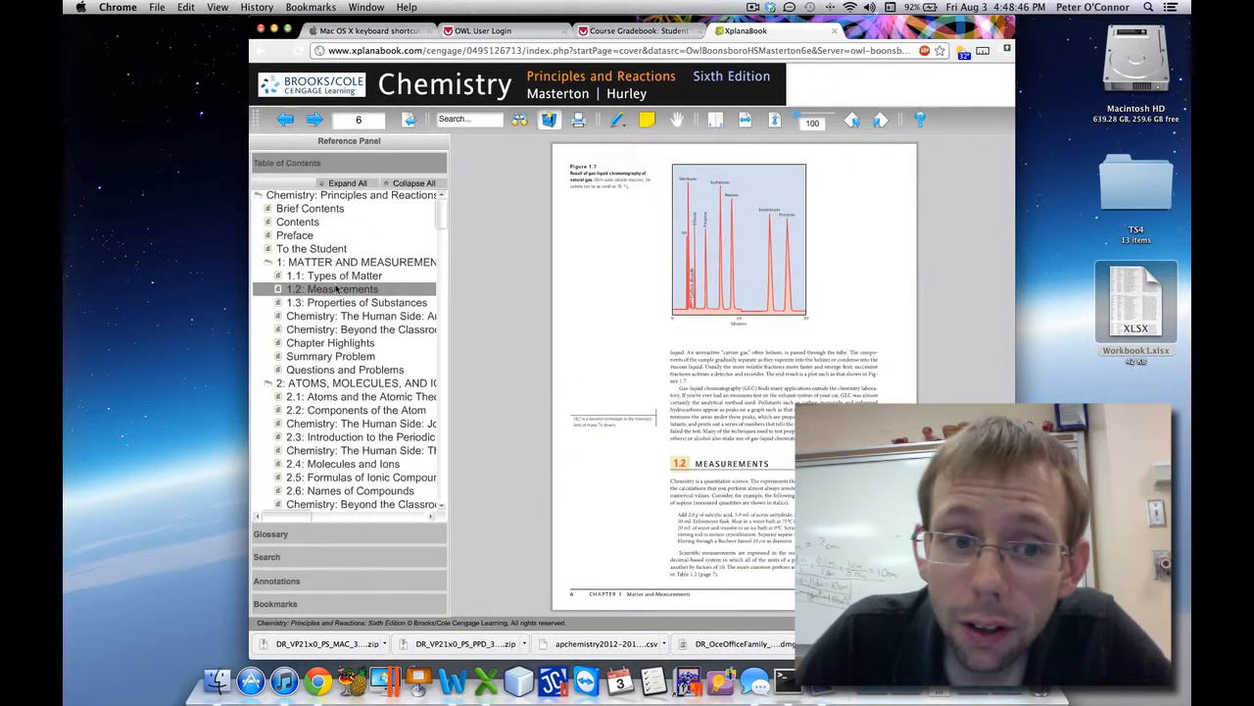
left_click(358, 301)
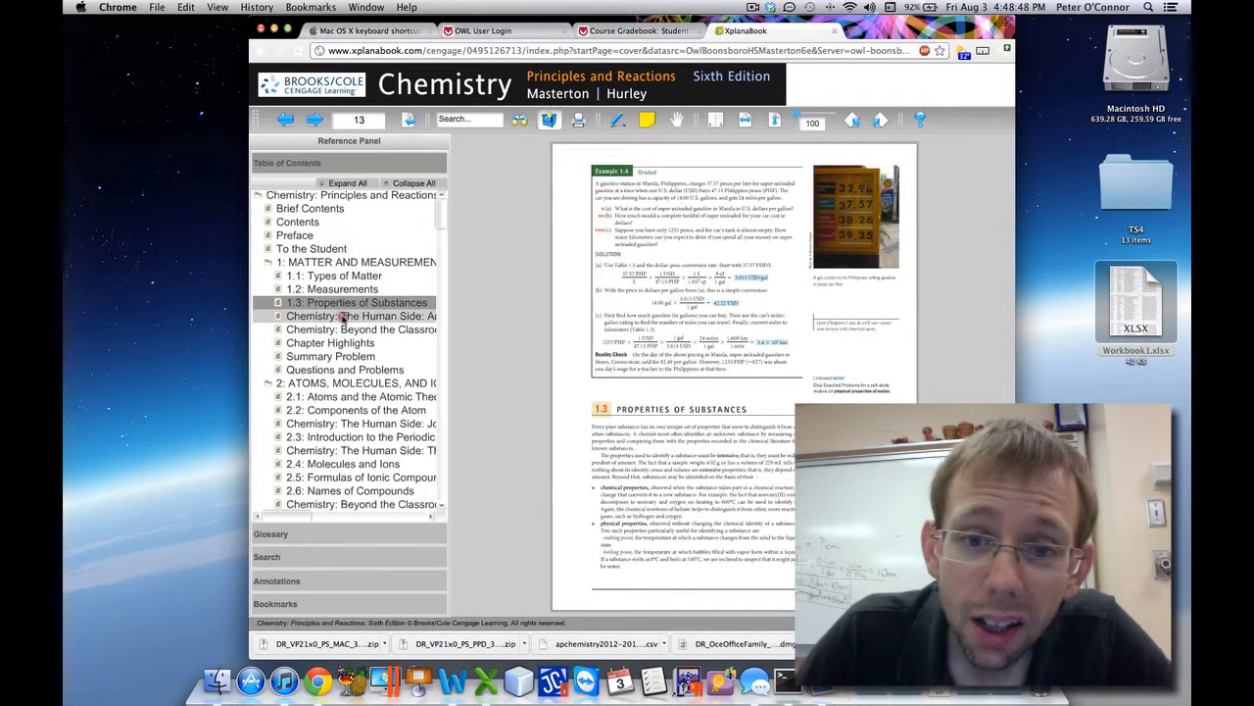
left_click(331, 342)
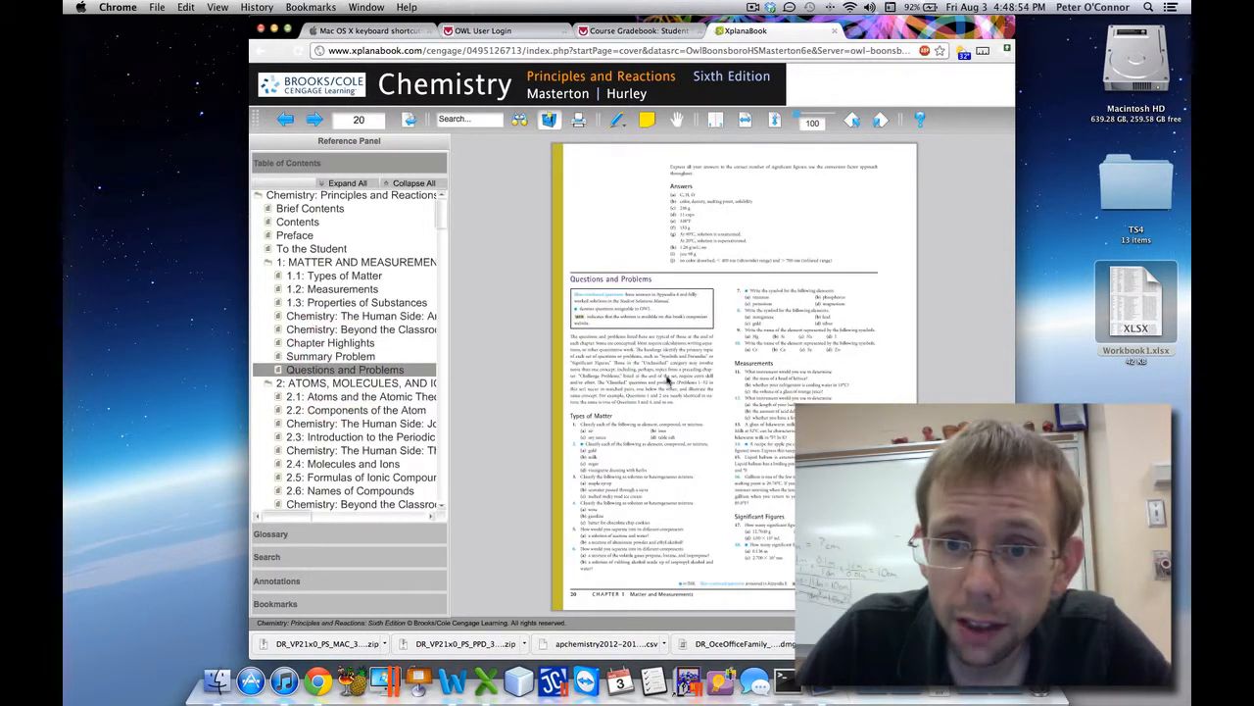
mouse_move(879, 119)
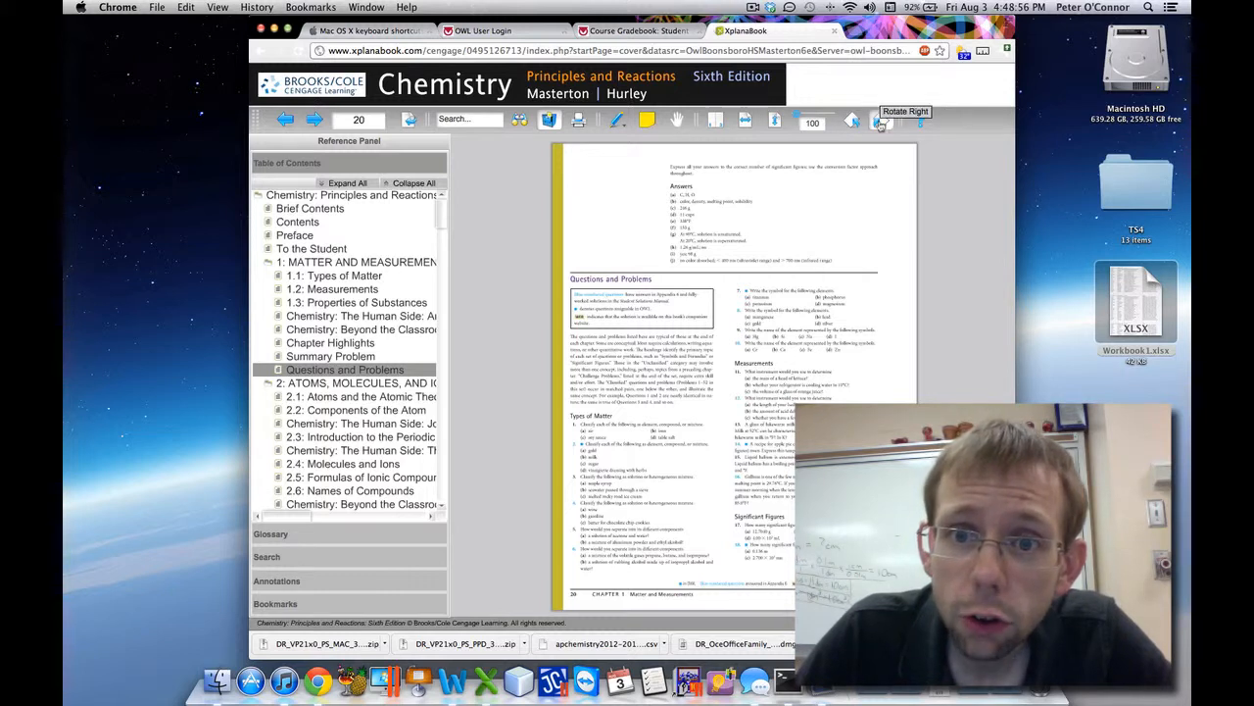
mouse_move(879, 121)
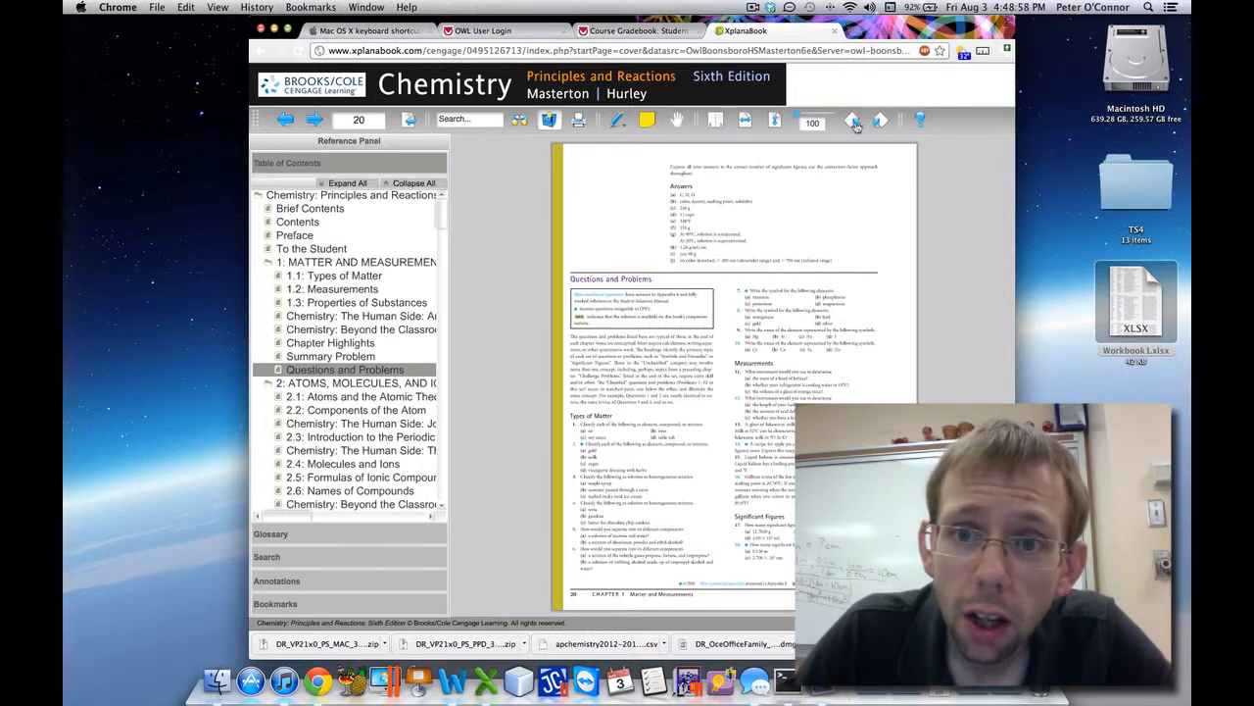
mouse_move(776, 119)
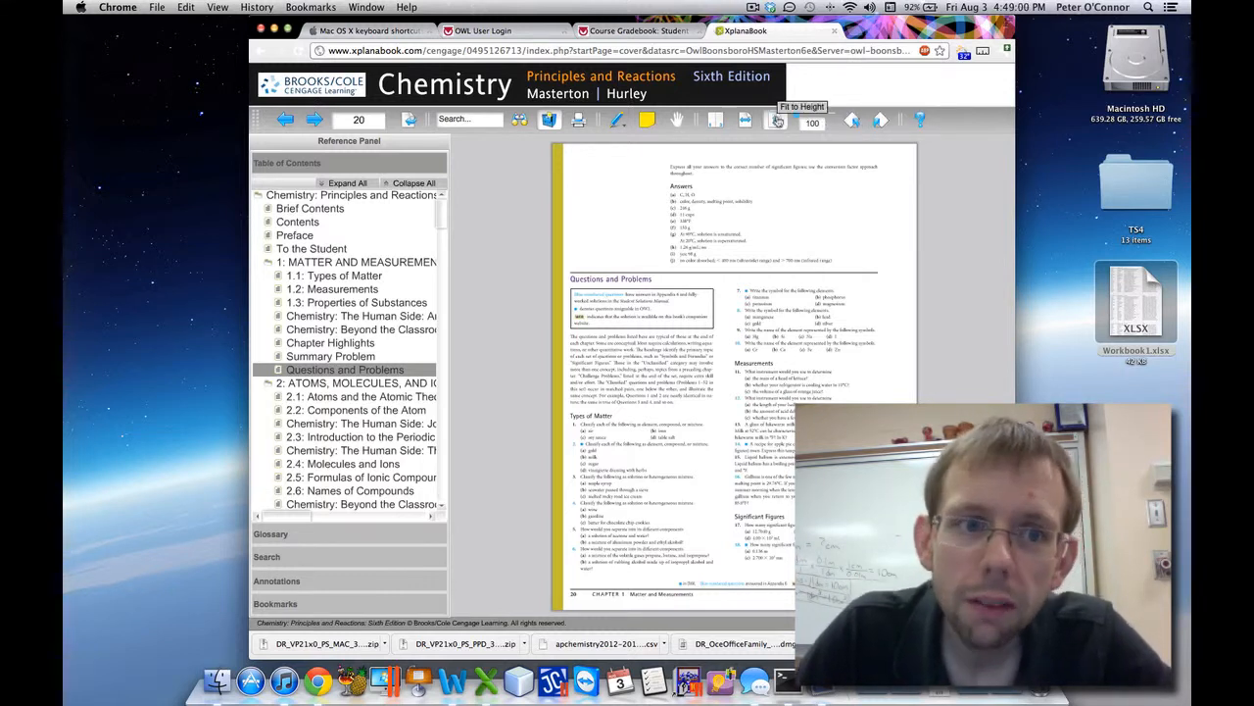
left_click(313, 119)
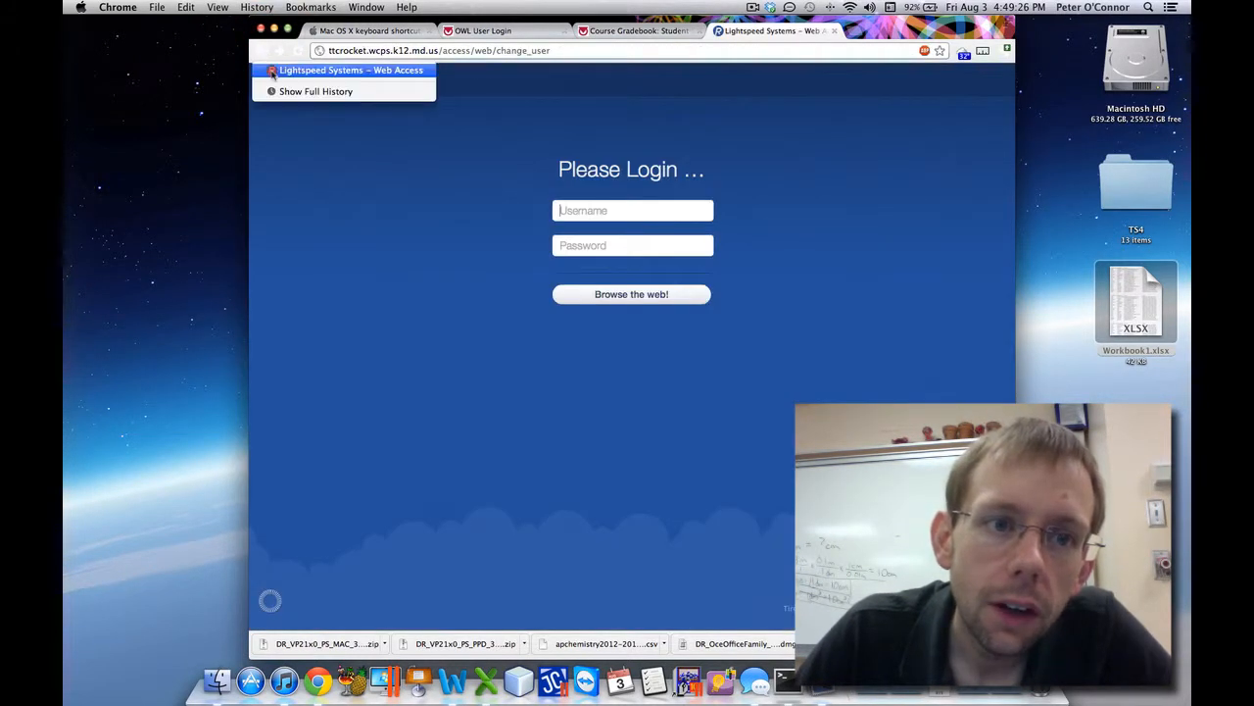
- Load Go Chemistry's 4. The Mole lecture, cancel the MP4 save, and close the tab
left_click(637, 30)
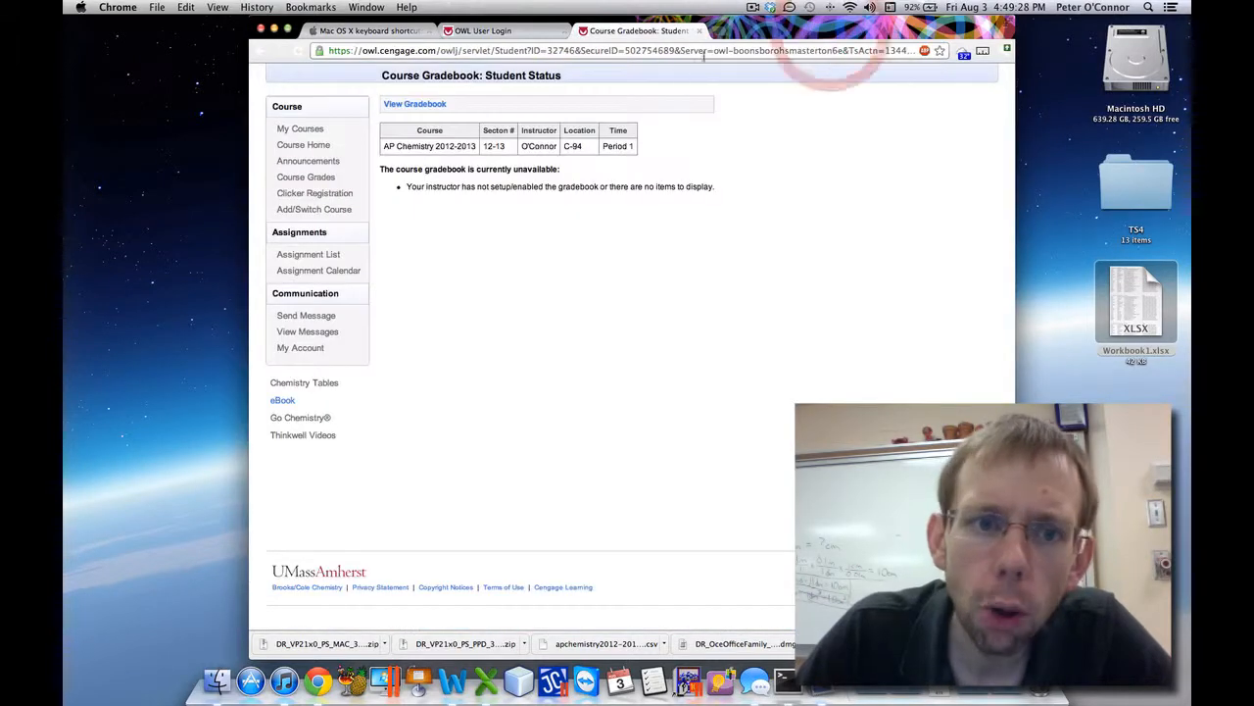
left_click(282, 400)
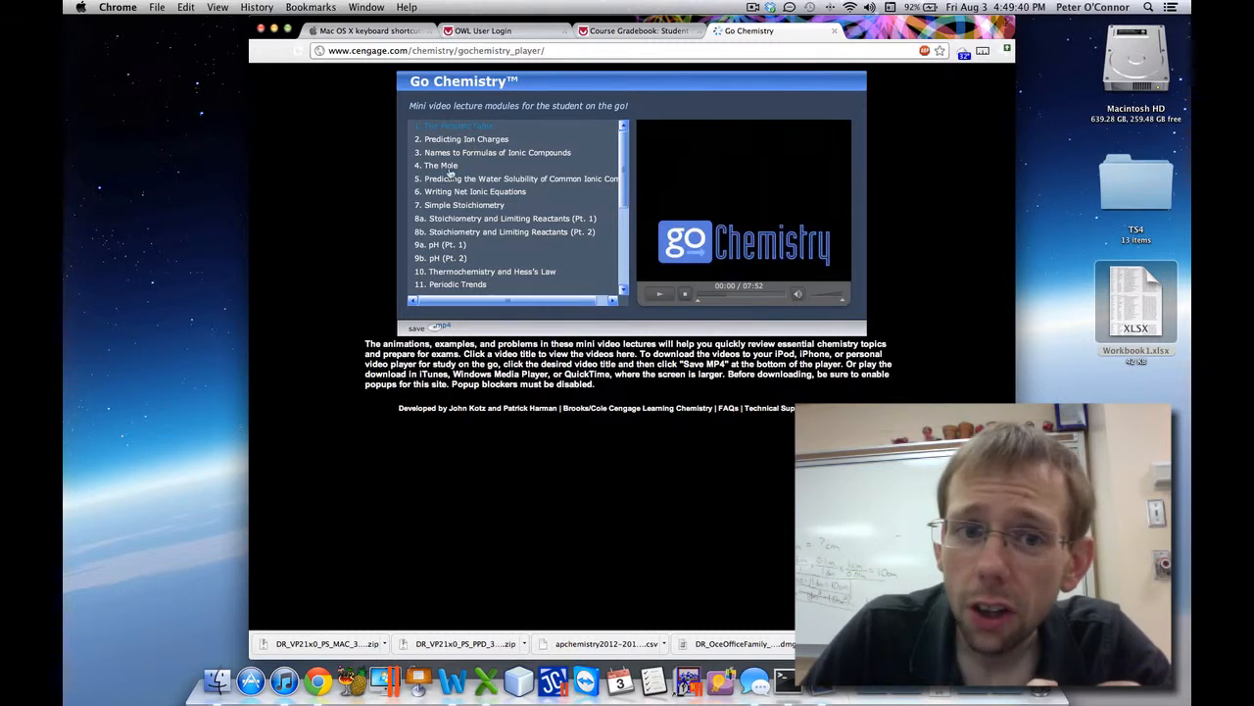
left_click(441, 327)
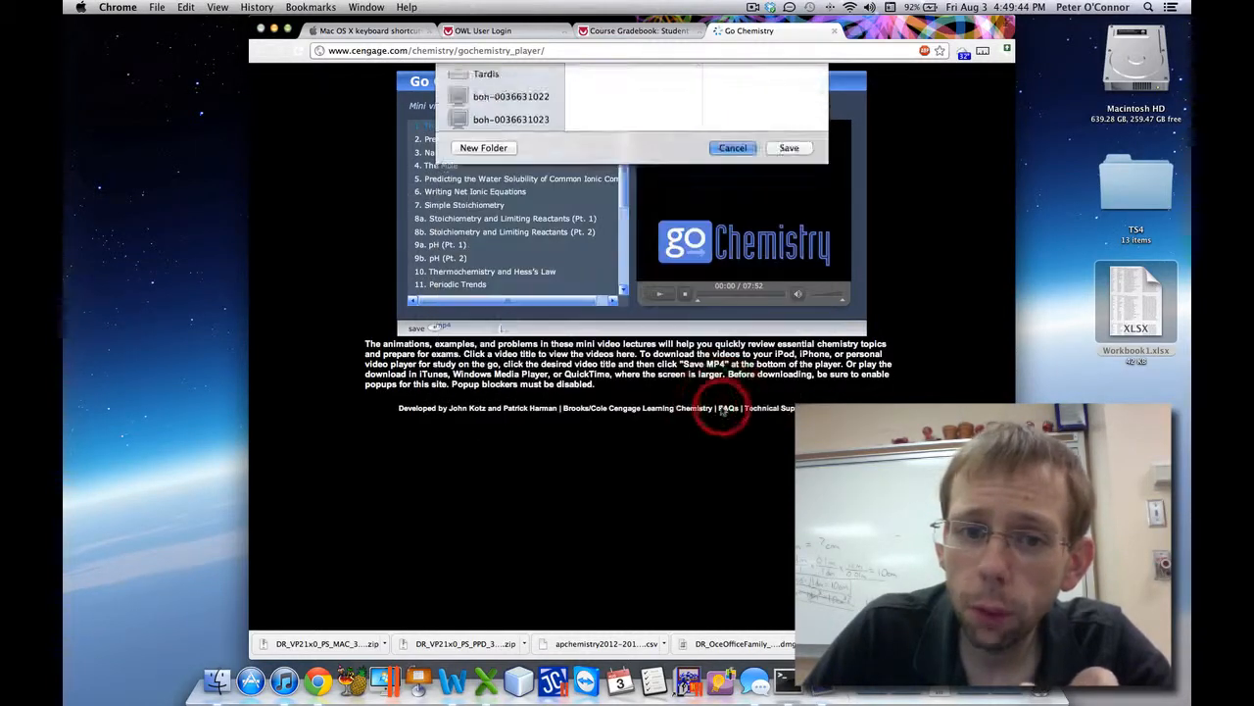
left_click(732, 147)
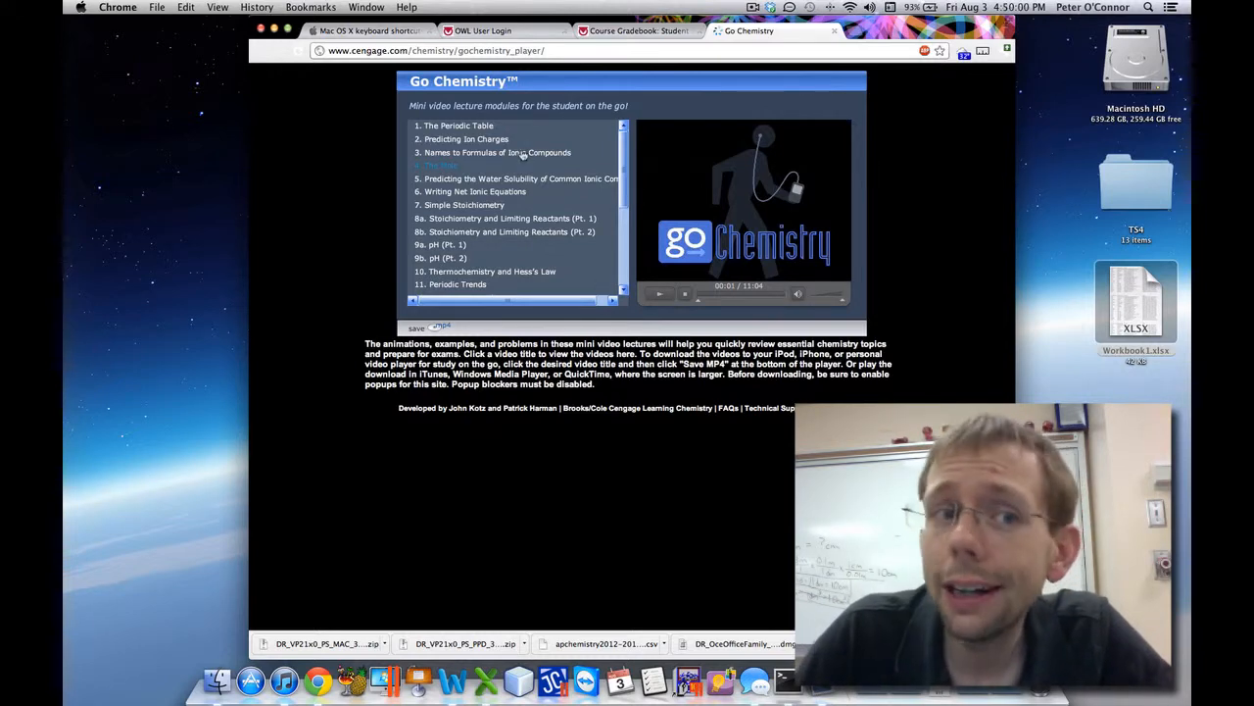
left_click(637, 30)
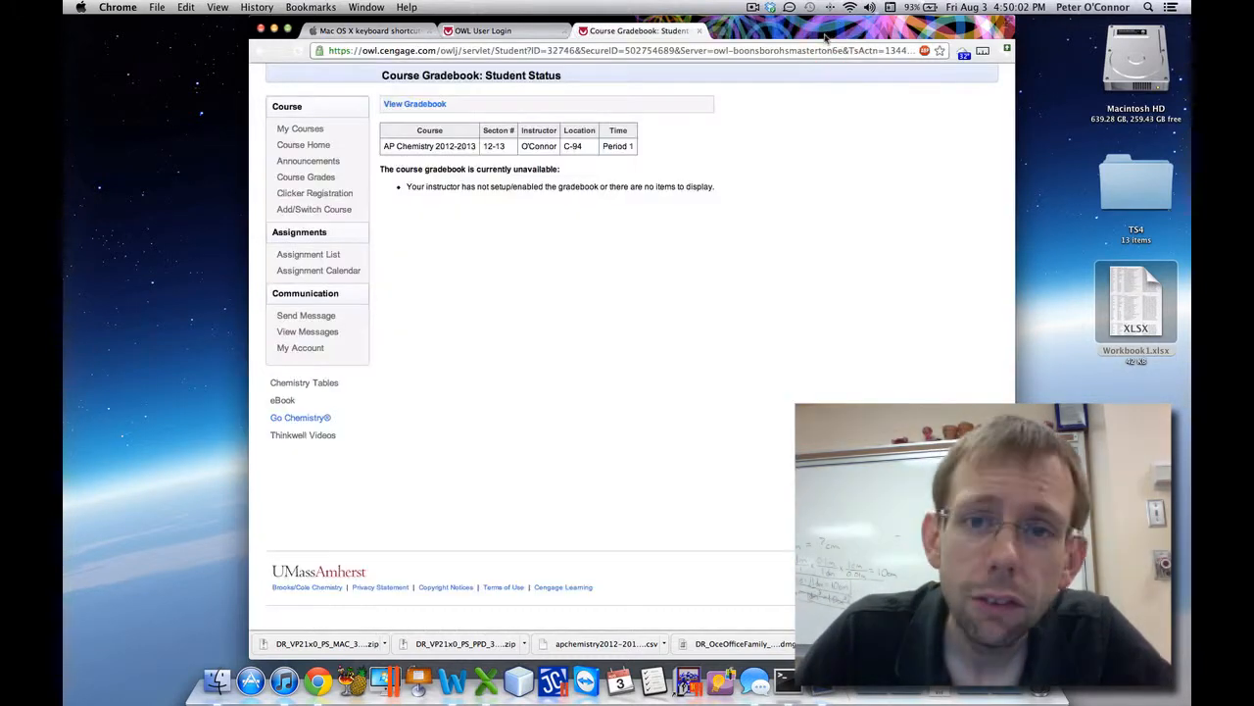
mouse_move(315, 454)
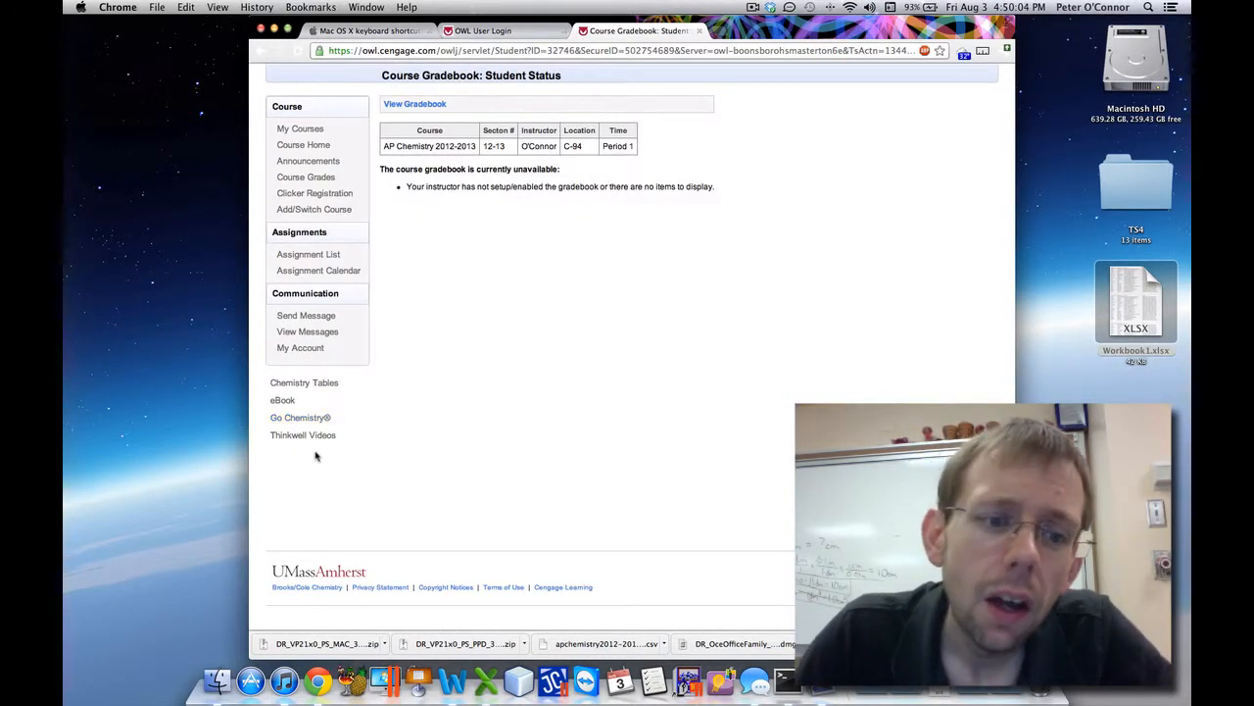
- Play the Thinkwell Significant Figures lesson, then scroll through the Thinkwell Video Lessons topic index
left_click(303, 434)
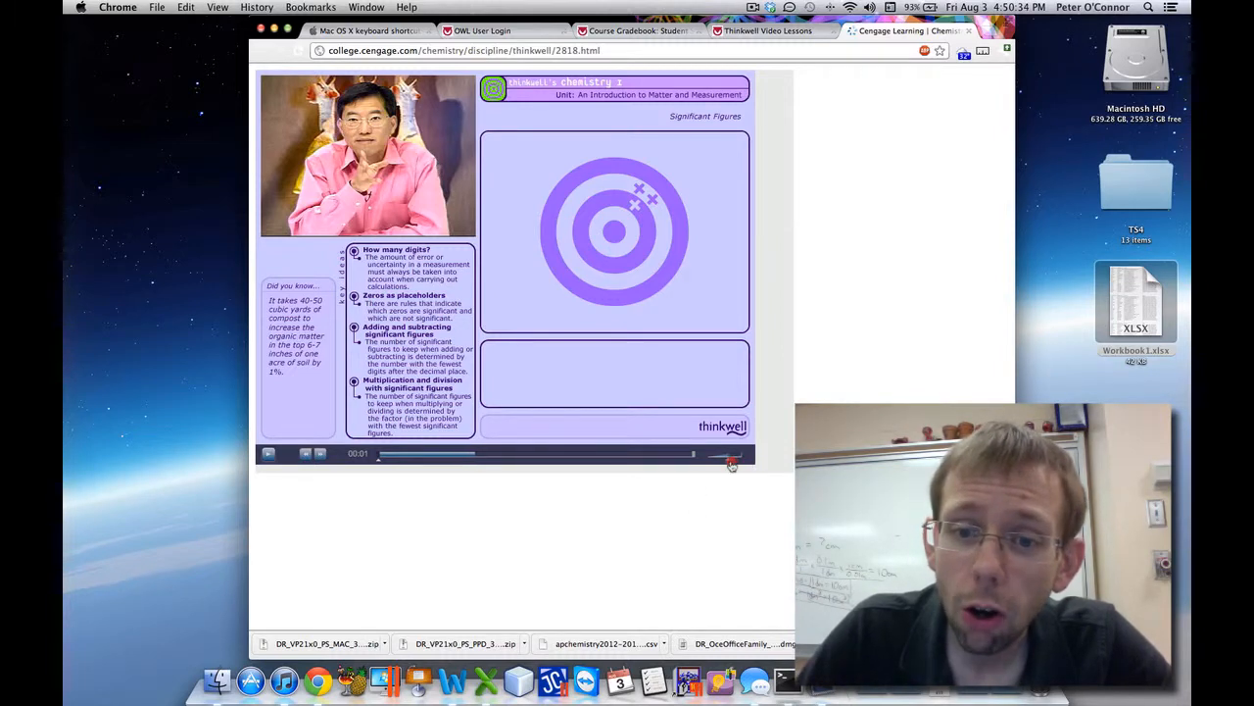
left_click(767, 30)
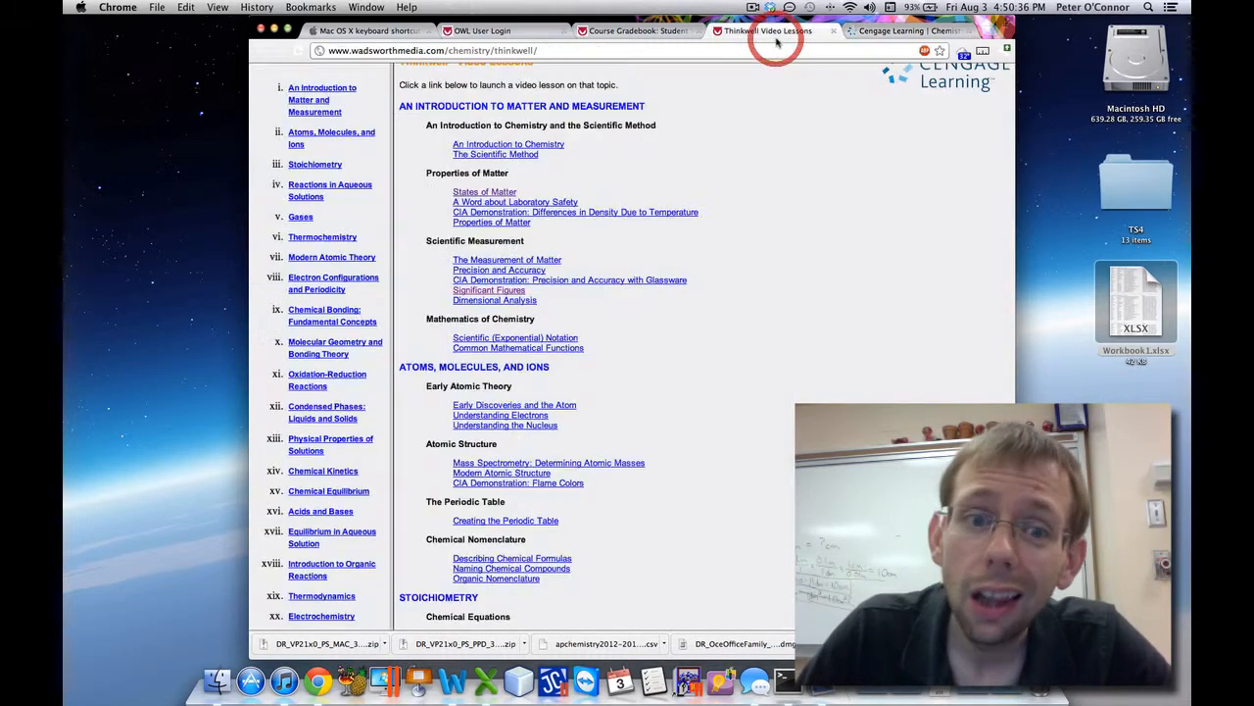
scroll("down", 3)
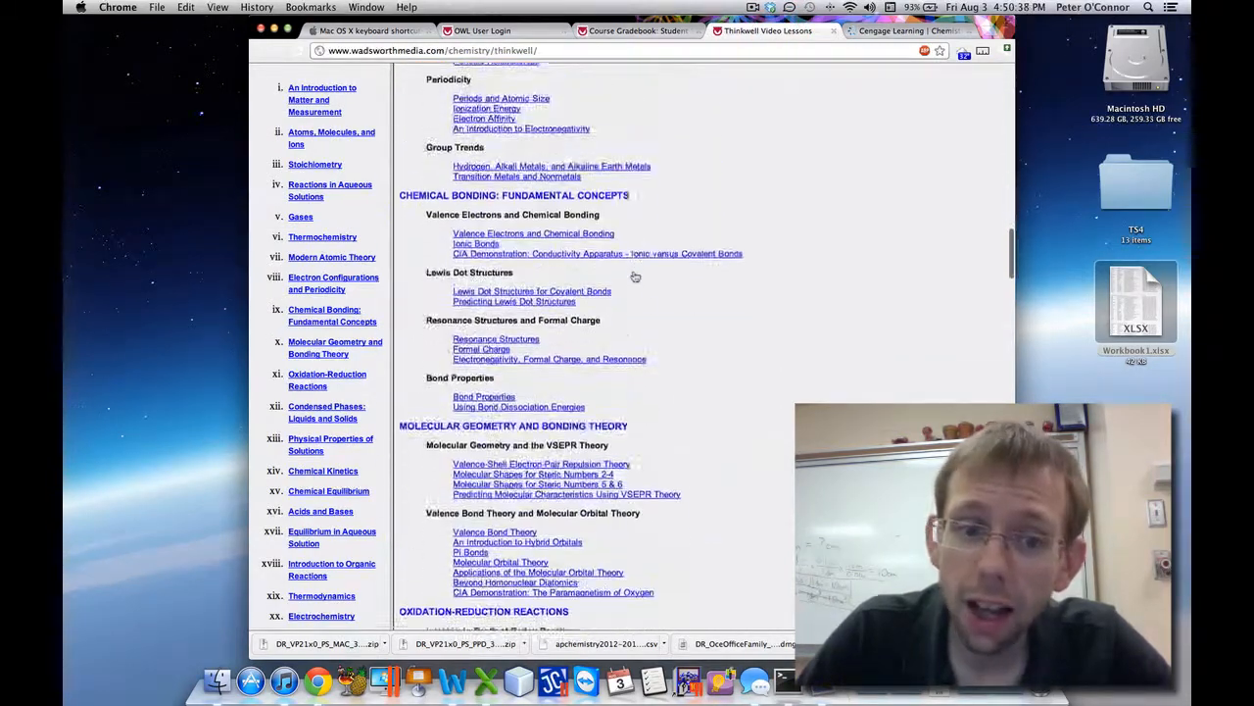
scroll("down", 3)
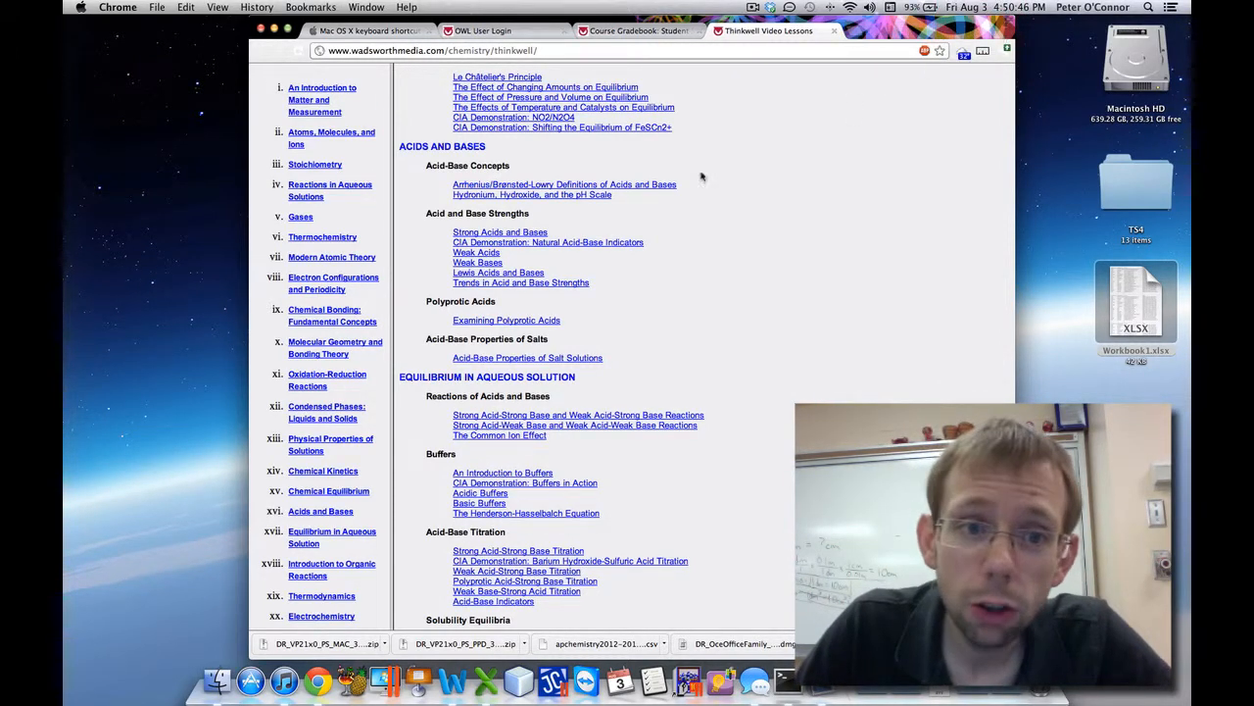
scroll("up", 3)
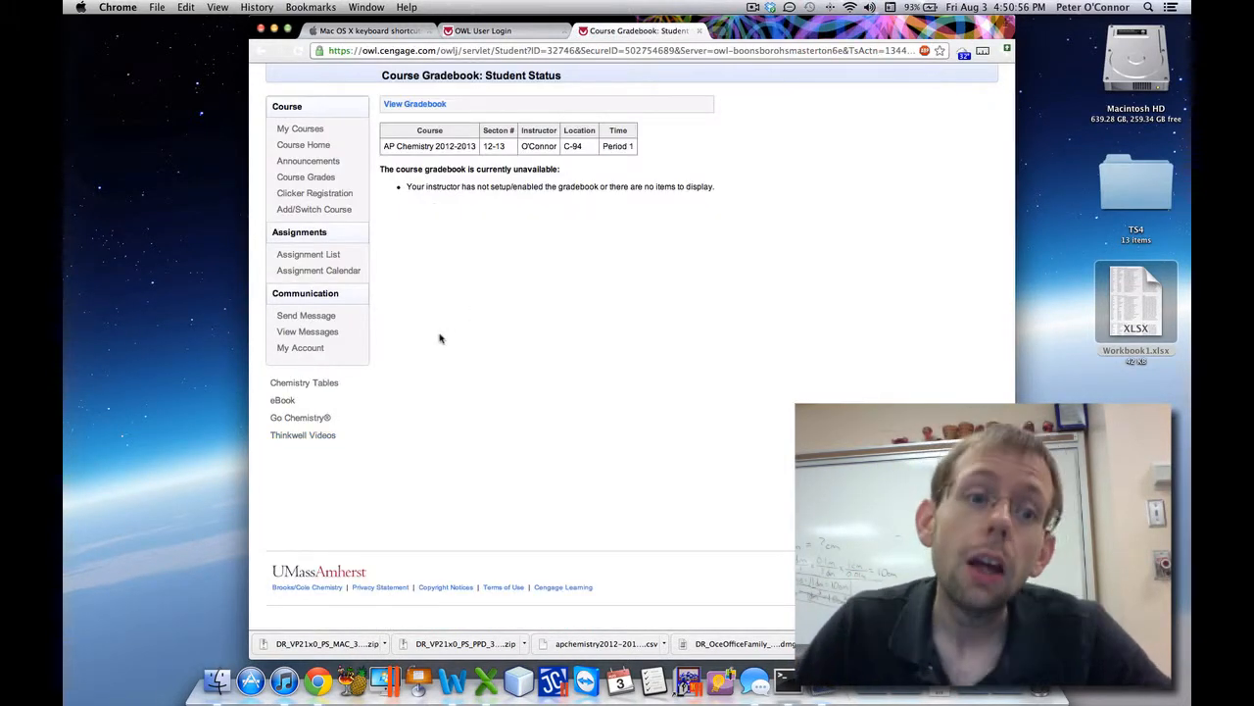
- Reach the AP Chemistry course home via My Courses and scroll its assignment list
left_click(300, 128)
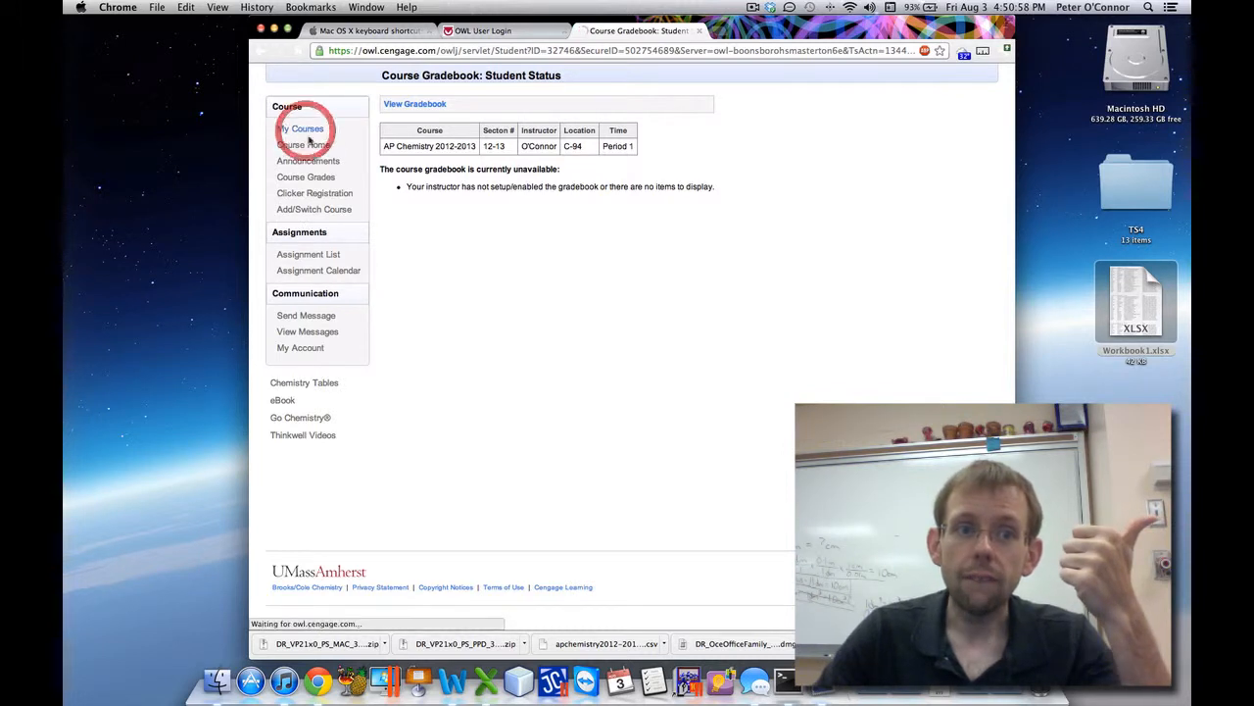
left_click(301, 128)
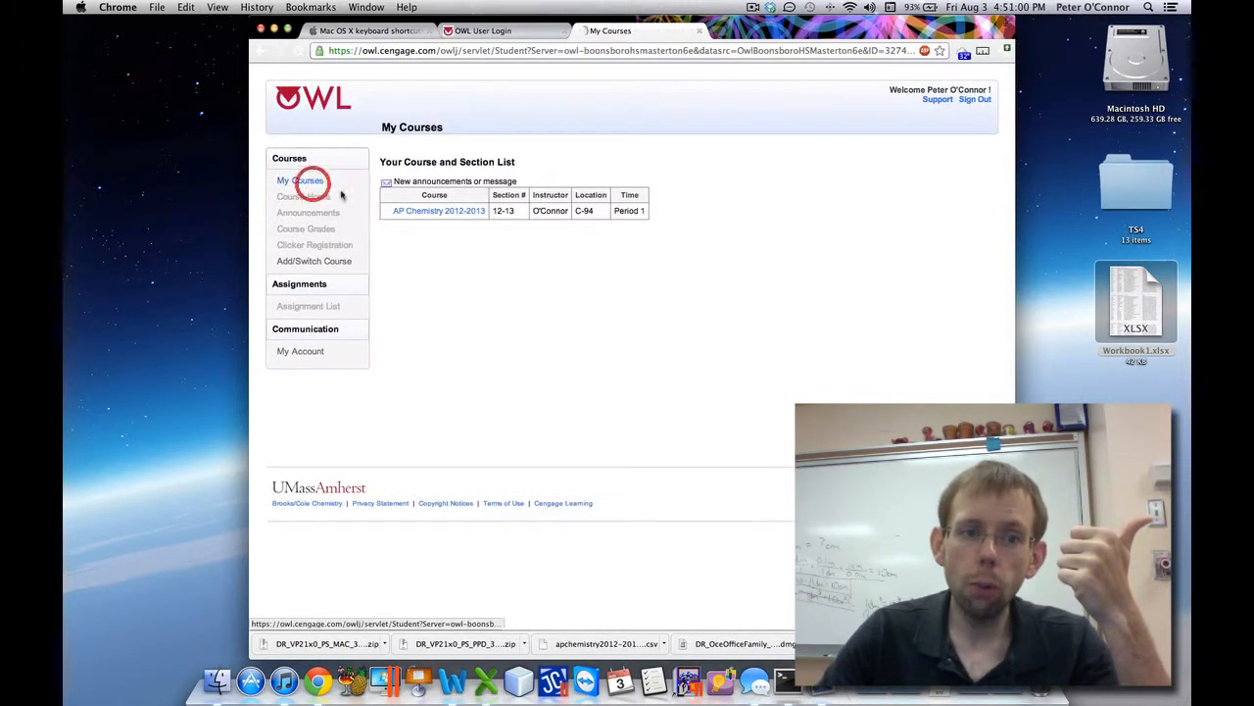
left_click(438, 210)
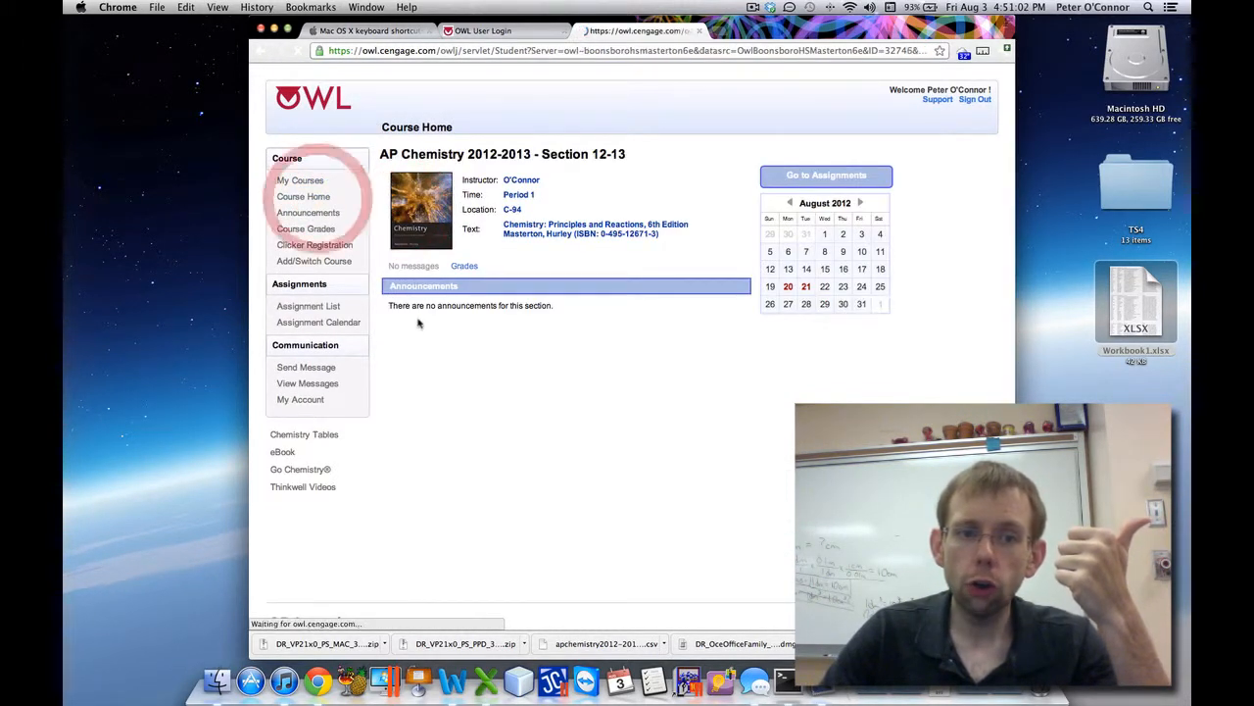
mouse_move(788, 286)
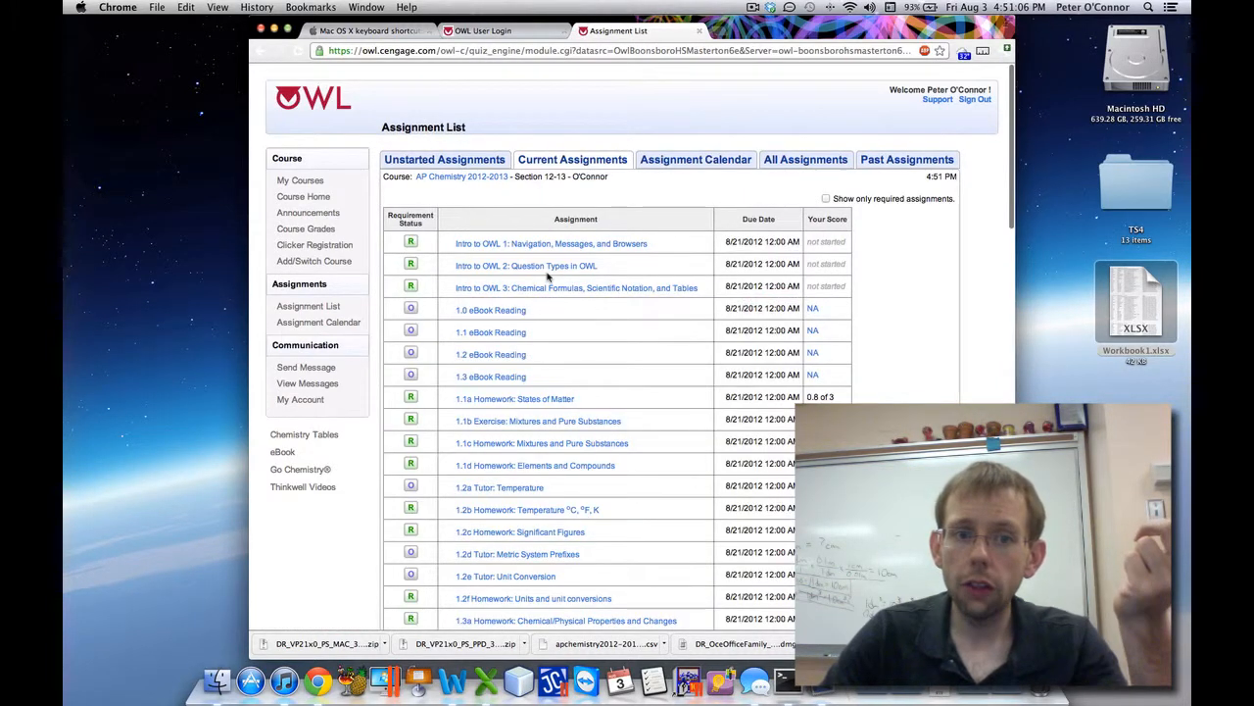
scroll("down", 3)
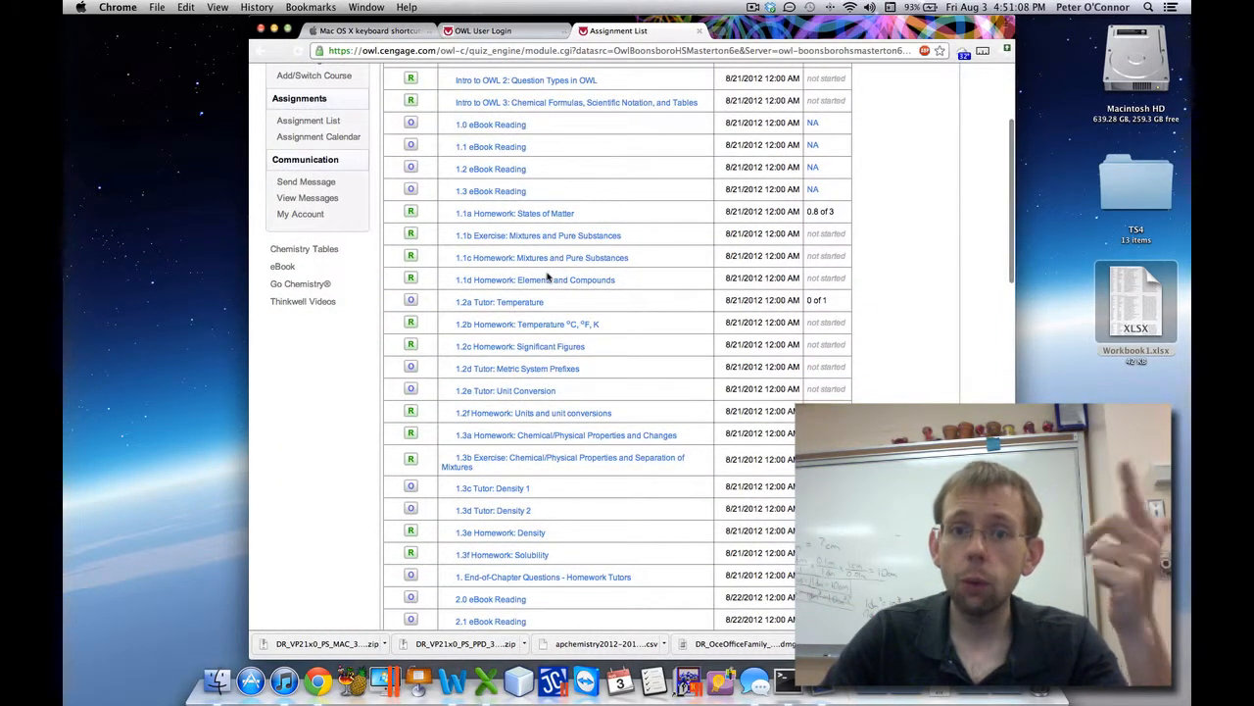
scroll("up", 3)
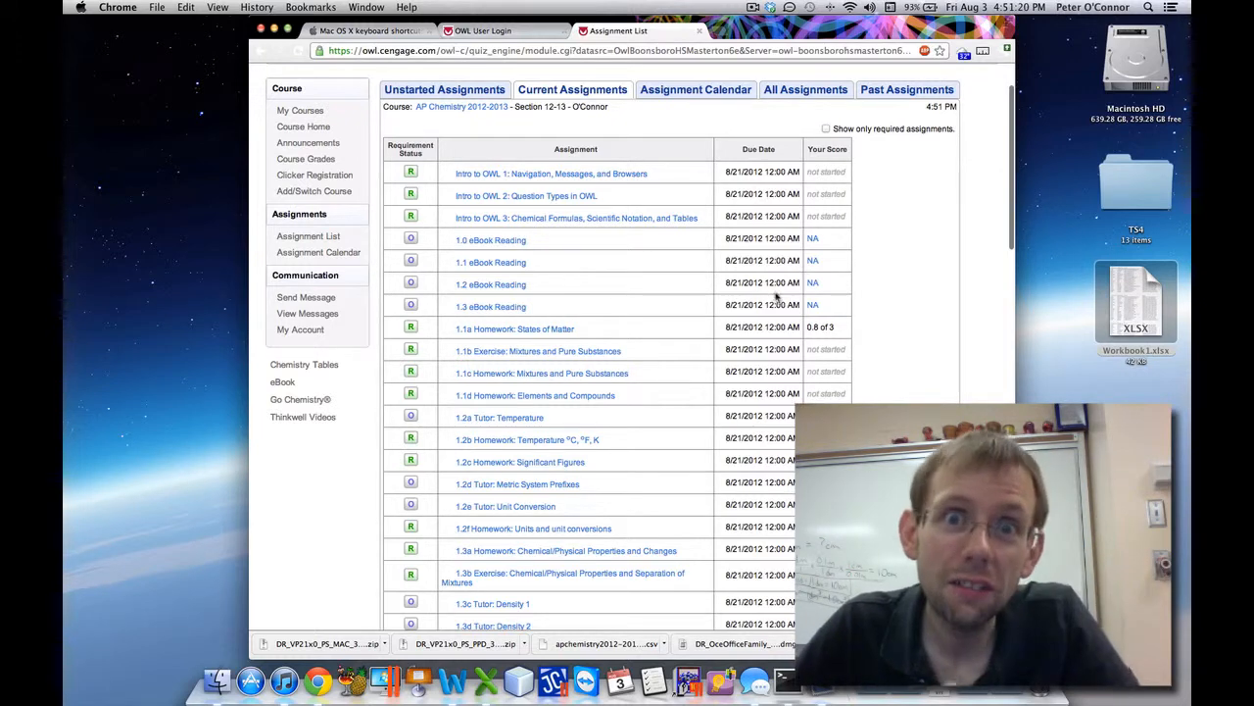
mouse_move(493, 603)
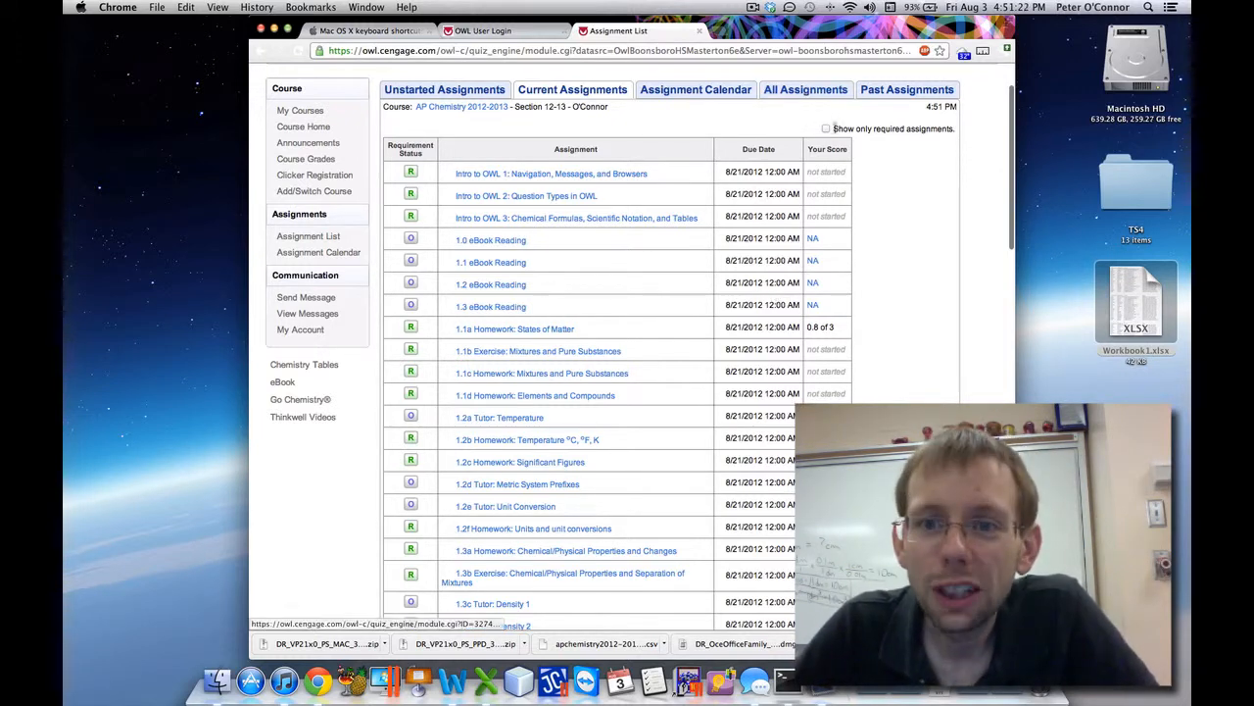
- Show only required assignments and open '1.2b Homework: Temperature °C, °F, K'
left_click(826, 128)
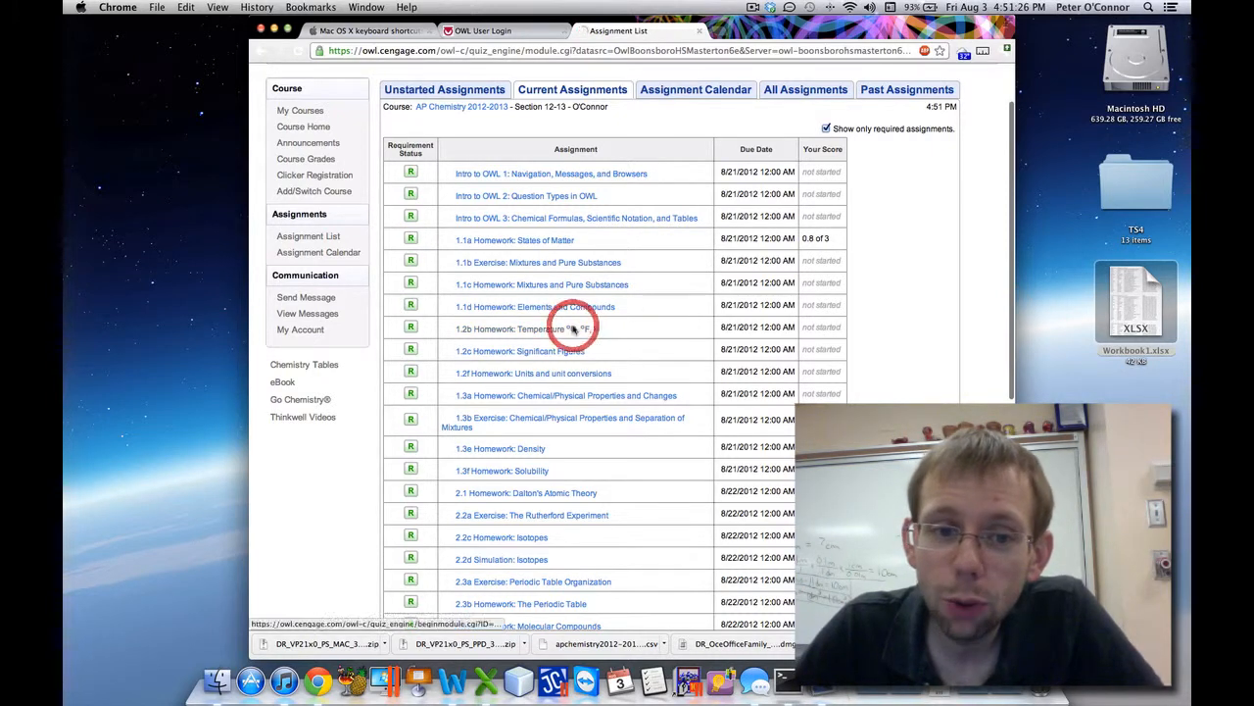
left_click(521, 328)
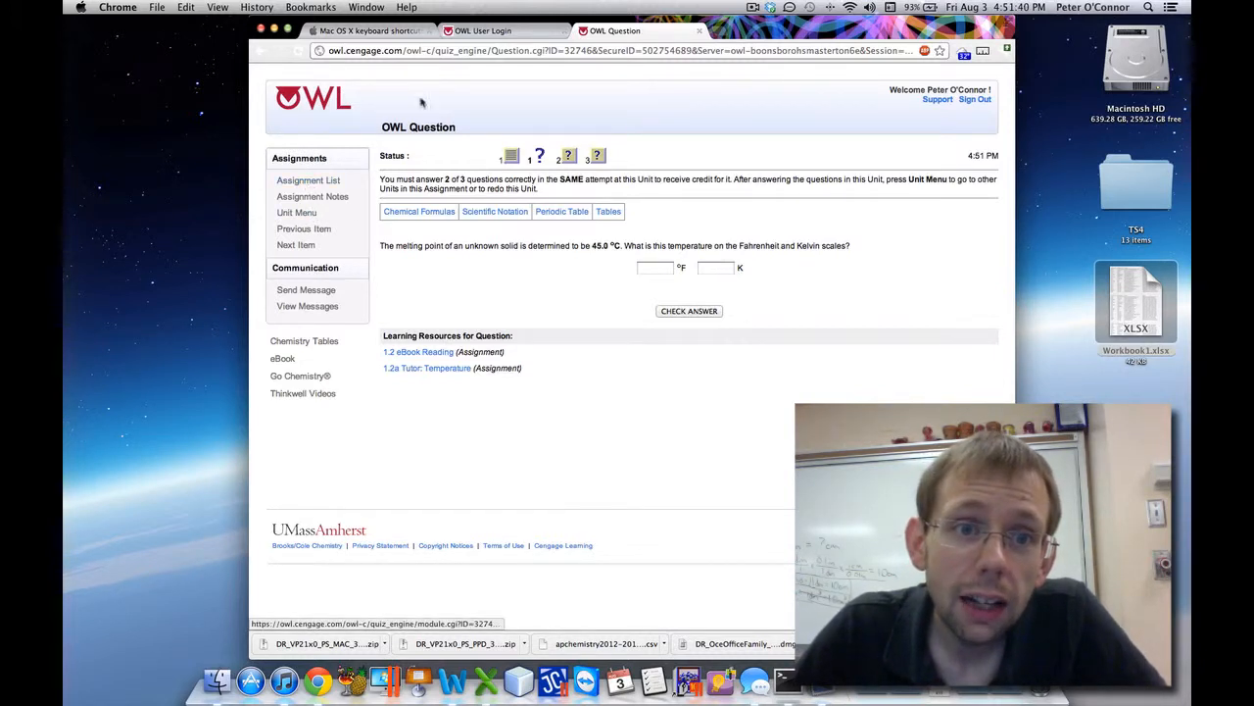
- Launch the eBook from the temperature question and switch to the loading XplanaBook tab
left_click(483, 30)
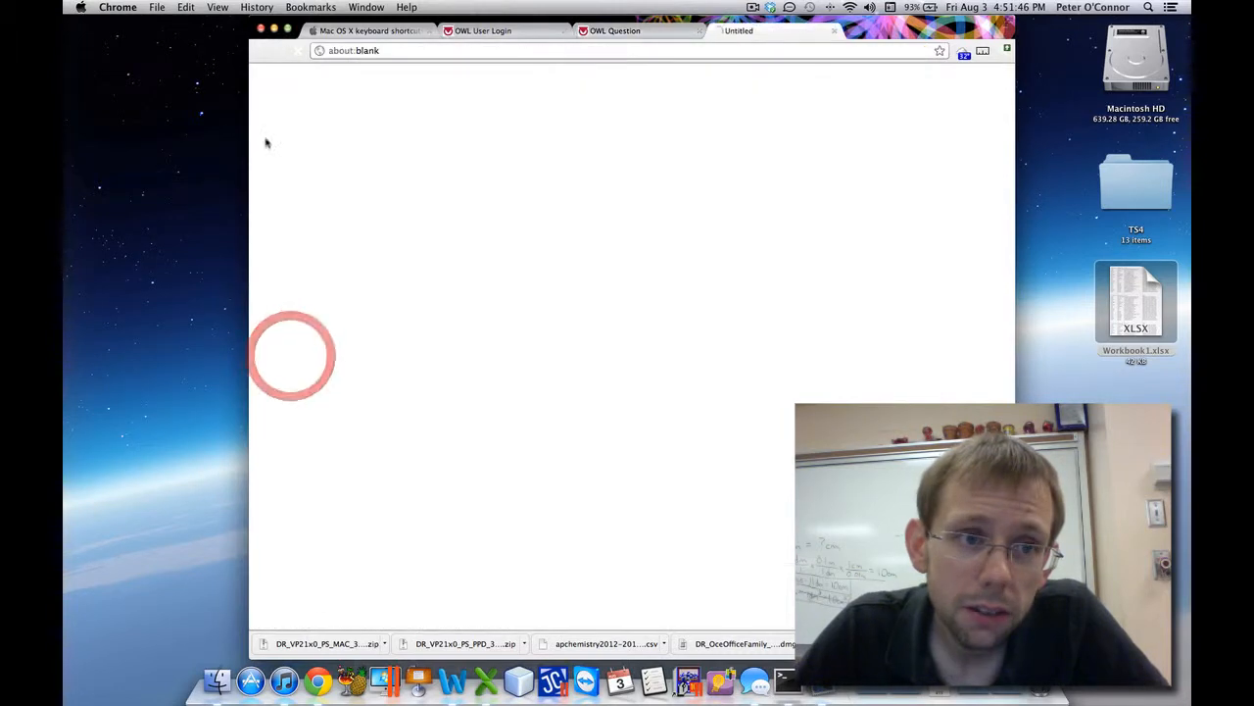
left_click(616, 30)
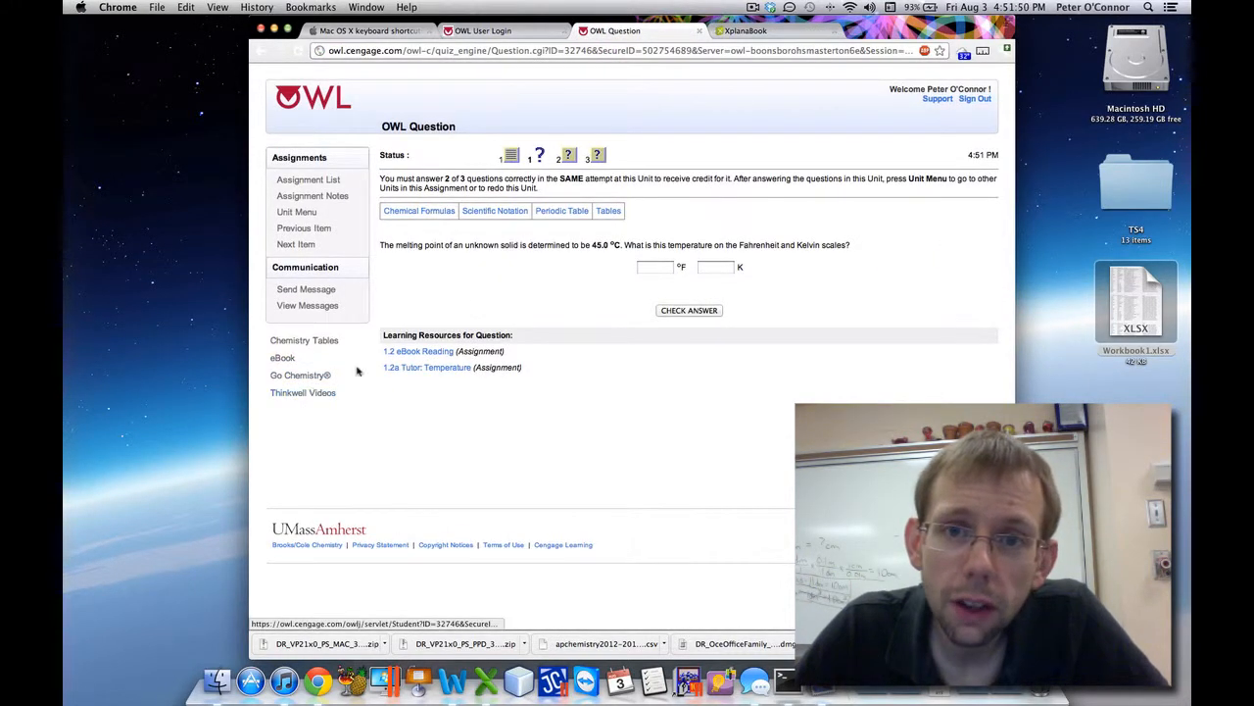
left_click(755, 31)
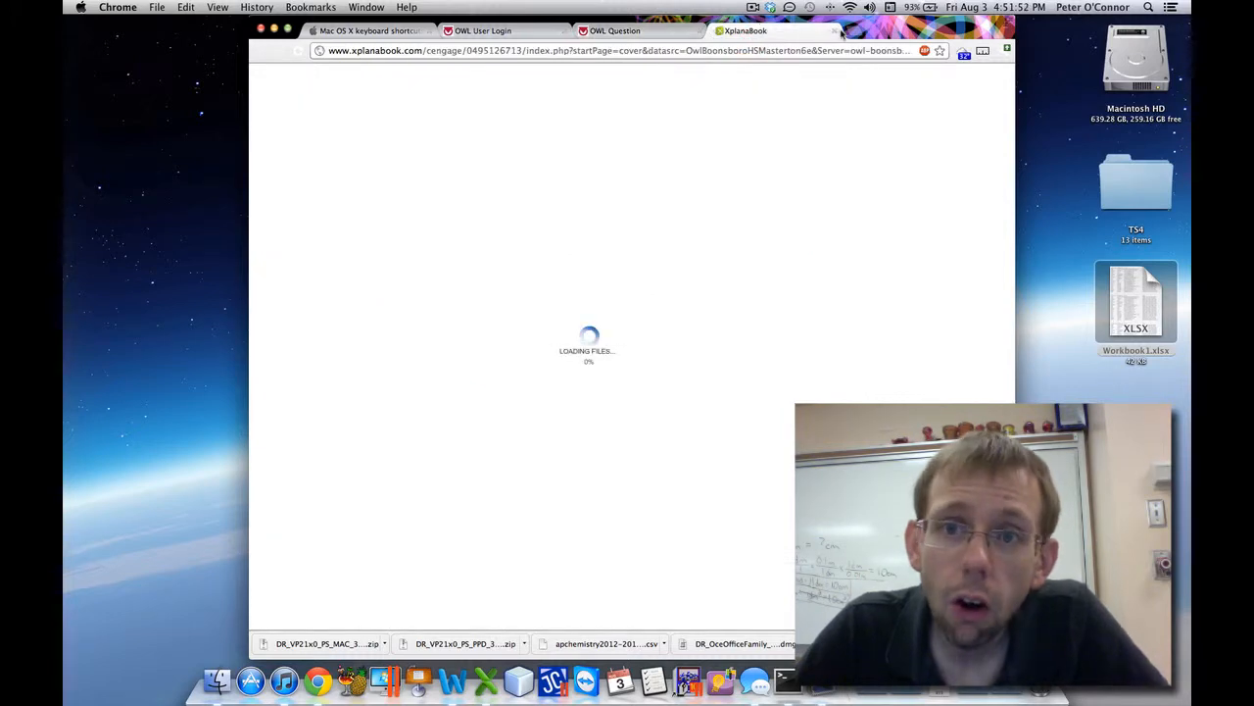